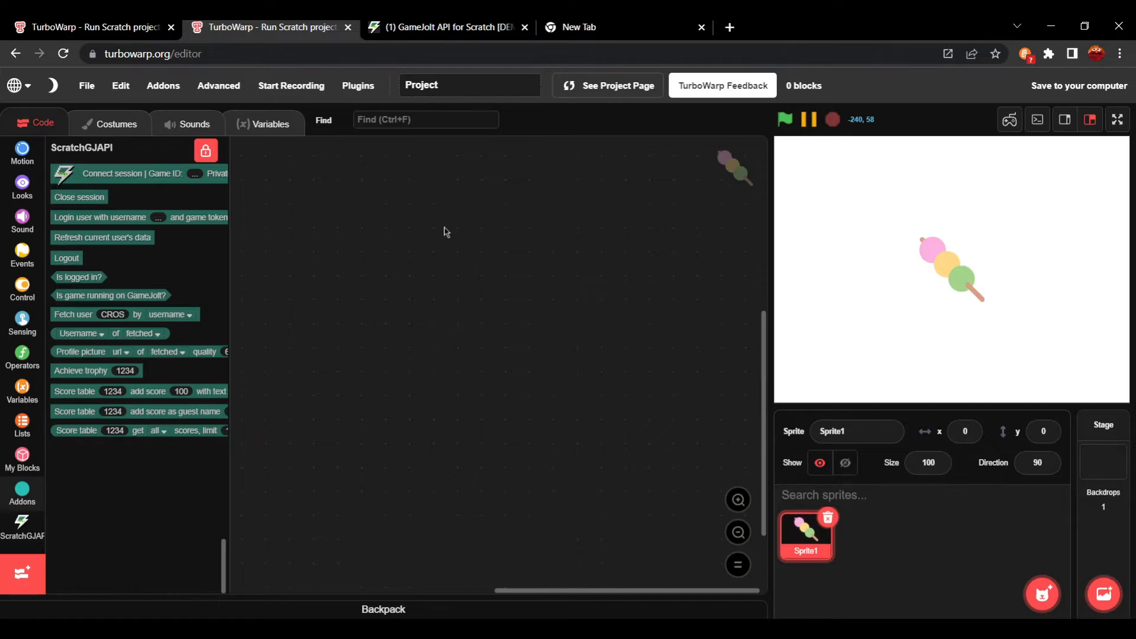
pyautogui.moveTo(281, 228)
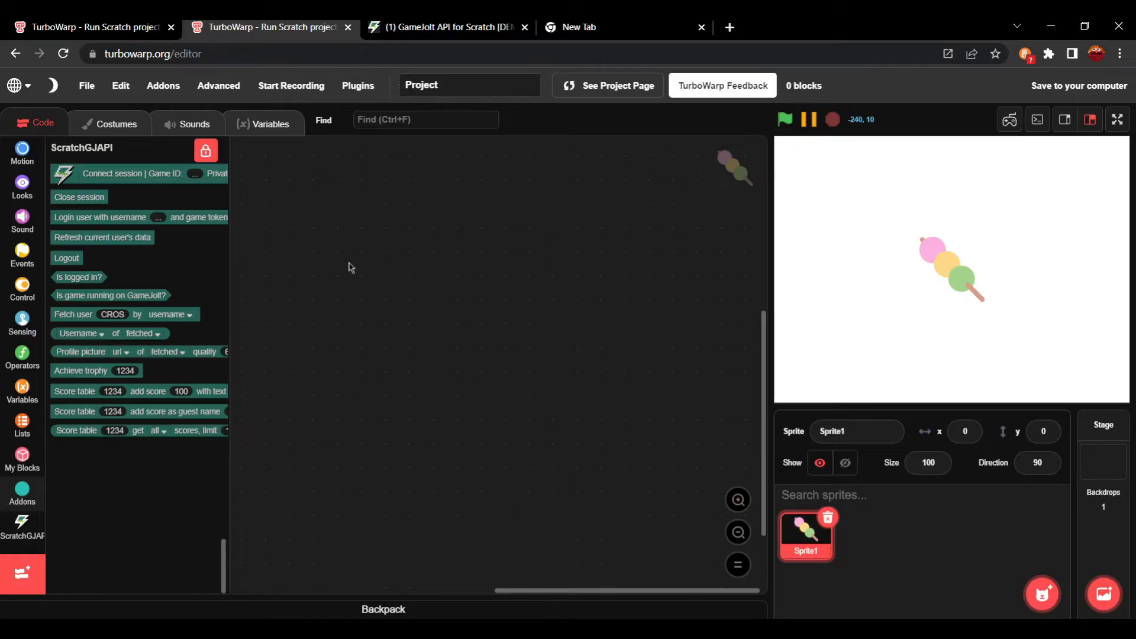
# - Search 'chrome web store' in the blank tab to reach the Web Store extensions page
pyautogui.click(448, 27)
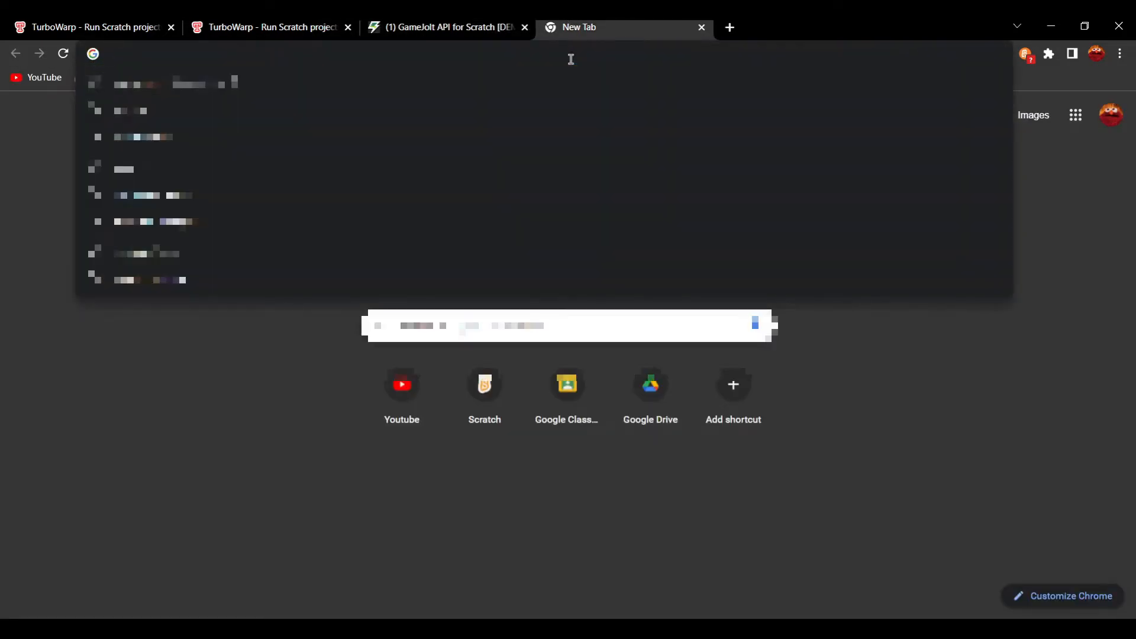
pyautogui.write('crome.google.com/webstore/category/extensions')
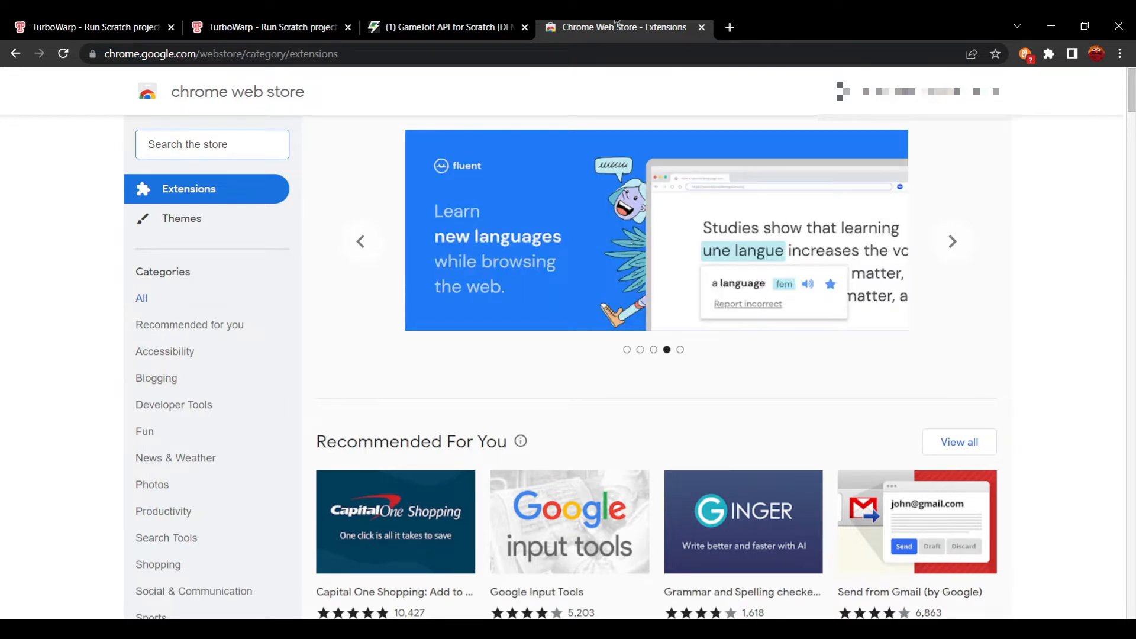
# - Search the store for 'tamper monkey' and open Tampermonkey's details, confirming it's already added
pyautogui.click(952, 241)
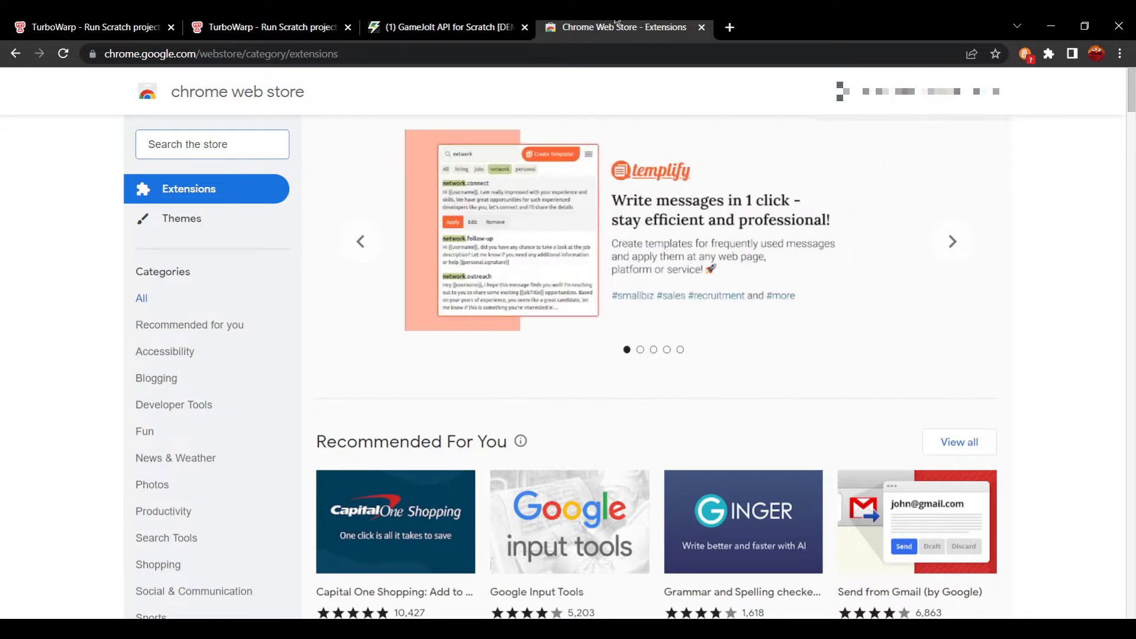
pyautogui.write('ta')
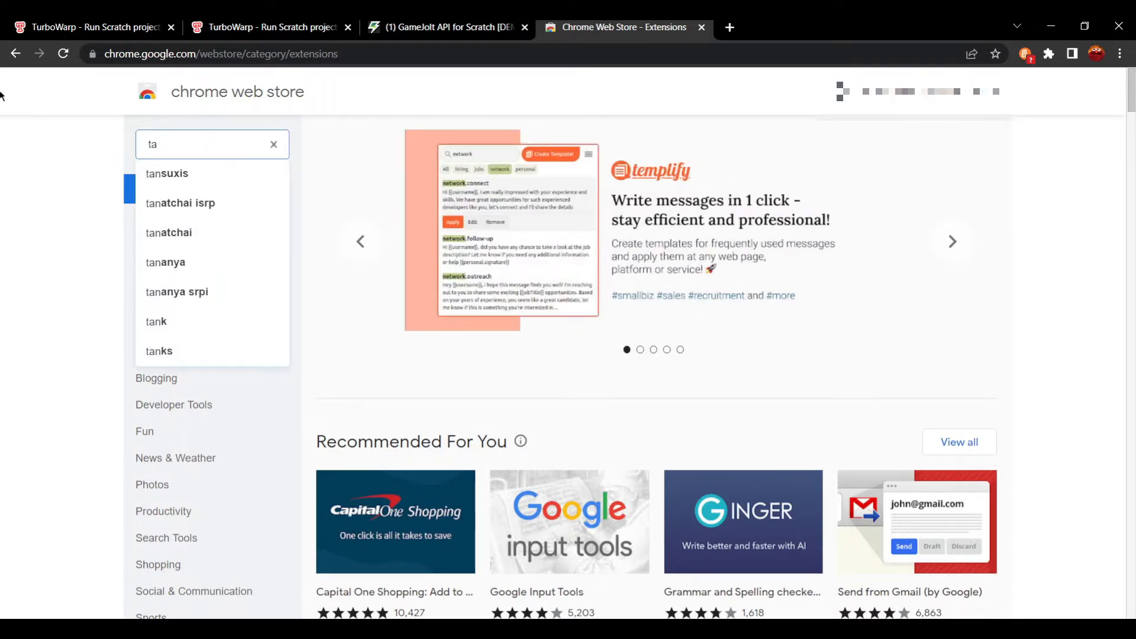
pyautogui.write('tamper monkey')
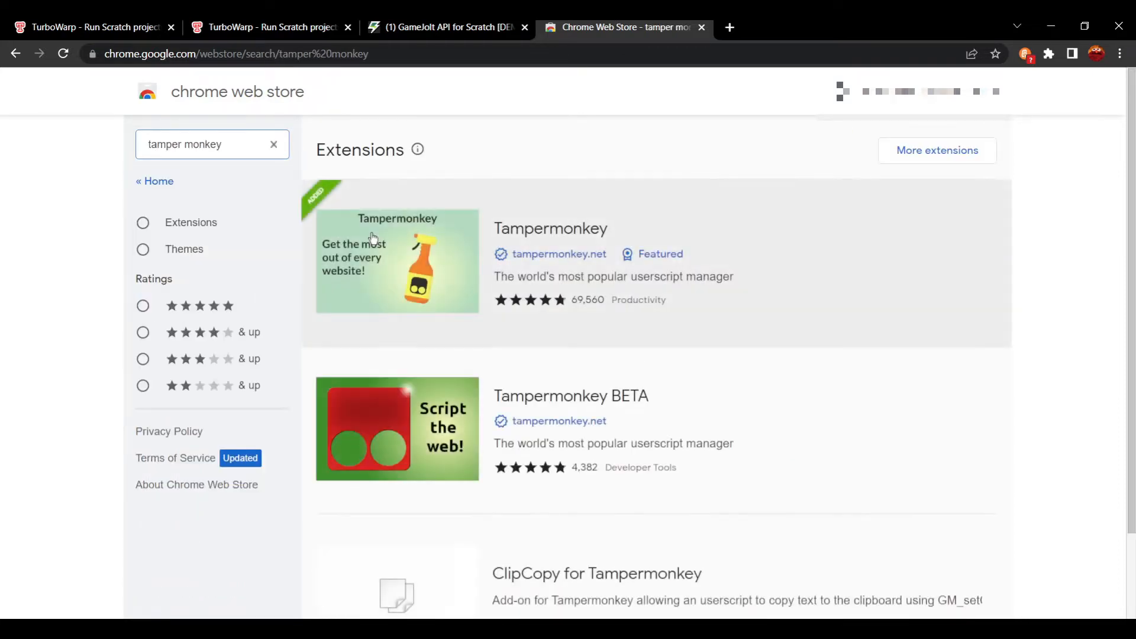
pyautogui.click(550, 227)
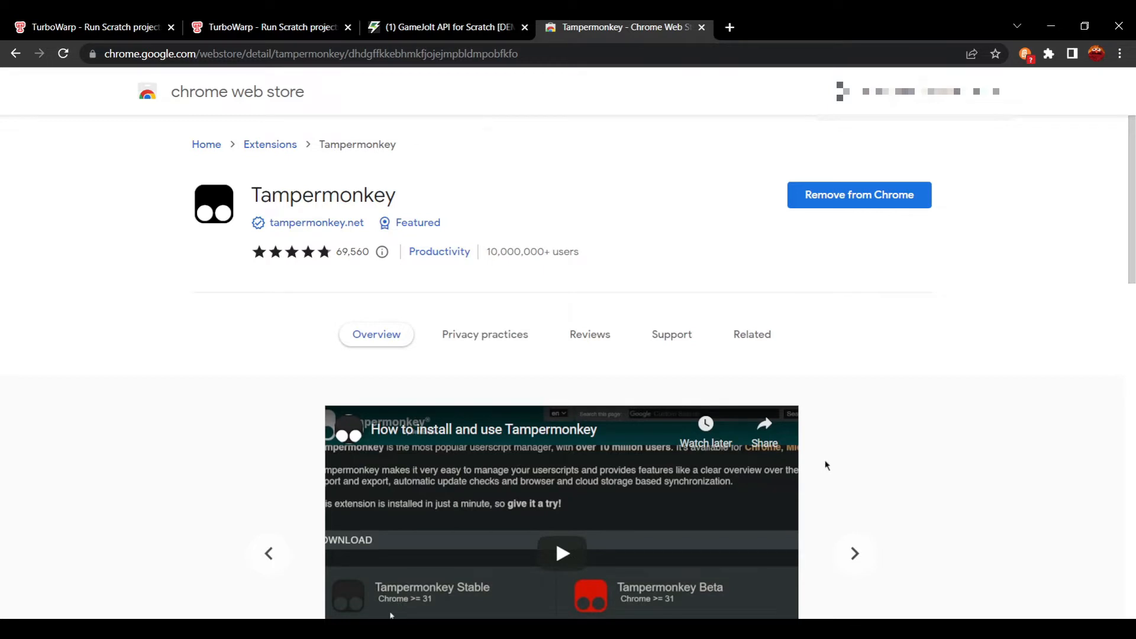
pyautogui.moveTo(831, 304)
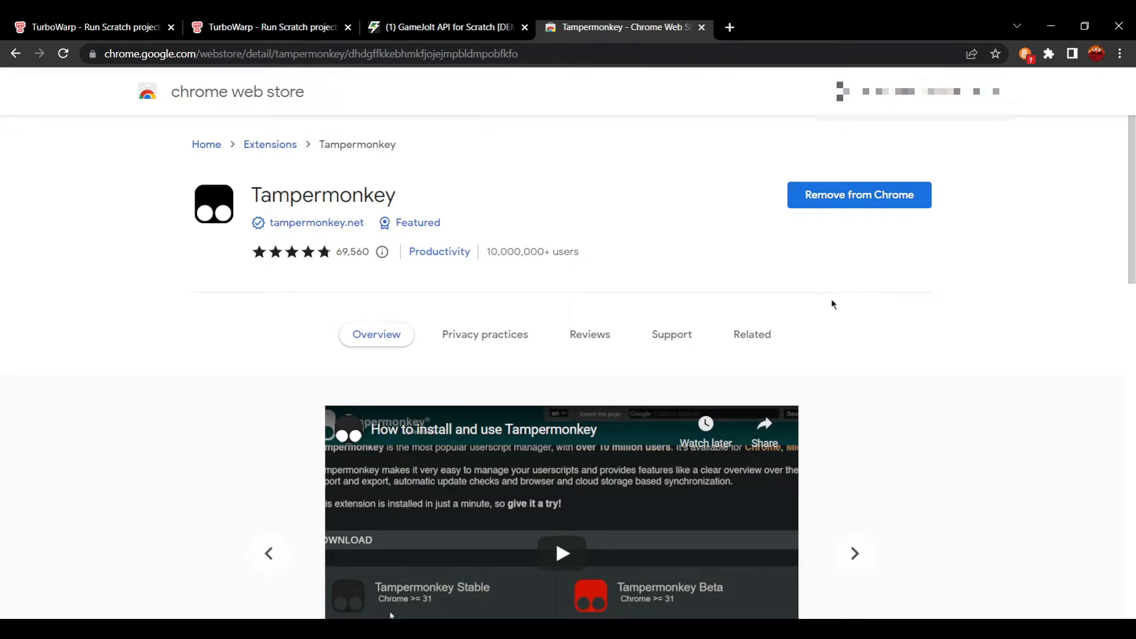
pyautogui.moveTo(859, 194)
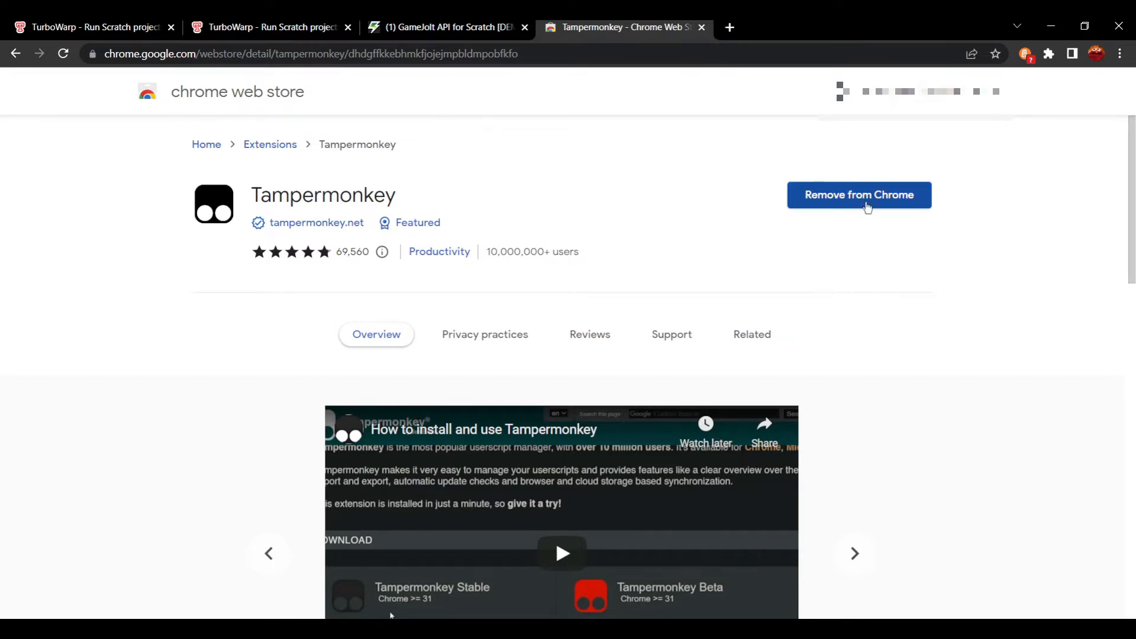
pyautogui.moveTo(680, 258)
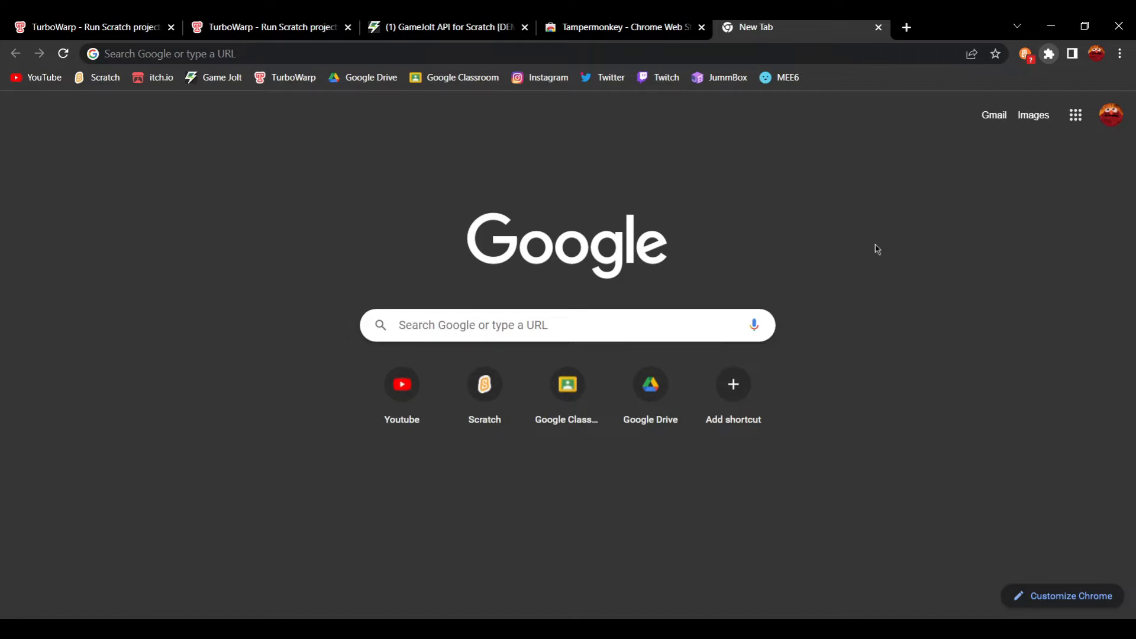
# - Switch to the GameJolt API for Scratch tab and scroll to 'Way 1. Using plugin loader UI'
pyautogui.click(435, 27)
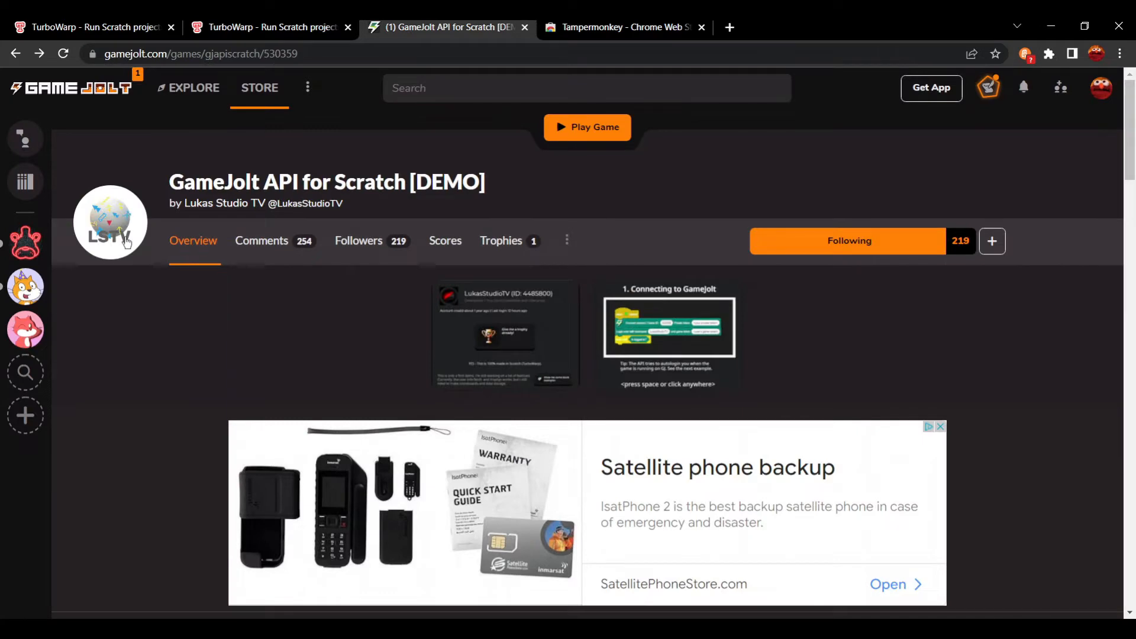
pyautogui.scroll(-3)
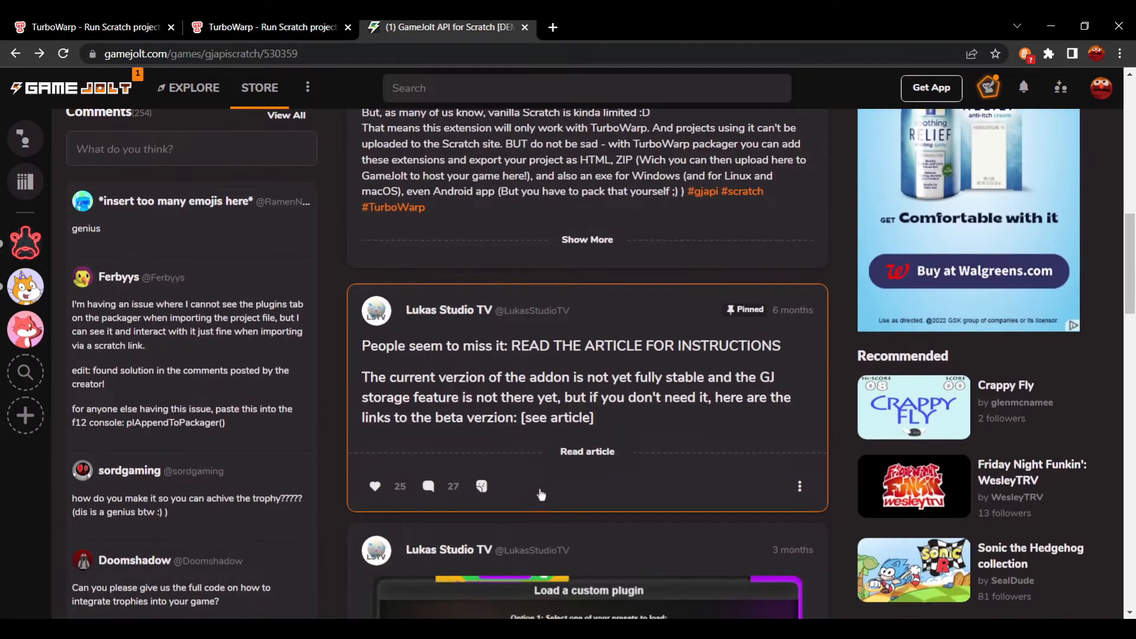
pyautogui.scroll(-3)
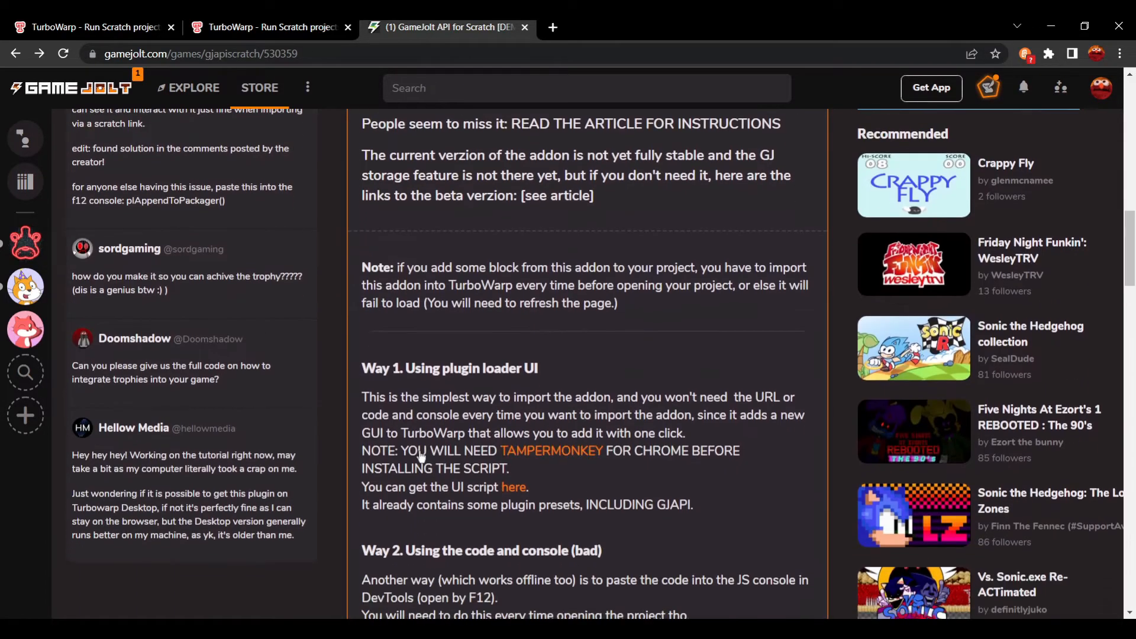
pyautogui.moveTo(465, 383)
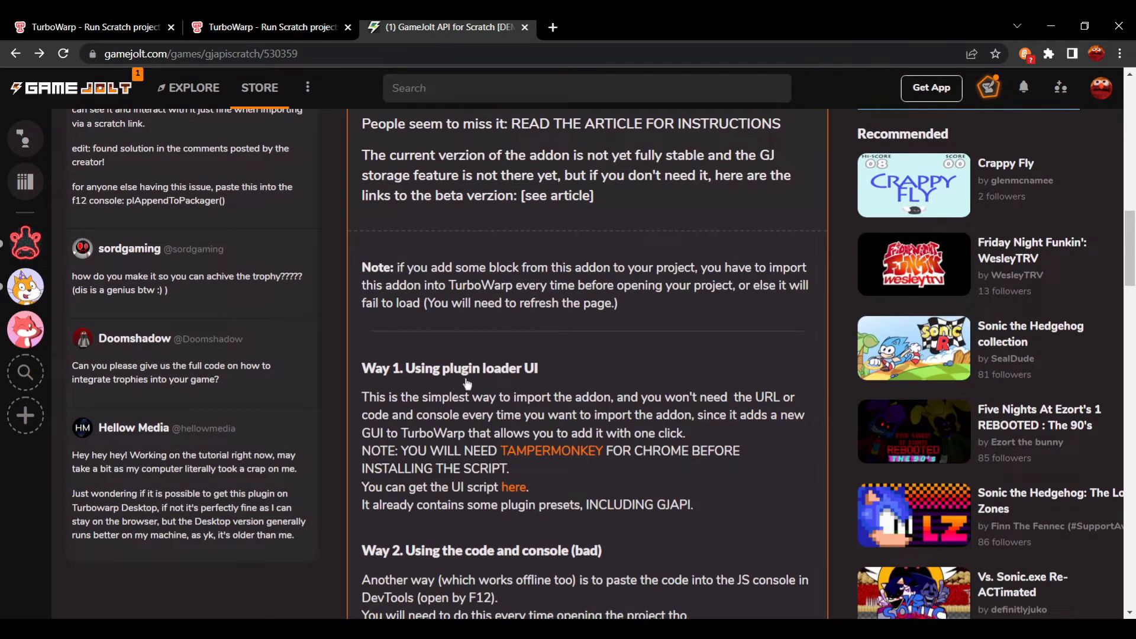
pyautogui.scroll(-3)
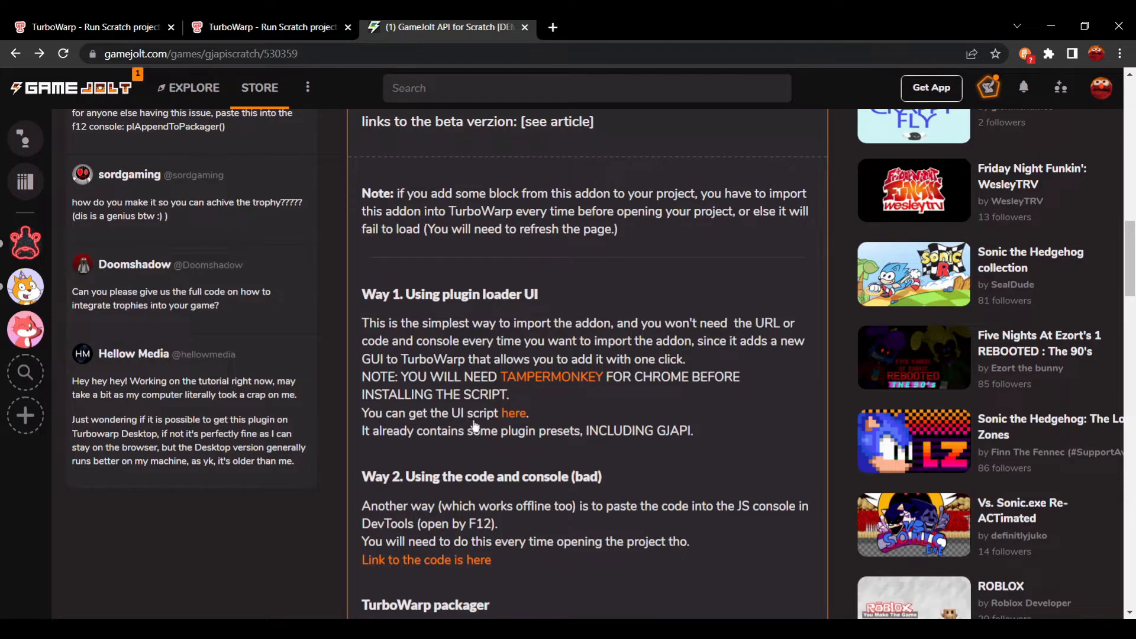
# - Install Plugin loader UI version 0.4 from Greasy Fork into Tampermonkey, then restart Chrome
pyautogui.click(513, 413)
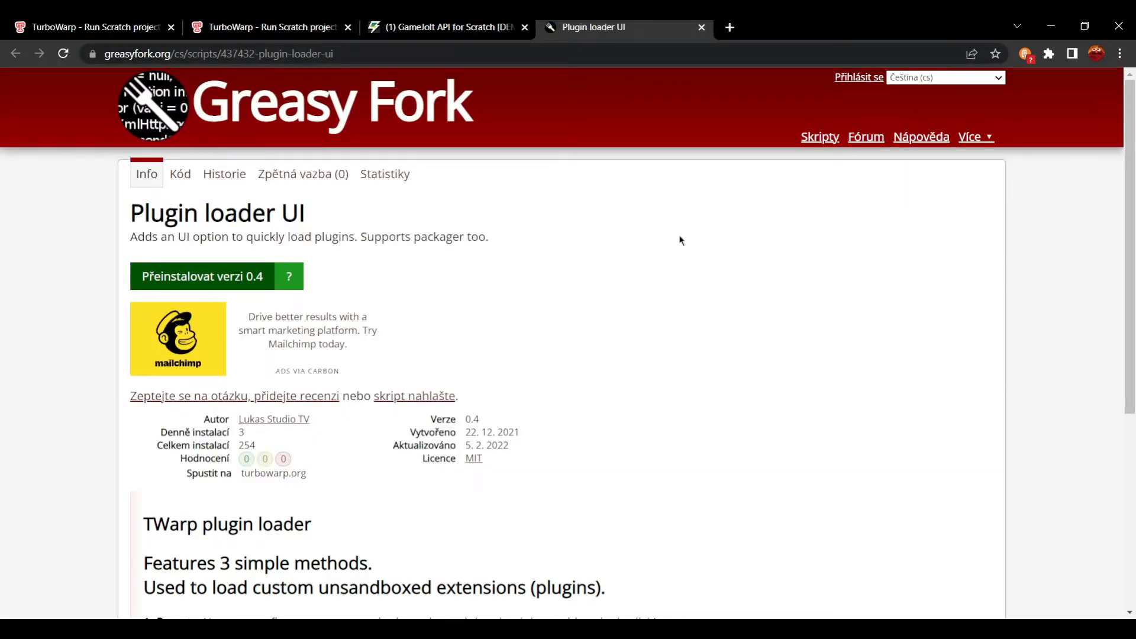
pyautogui.moveTo(927, 108)
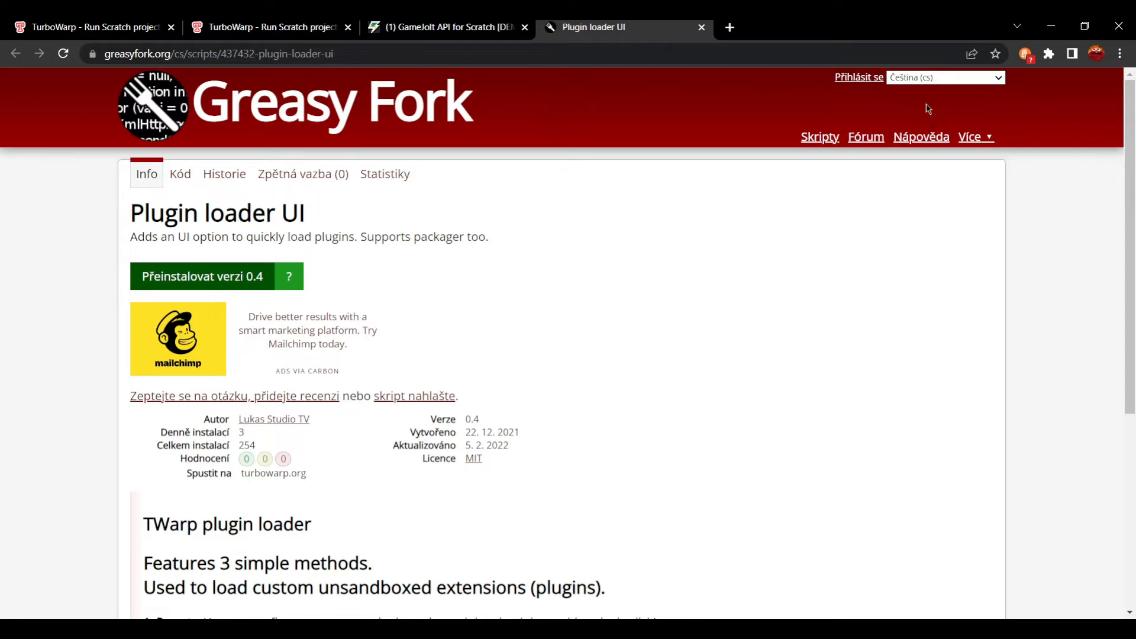
pyautogui.click(945, 78)
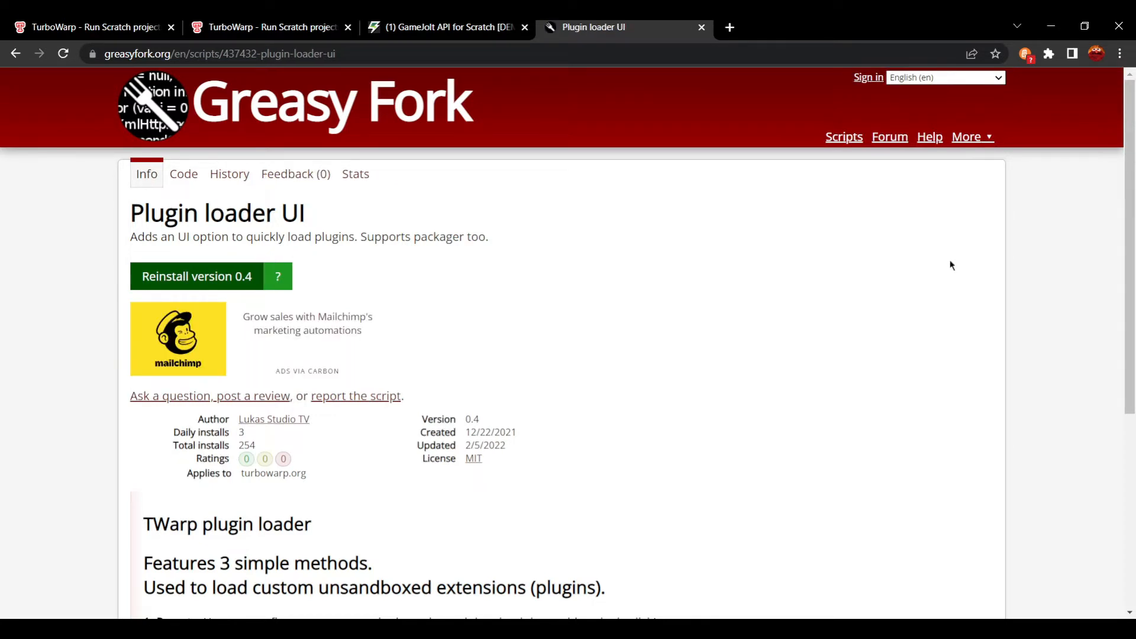
pyautogui.moveTo(797, 30)
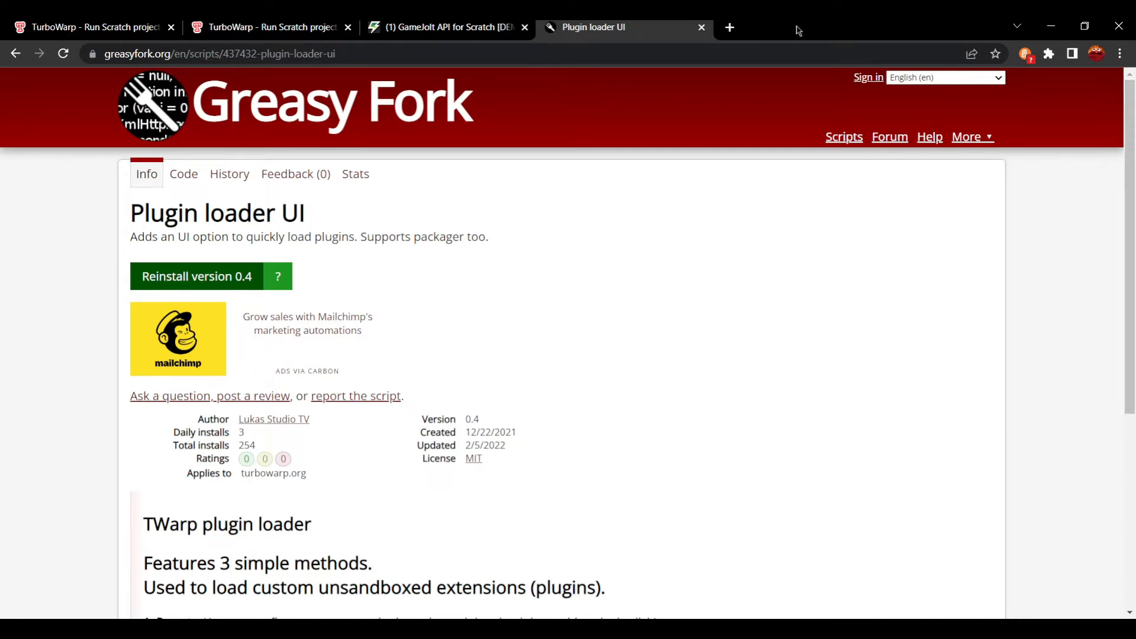
pyautogui.moveTo(973, 202)
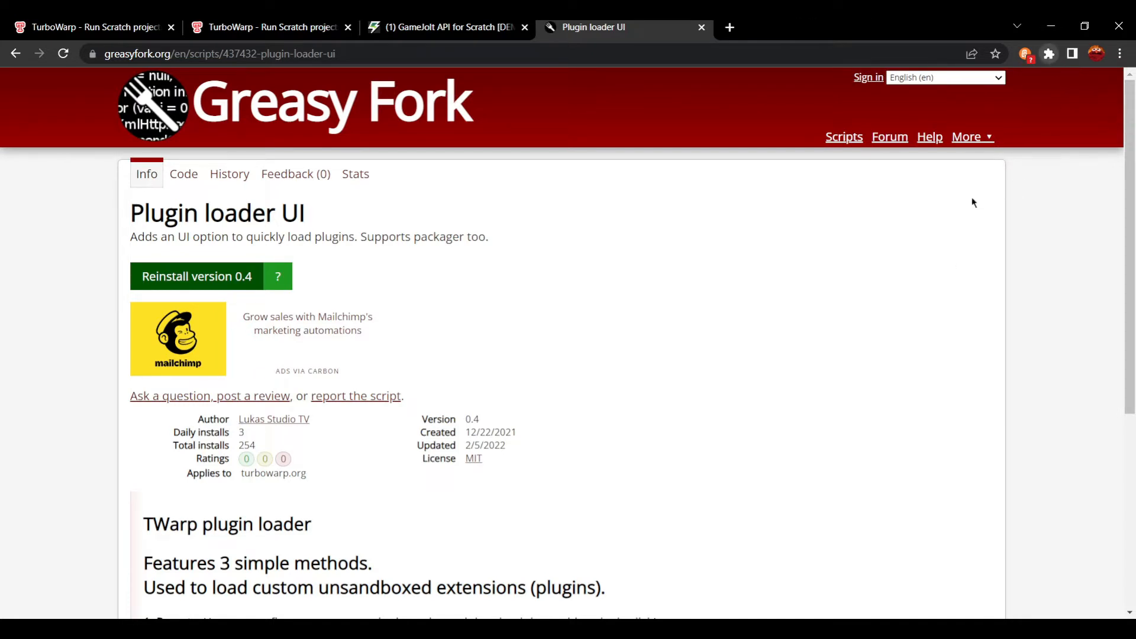
pyautogui.click(1027, 54)
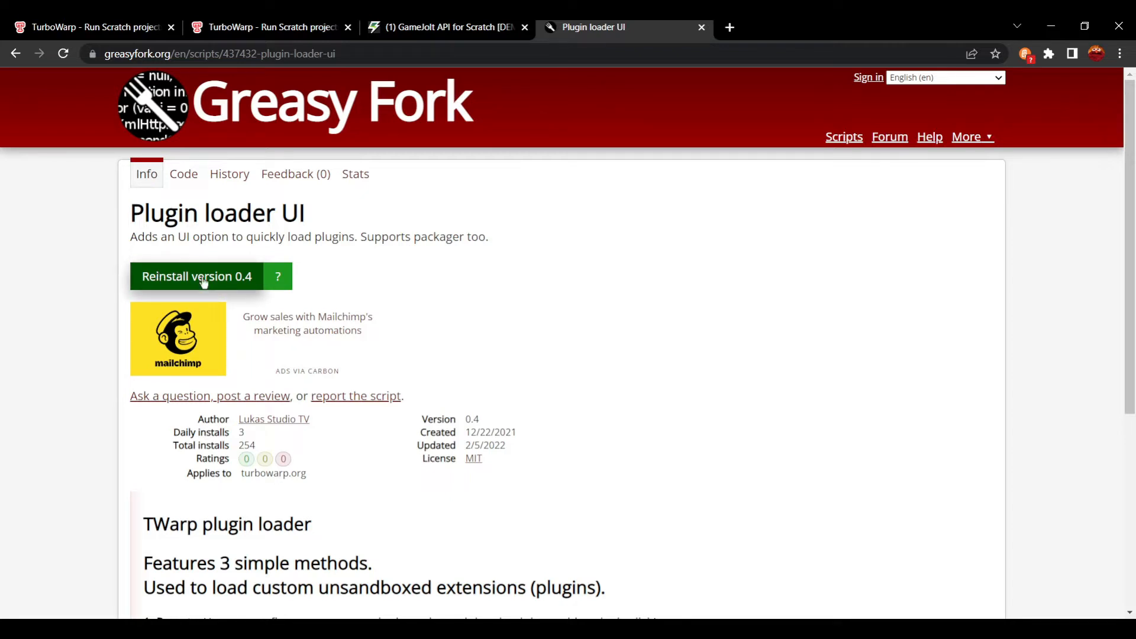
pyautogui.click(196, 277)
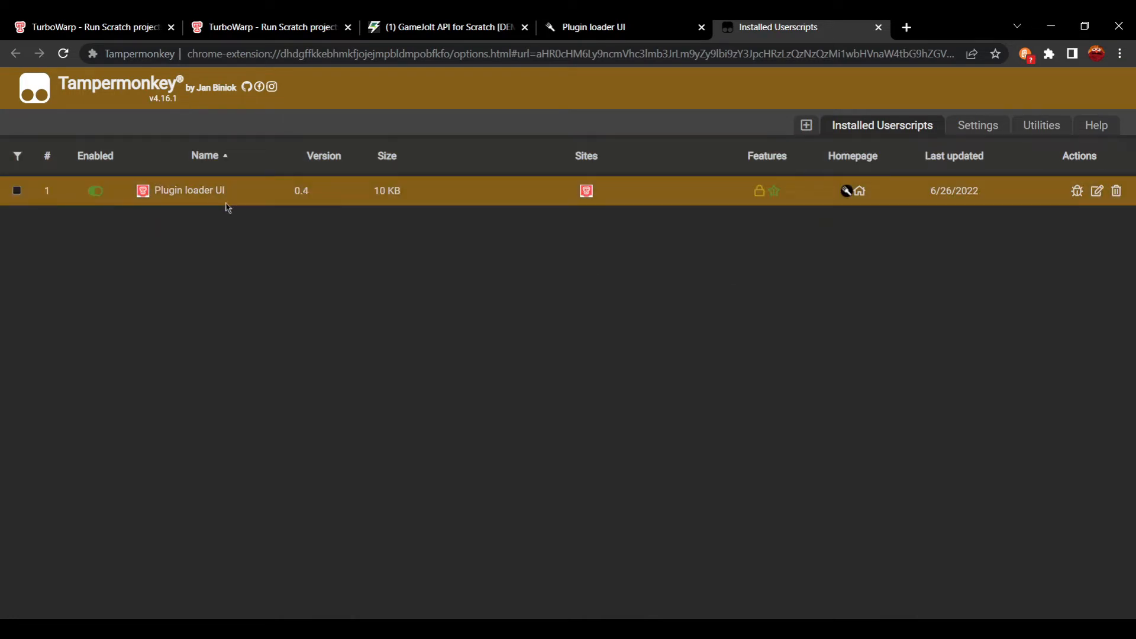
pyautogui.click(904, 27)
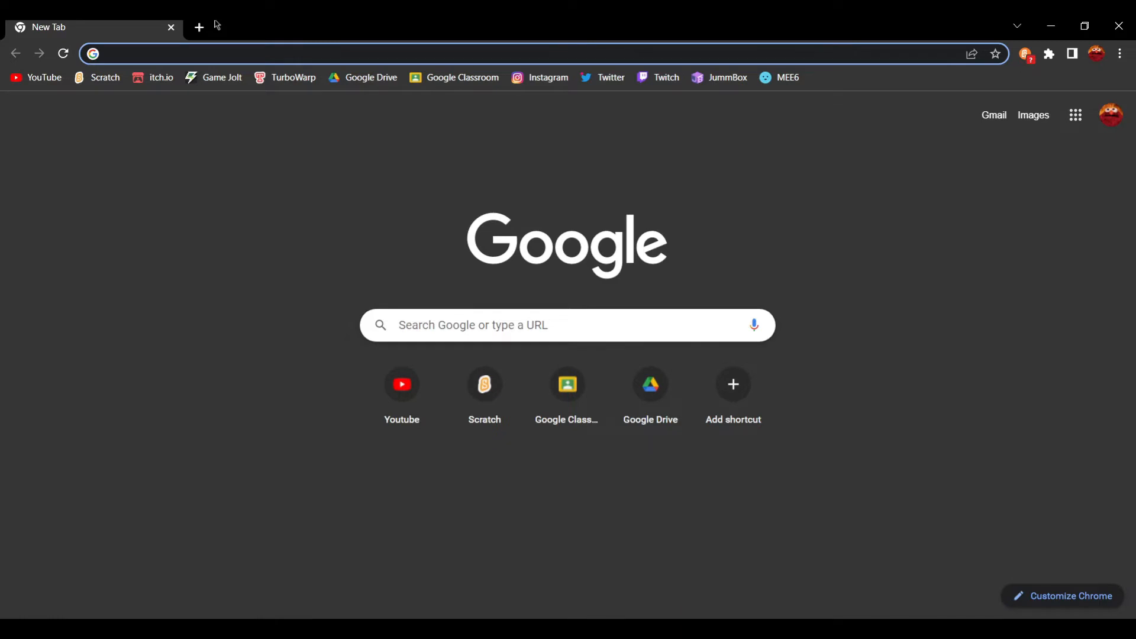
# - Open turbowarp.org in the editor and reload it so the Plugins menu appears
pyautogui.write('turbowarp.org')
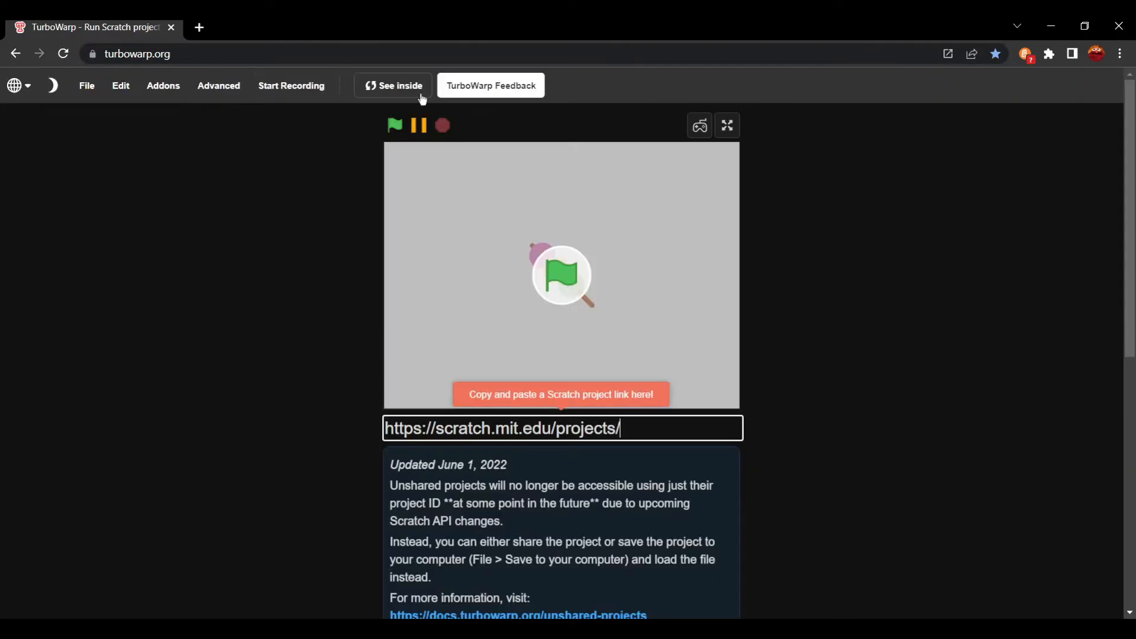
pyautogui.click(393, 86)
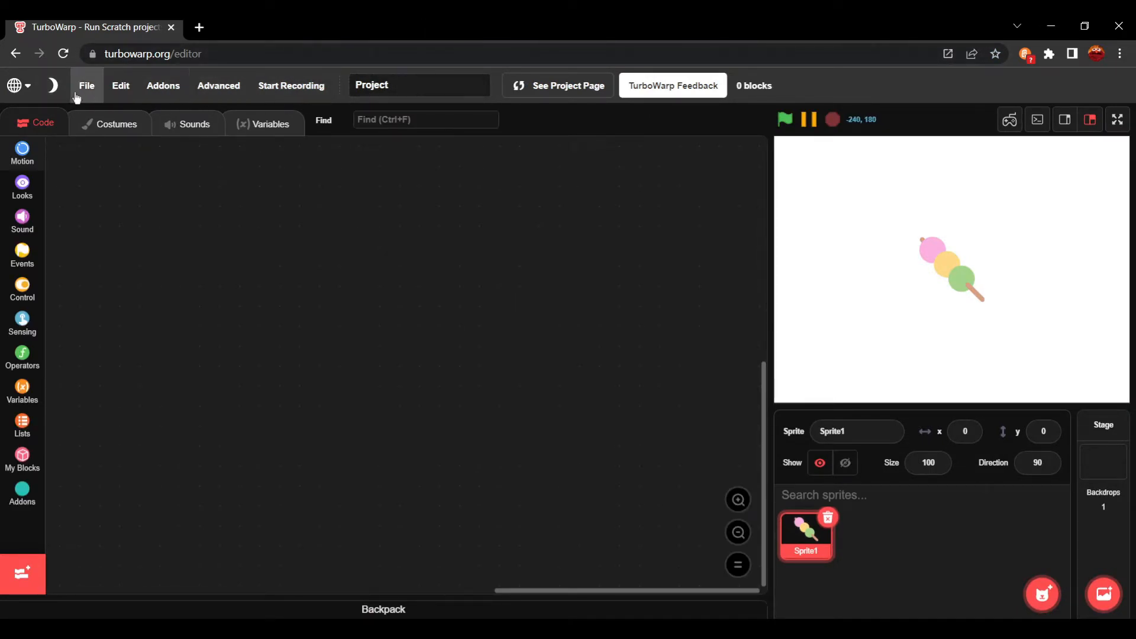
pyautogui.moveTo(319, 109)
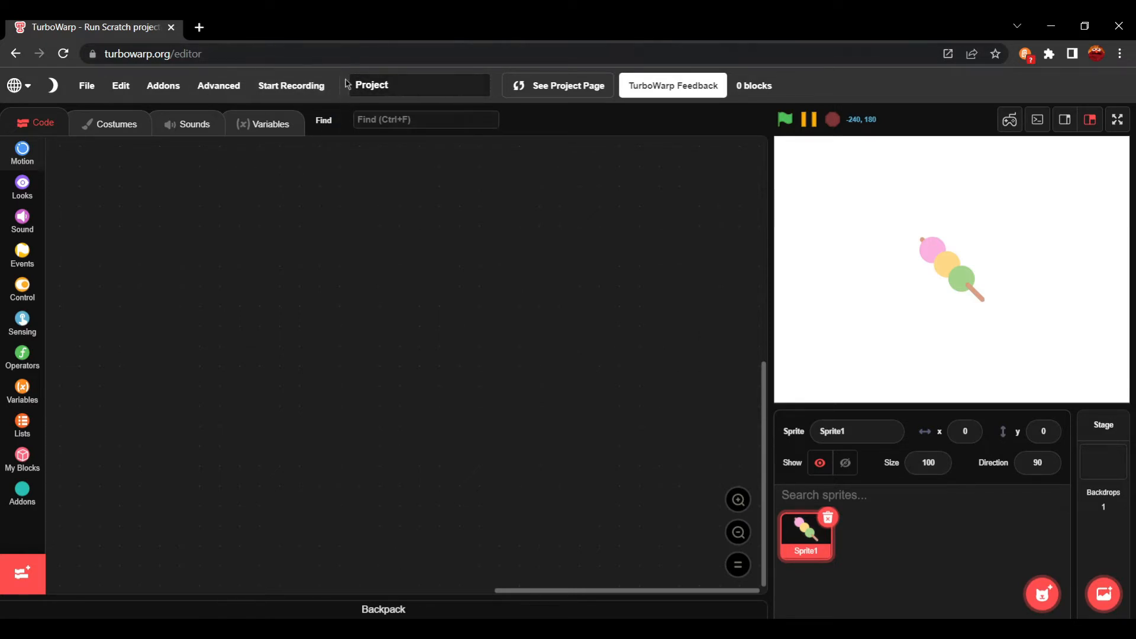
pyautogui.moveTo(932, 214)
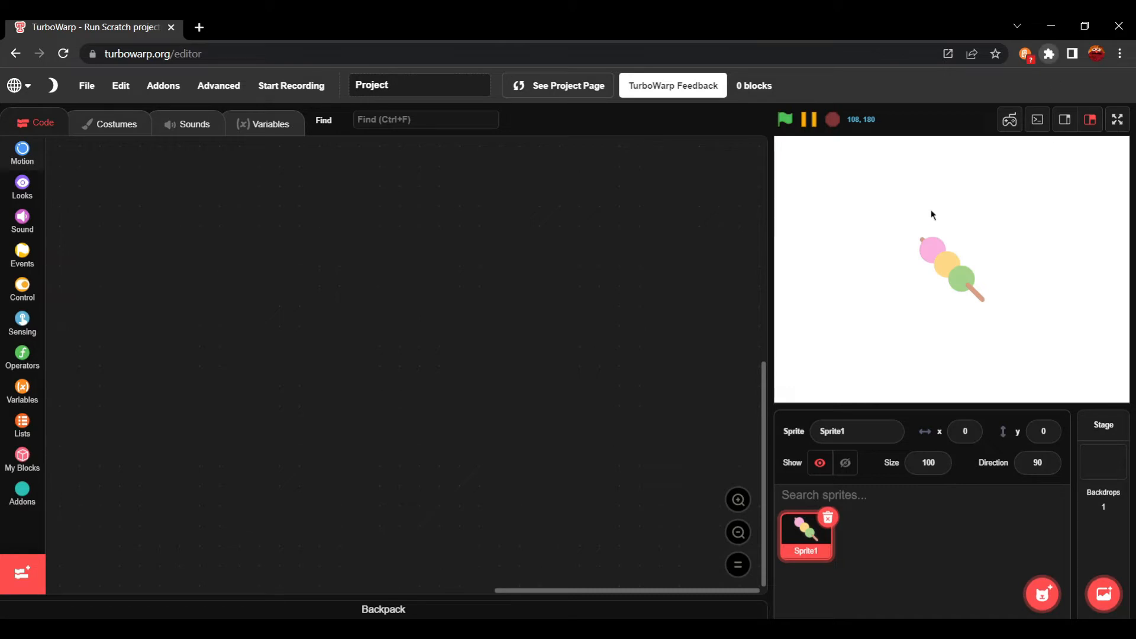
pyautogui.moveTo(968, 310)
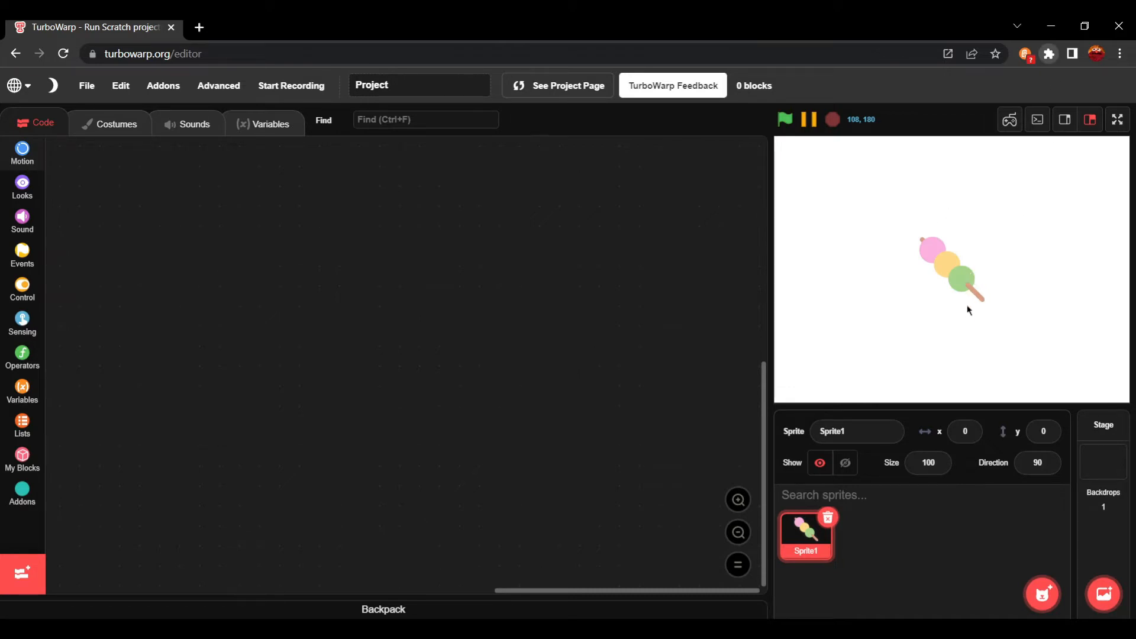
pyautogui.moveTo(795, 288)
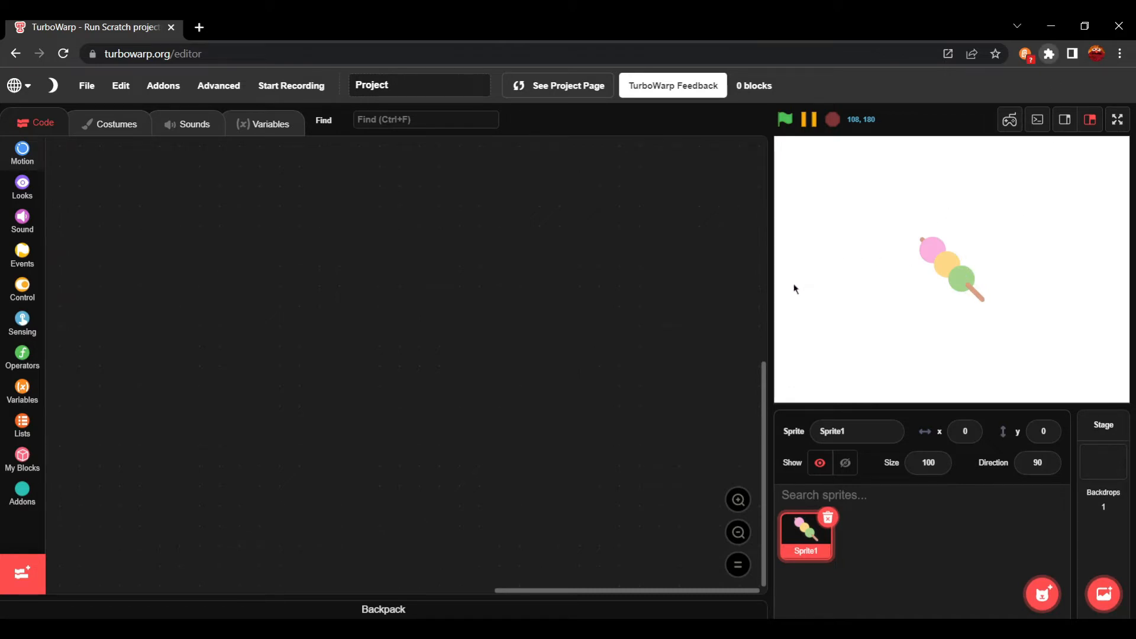
pyautogui.moveTo(823, 272)
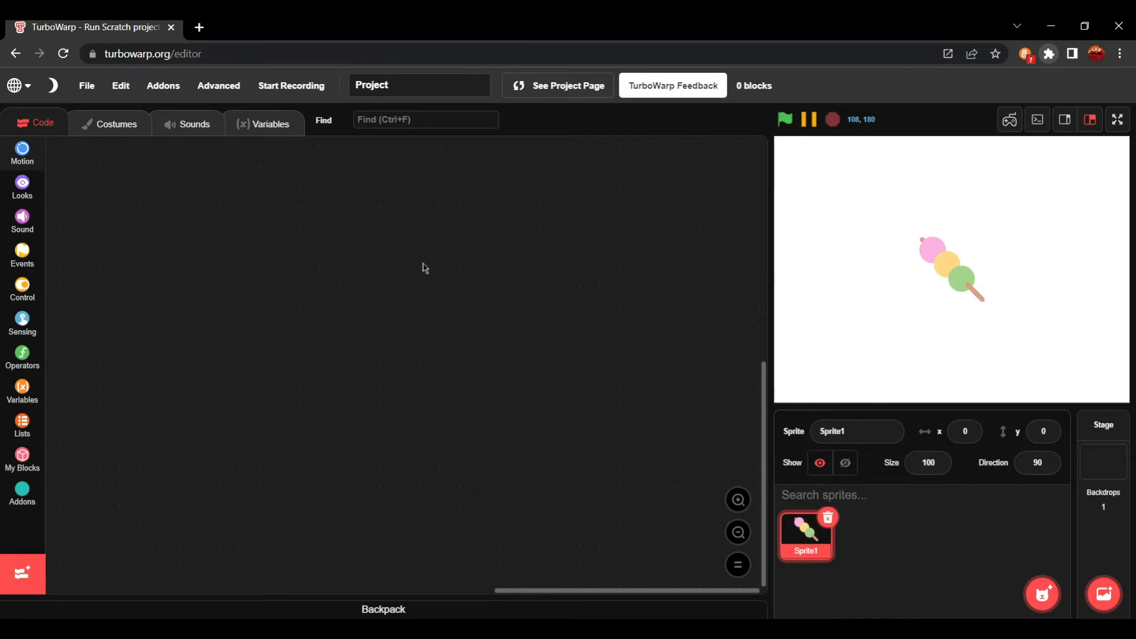
pyautogui.click(21, 155)
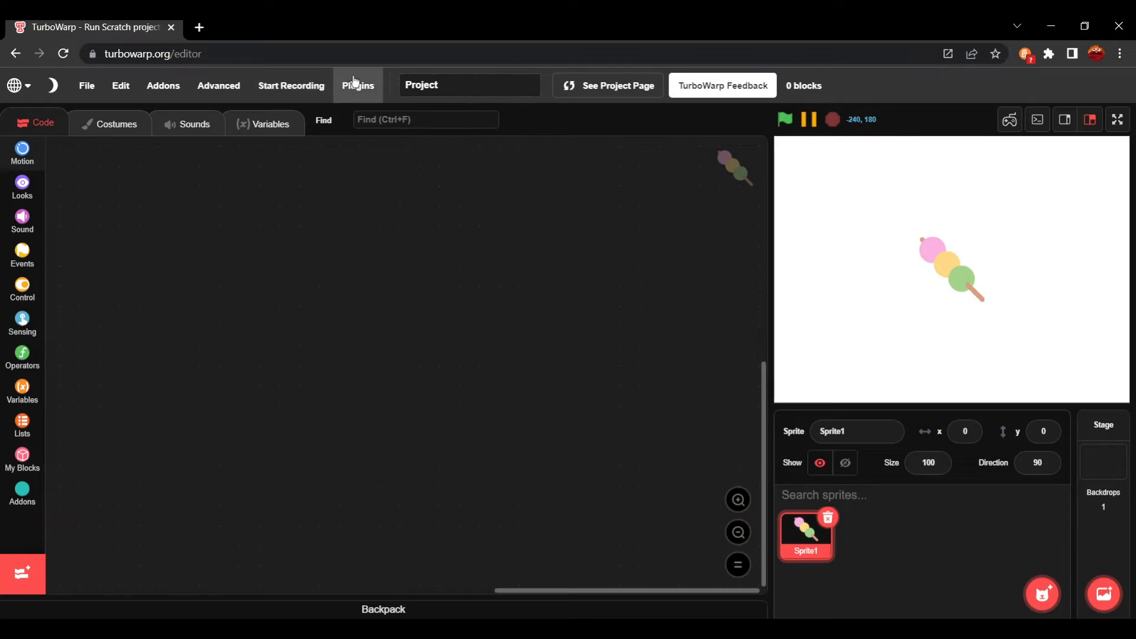
# - Load the GameJolt preset plugin and dismiss the 'Plugin loaded' alert
pyautogui.click(356, 84)
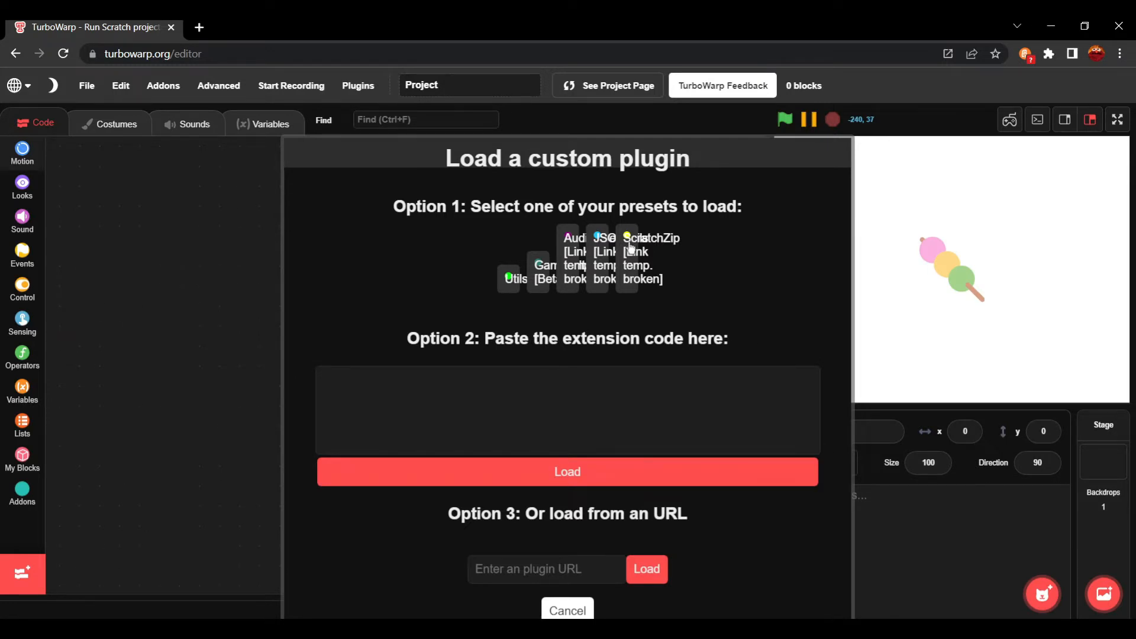
pyautogui.moveTo(547, 267)
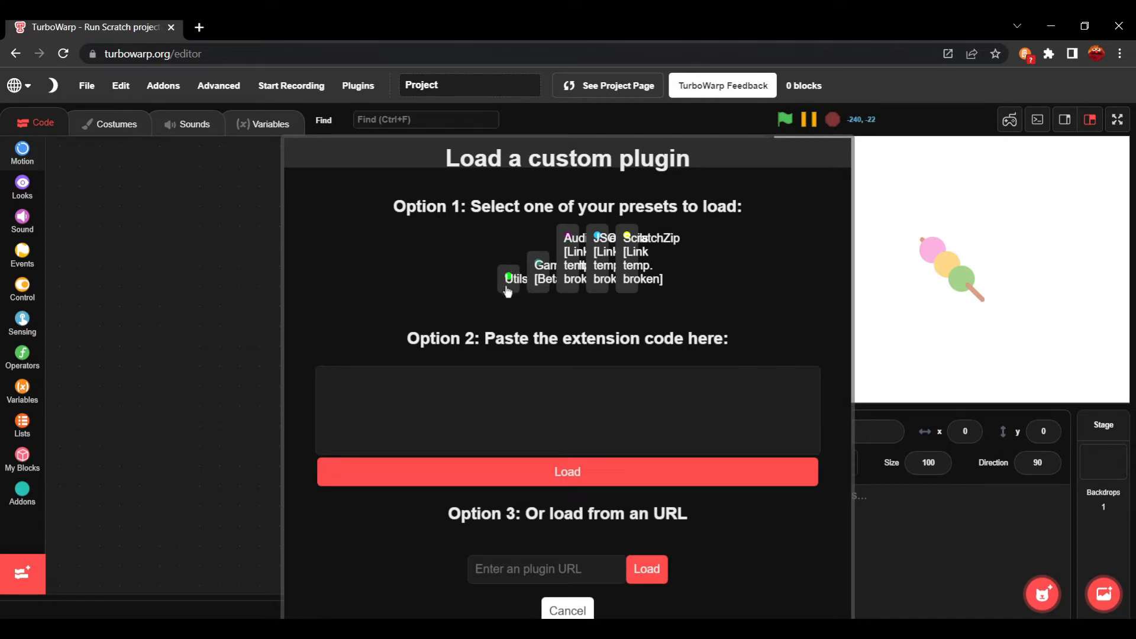
pyautogui.moveTo(530, 288)
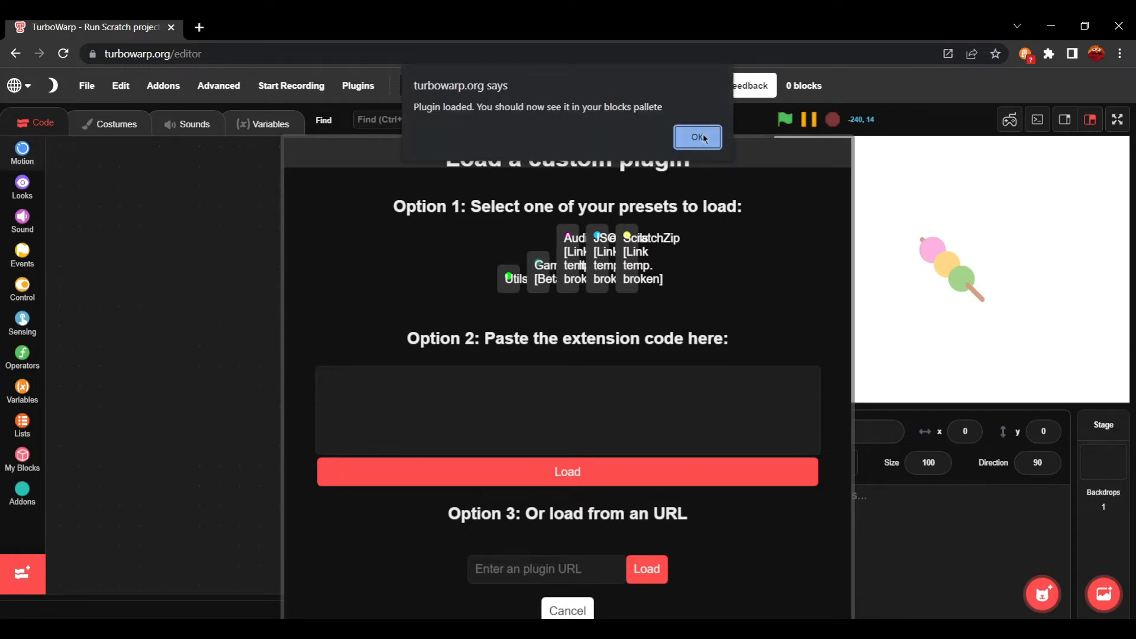
pyautogui.click(696, 138)
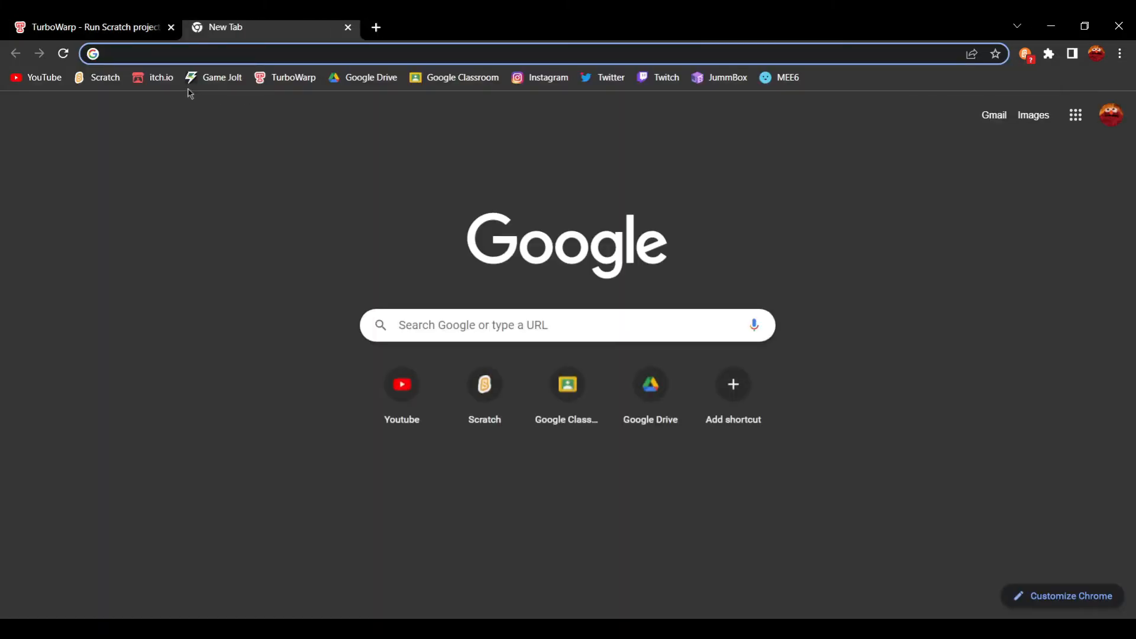
# - Open the 'test' game dashboard from Game Jolt and show its Game API tab
pyautogui.click(223, 77)
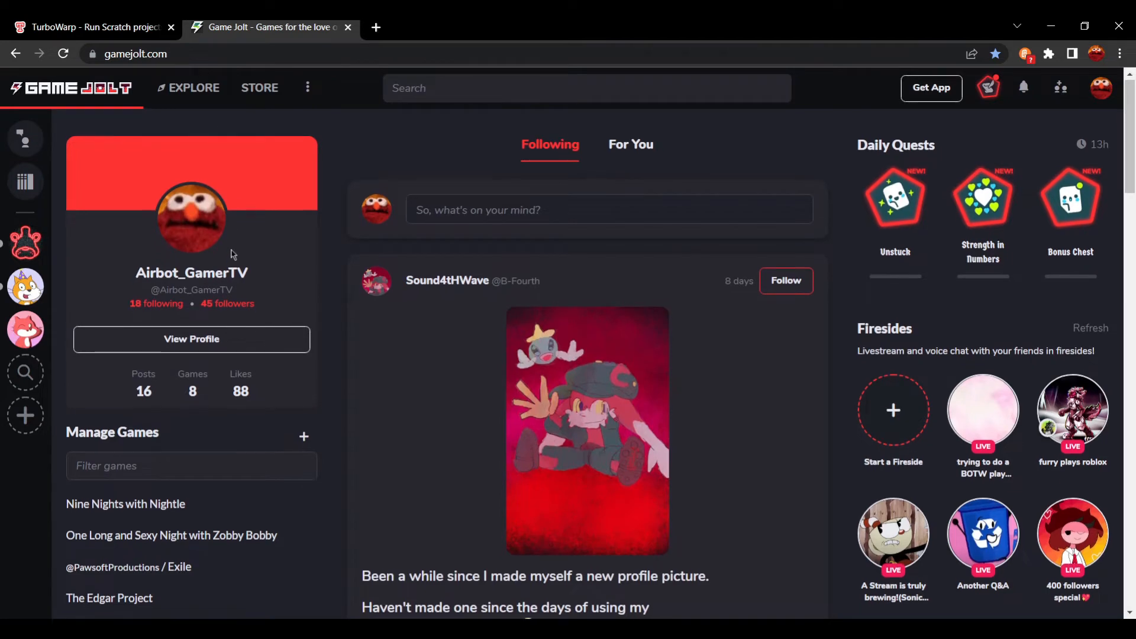
pyautogui.click(303, 436)
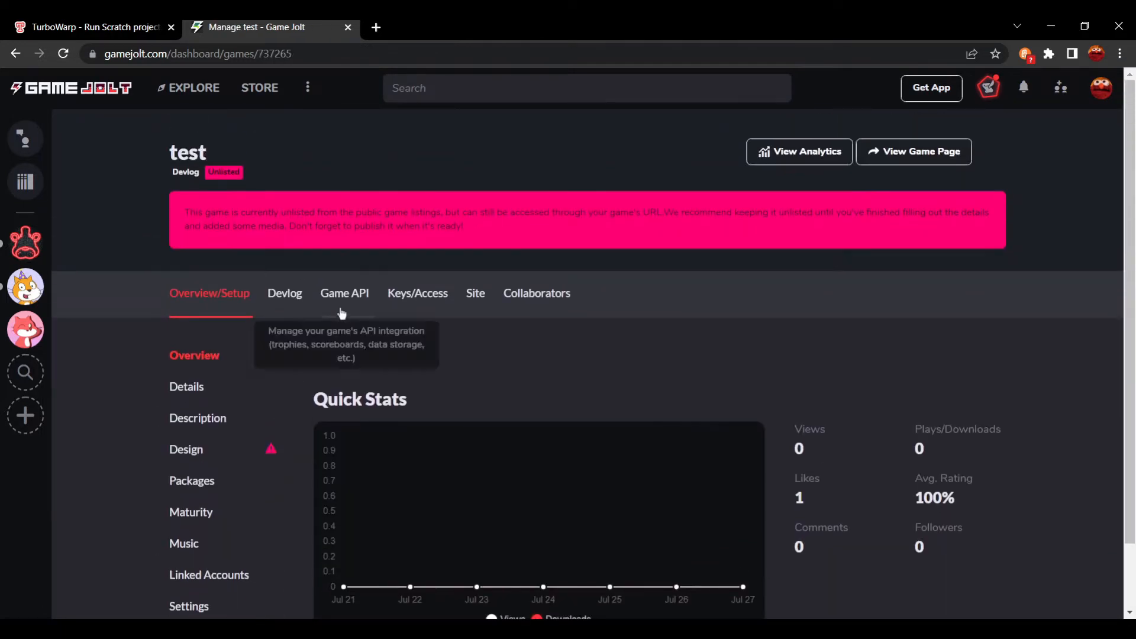
pyautogui.scroll(-3)
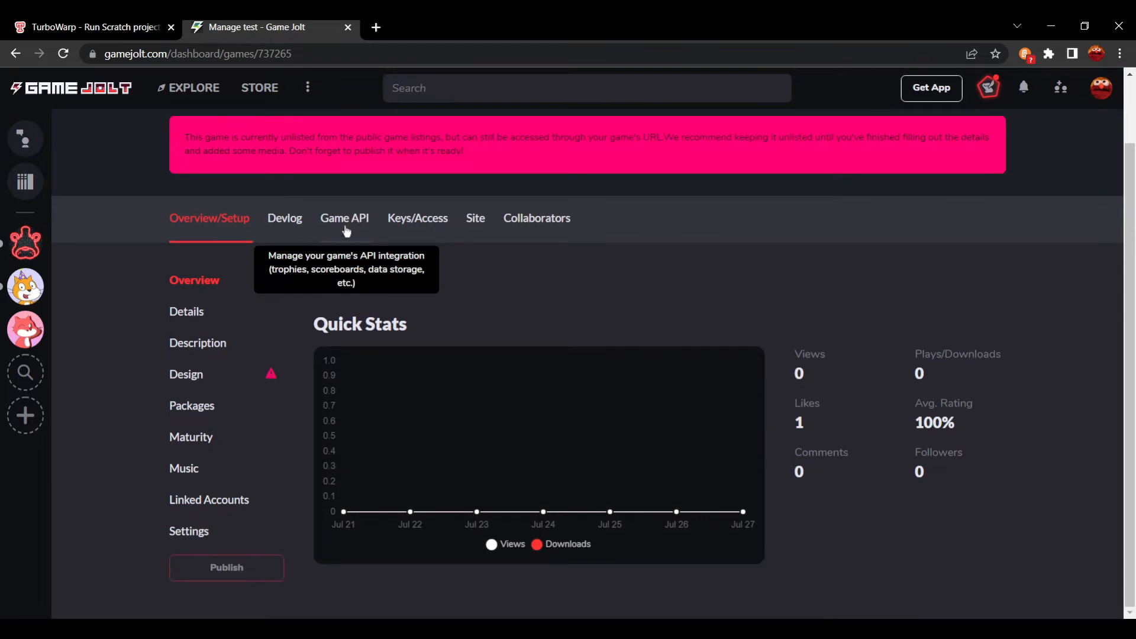
pyautogui.click(345, 218)
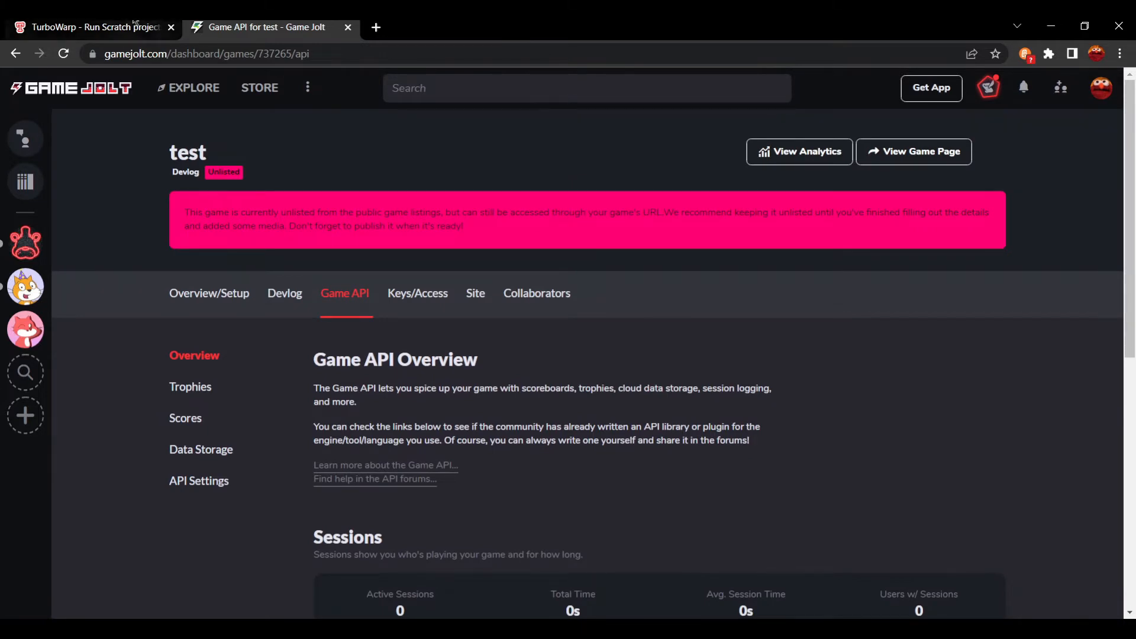
# - Copy Game ID 737265 from API Settings into the TurboWarp connect session block
pyautogui.click(87, 26)
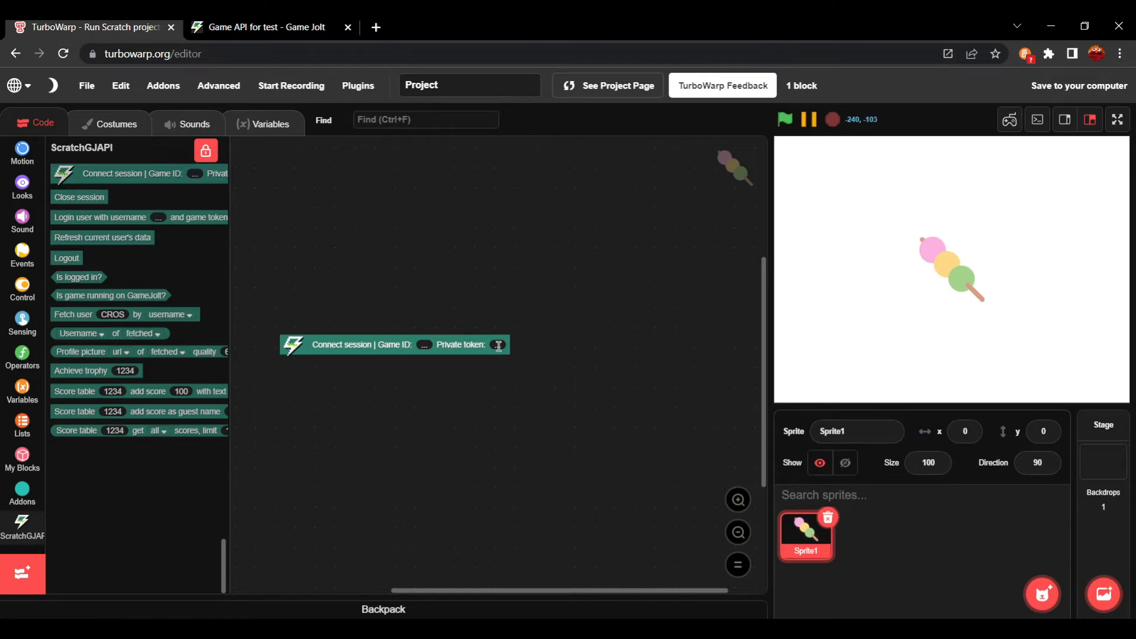
pyautogui.click(265, 27)
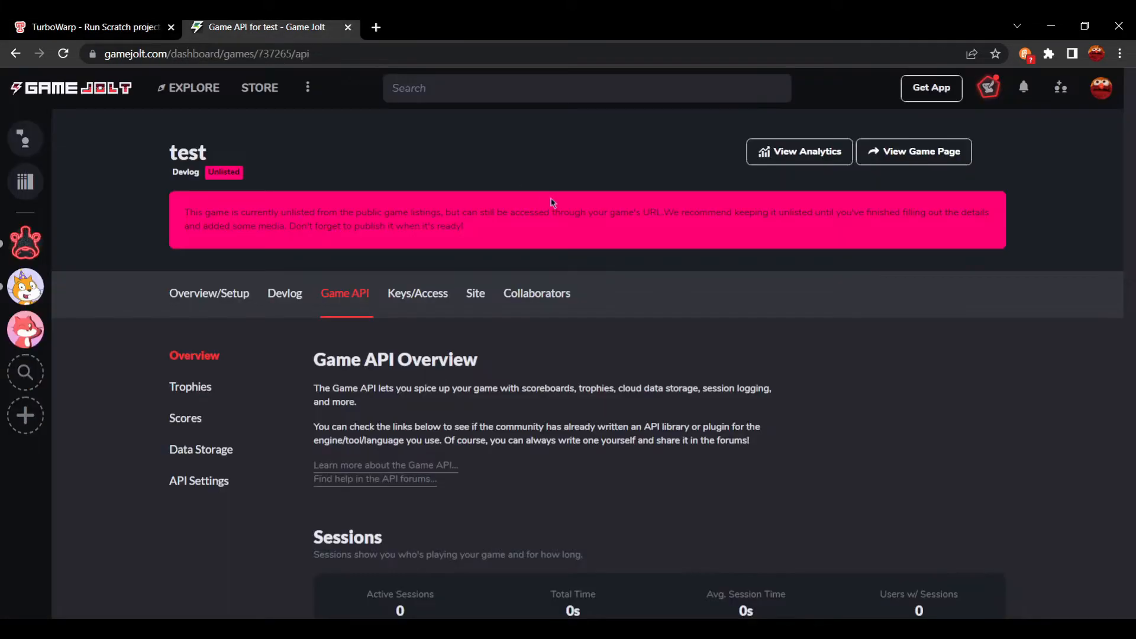
pyautogui.click(198, 481)
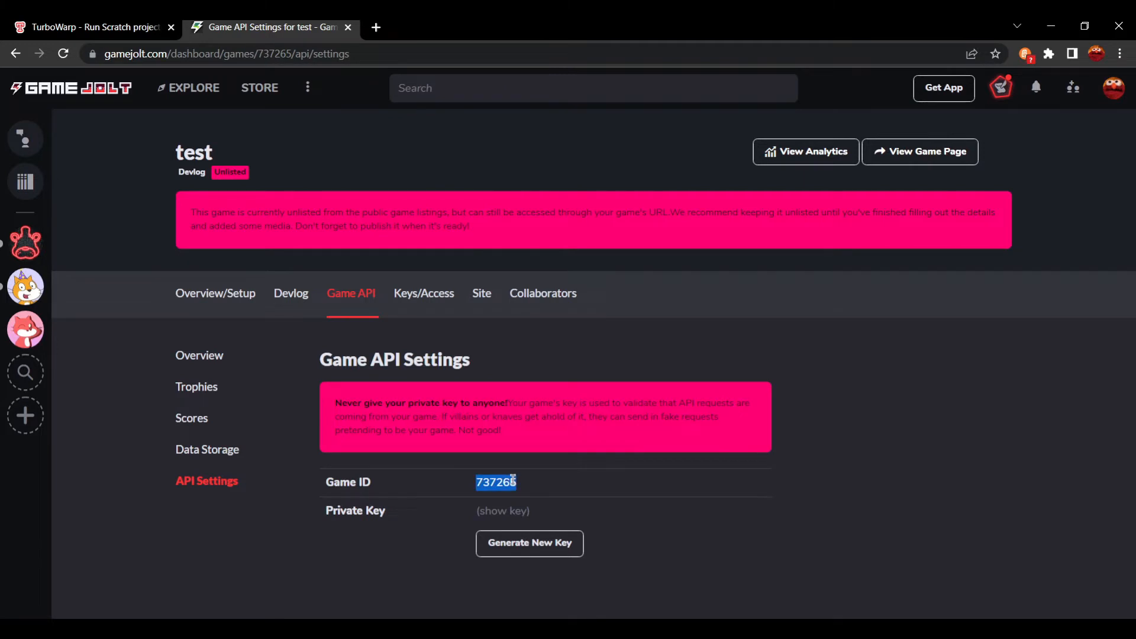
pyautogui.click(89, 27)
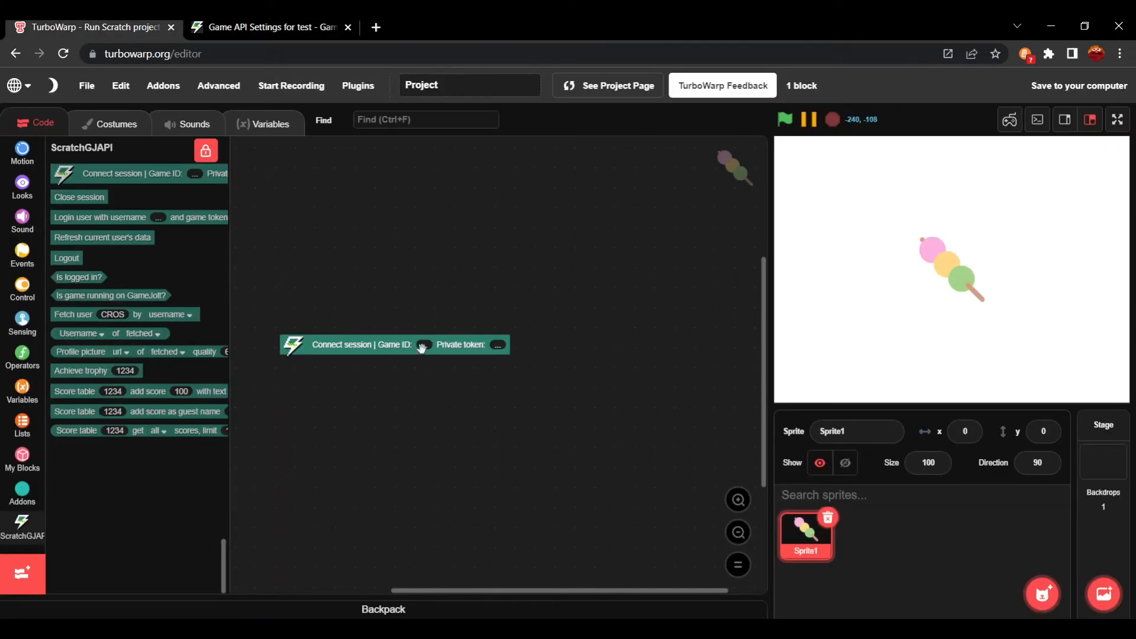
pyautogui.write('737265')
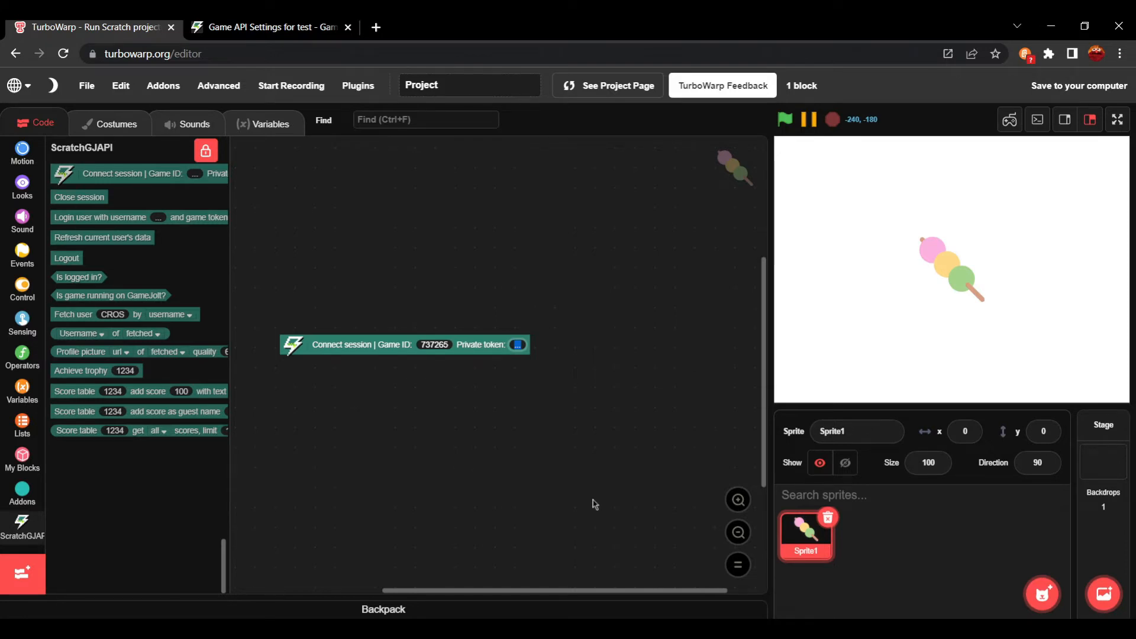
pyautogui.click(271, 27)
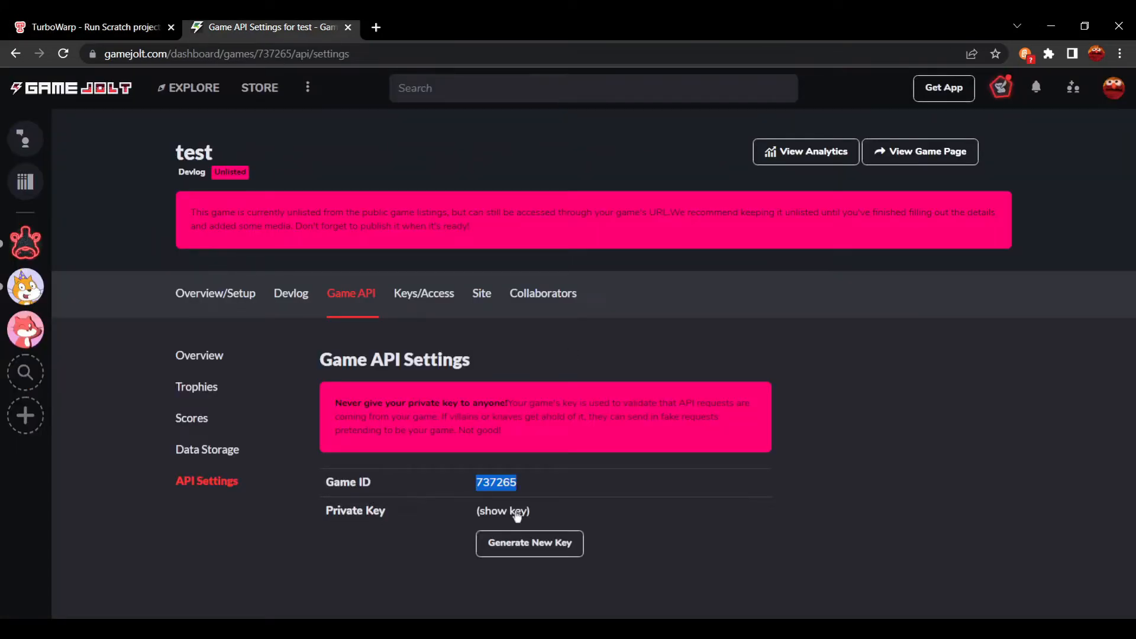
pyautogui.moveTo(846, 532)
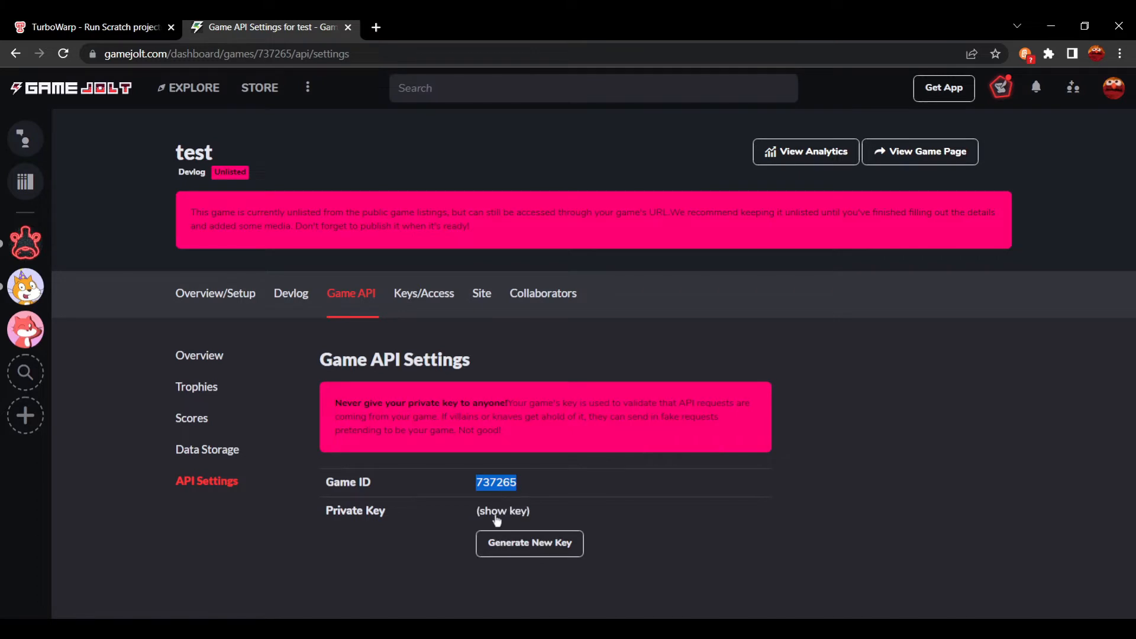
# - Reveal the Private Key on Game Jolt's API Settings, then switch back to TurboWarp
pyautogui.click(503, 511)
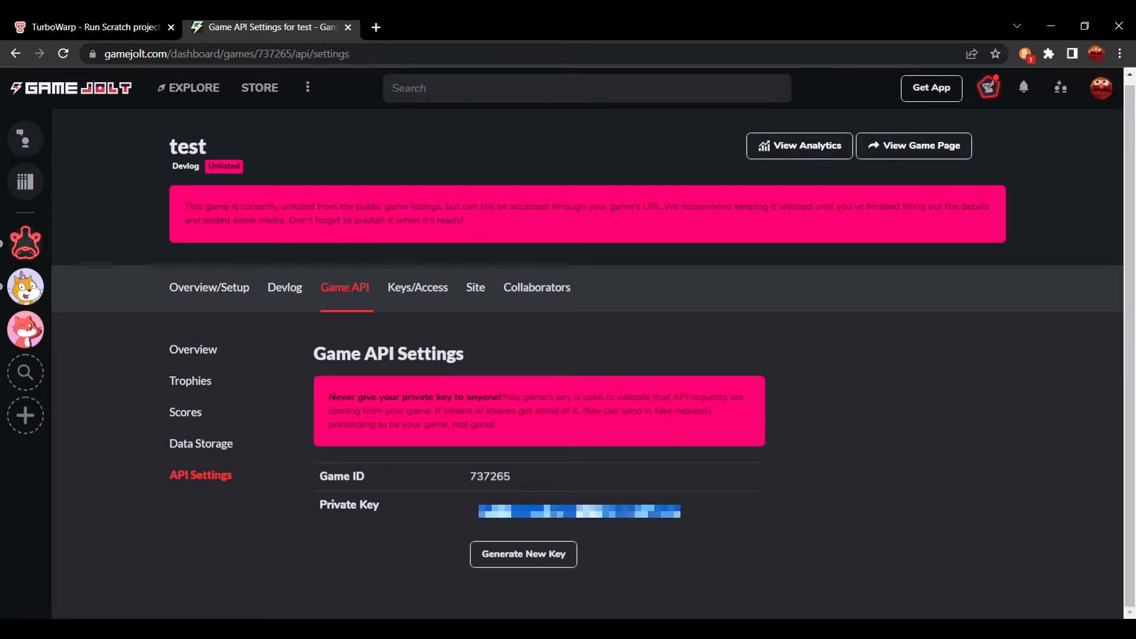
pyautogui.moveTo(616, 489)
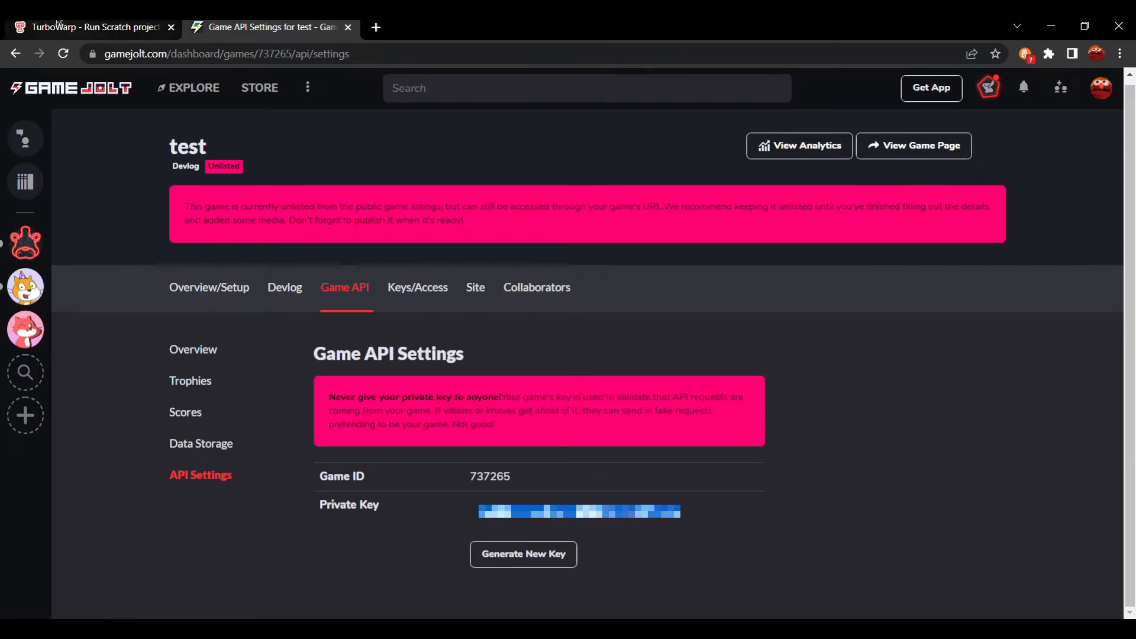
pyautogui.click(94, 27)
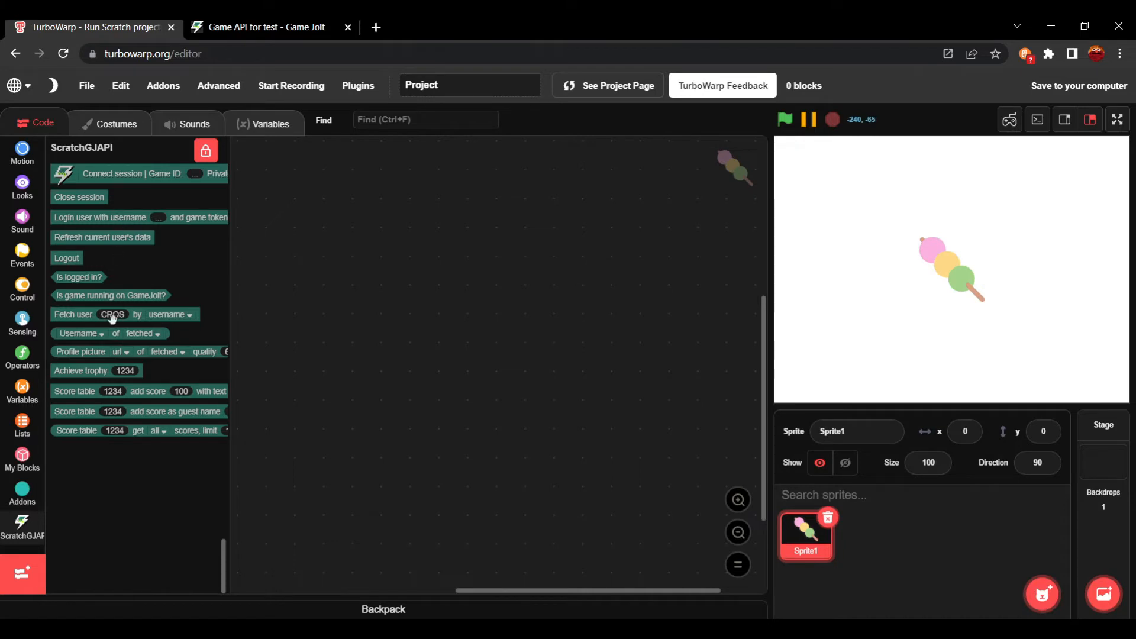
# - Add 'Fetch user Airbot_GamerTV' and a fetched-user reporter set to Account creation date
pyautogui.moveTo(109, 314); pyautogui.dragTo(417, 339)
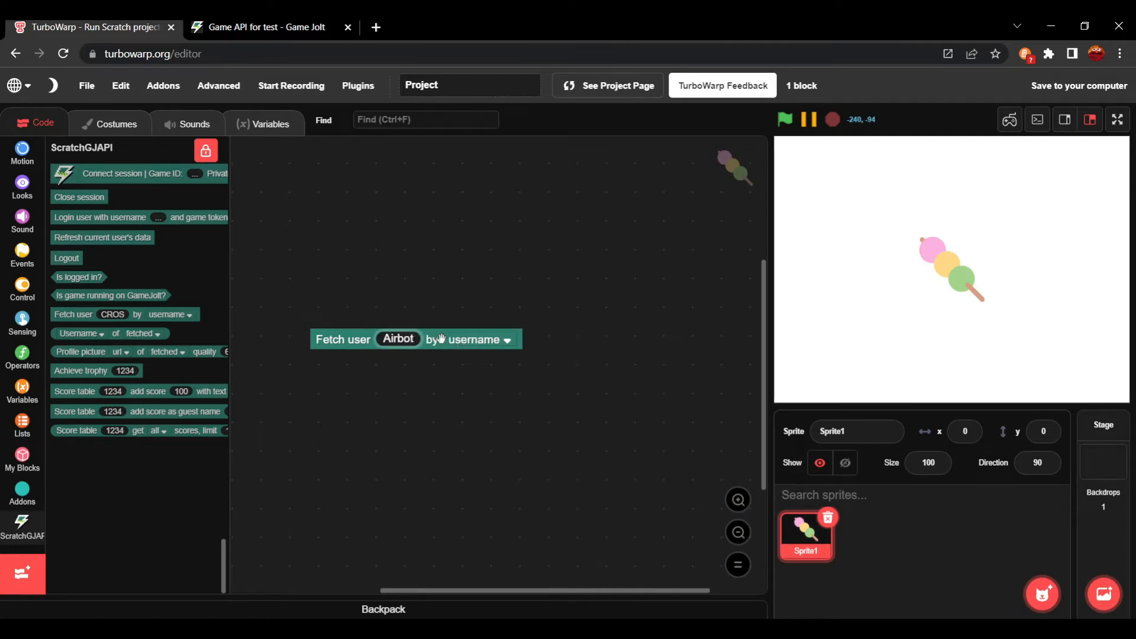
pyautogui.write('Airbot_GamerTV')
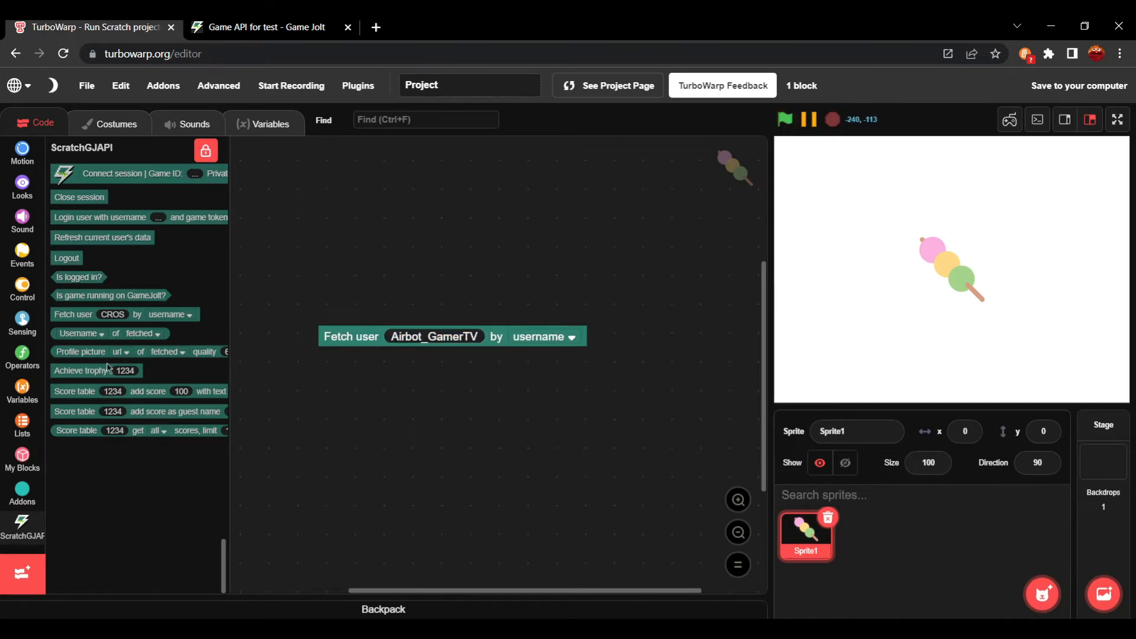
pyautogui.moveTo(105, 333); pyautogui.dragTo(434, 351)
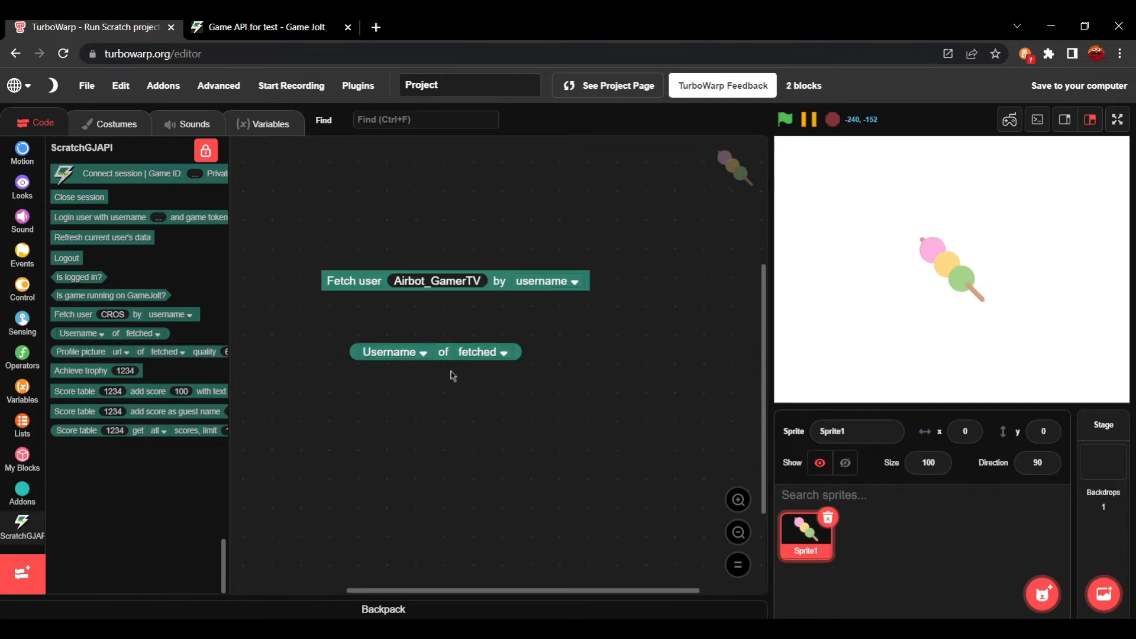
pyautogui.click(389, 351)
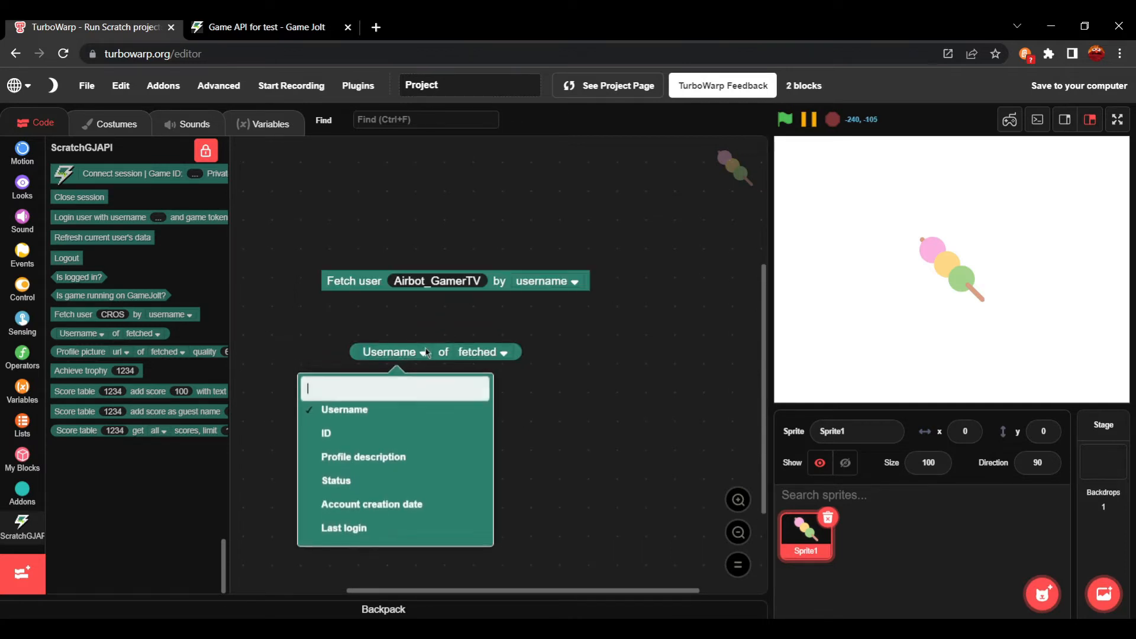
pyautogui.click(343, 409)
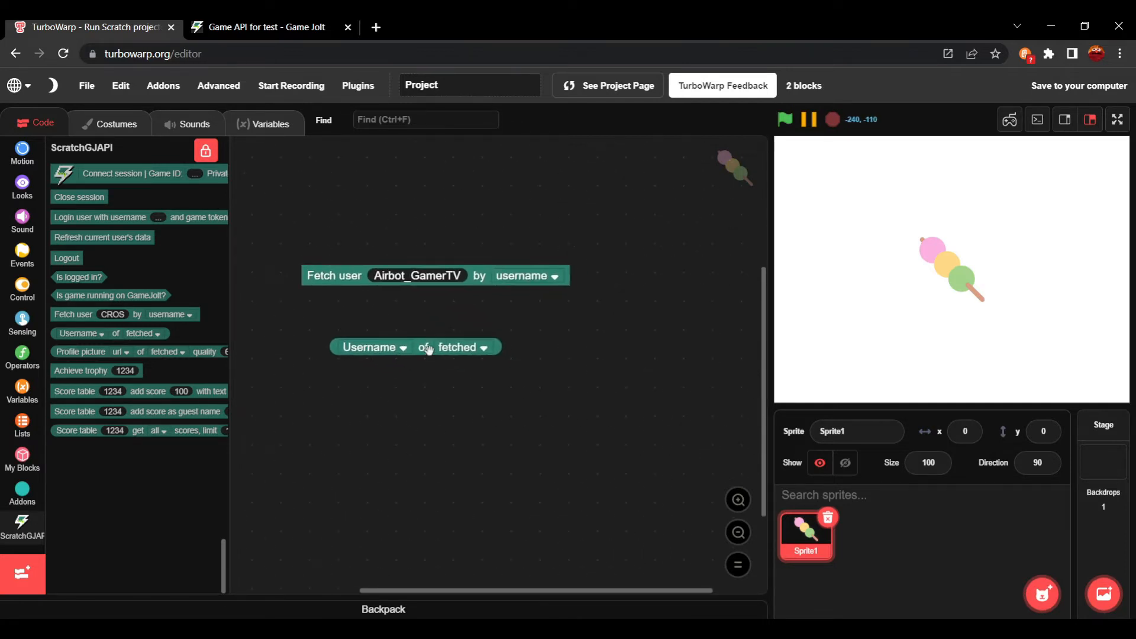
pyautogui.click(371, 347)
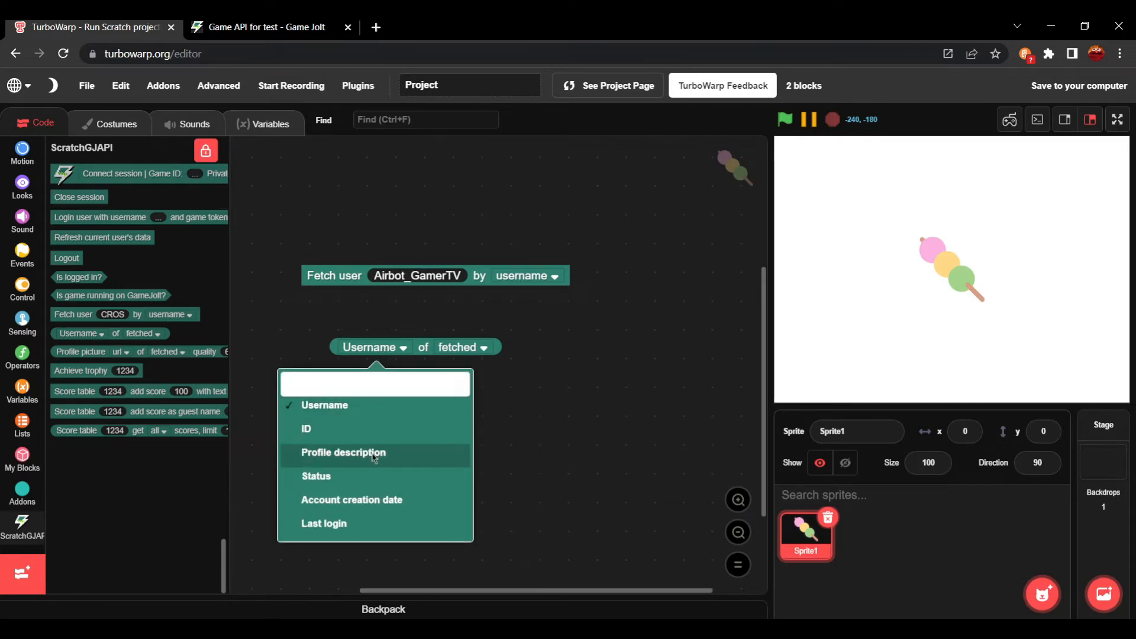
pyautogui.click(343, 451)
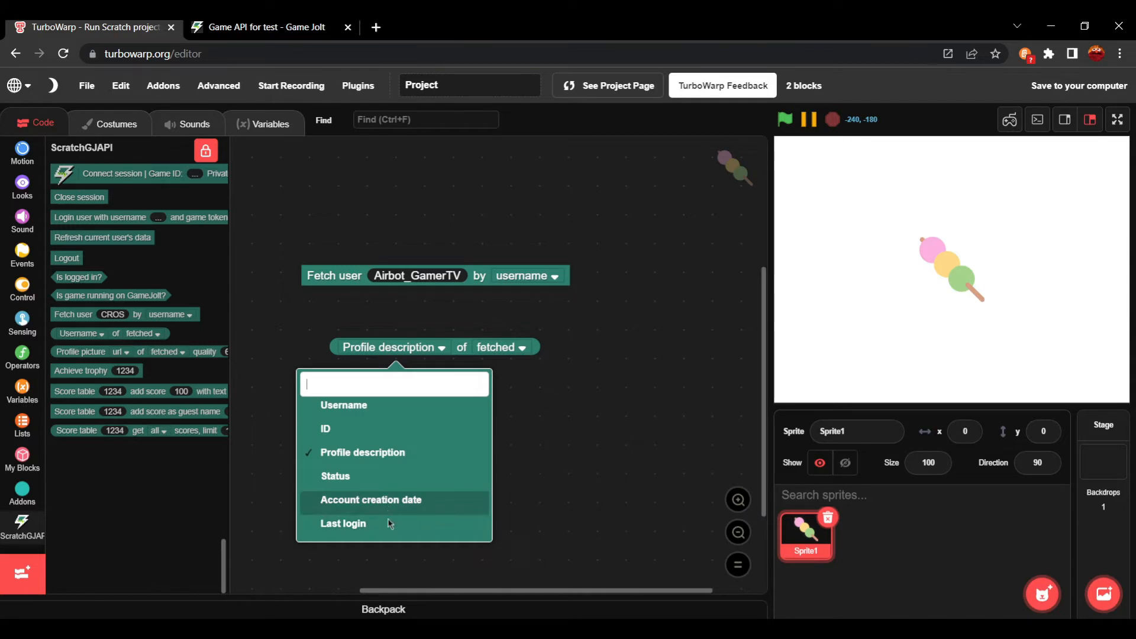
pyautogui.click(342, 523)
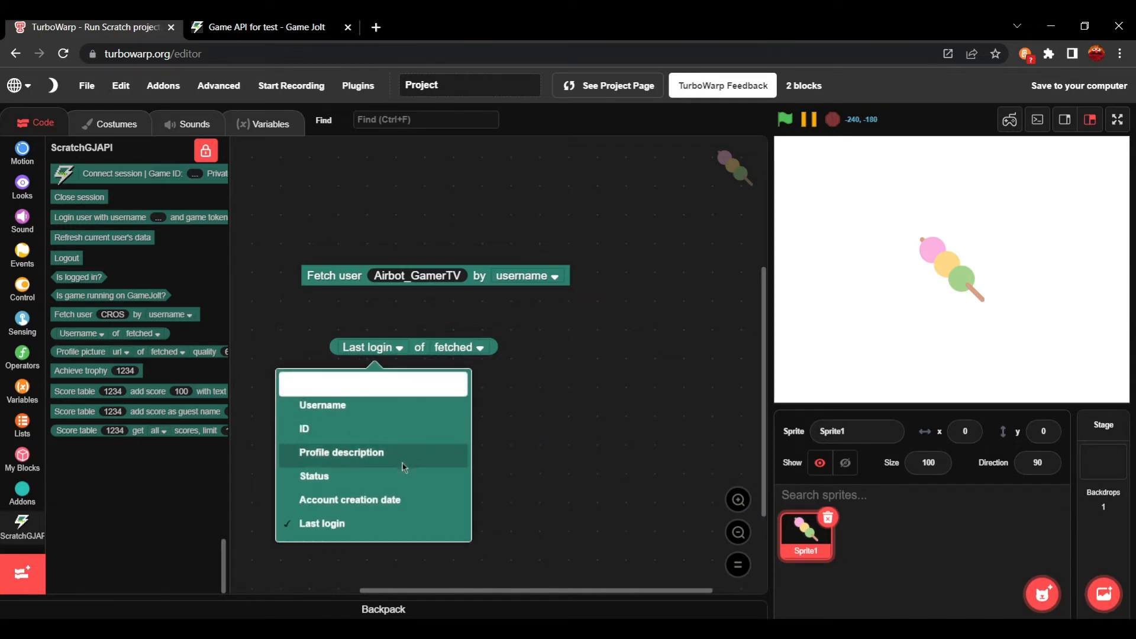
pyautogui.click(349, 500)
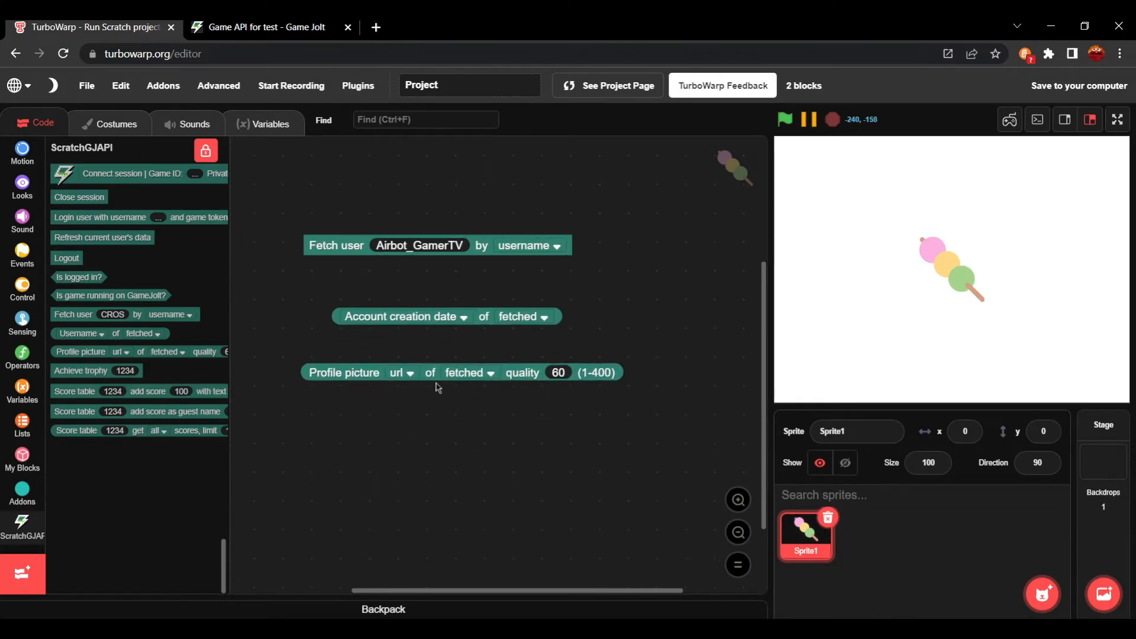
# - Switch the profile picture block between me and fetched, set it to data URI, and reload the plugin
pyautogui.click(469, 372)
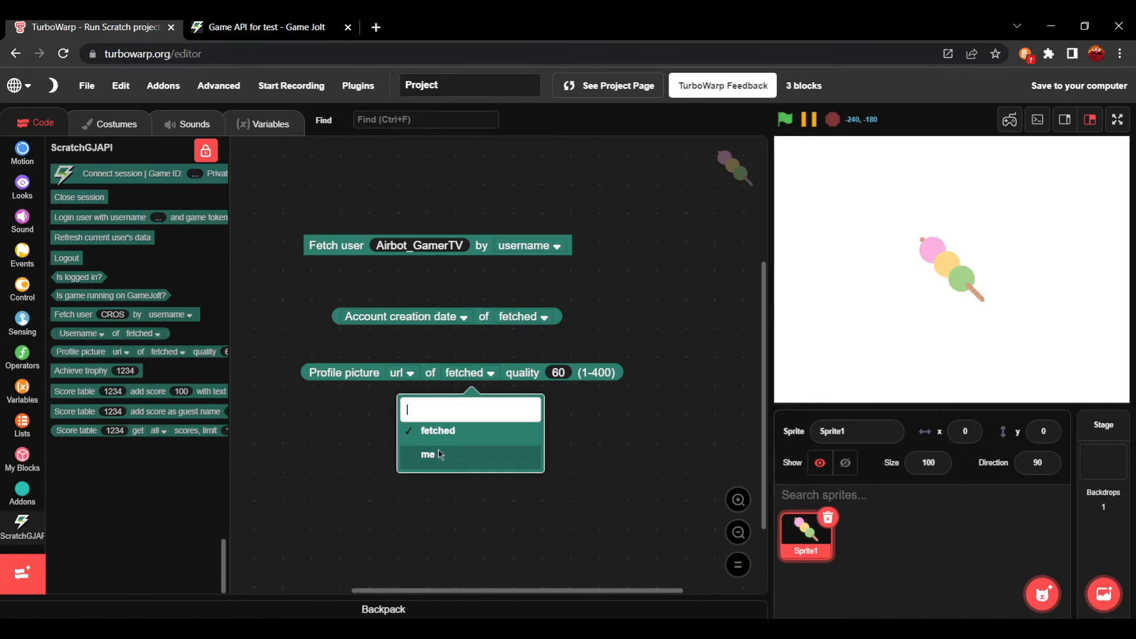
pyautogui.click(427, 454)
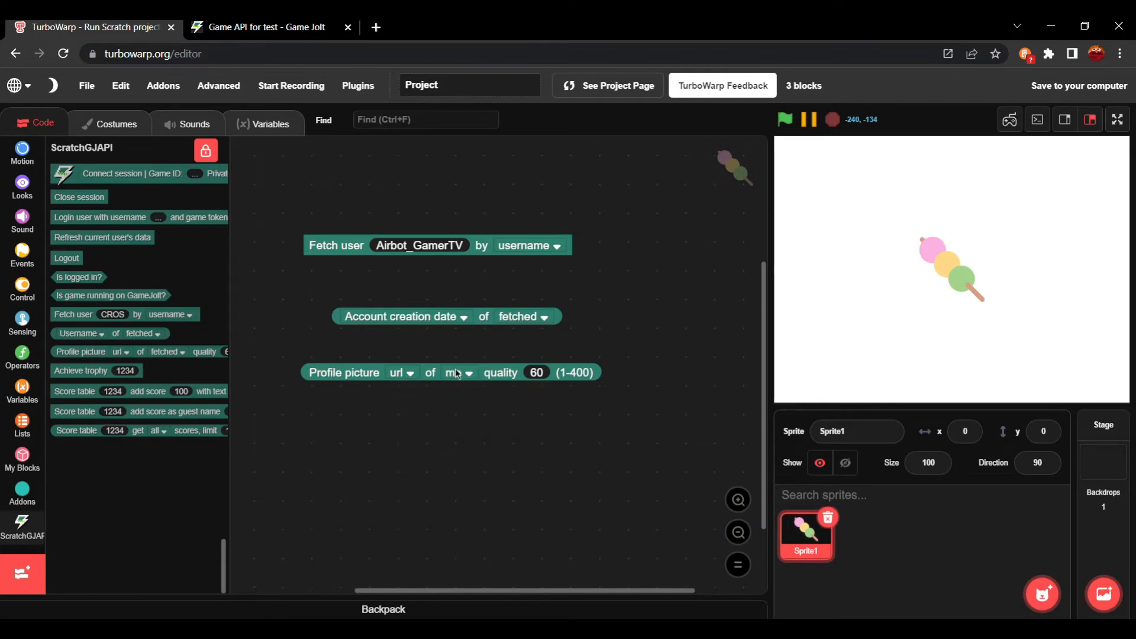
pyautogui.click(458, 372)
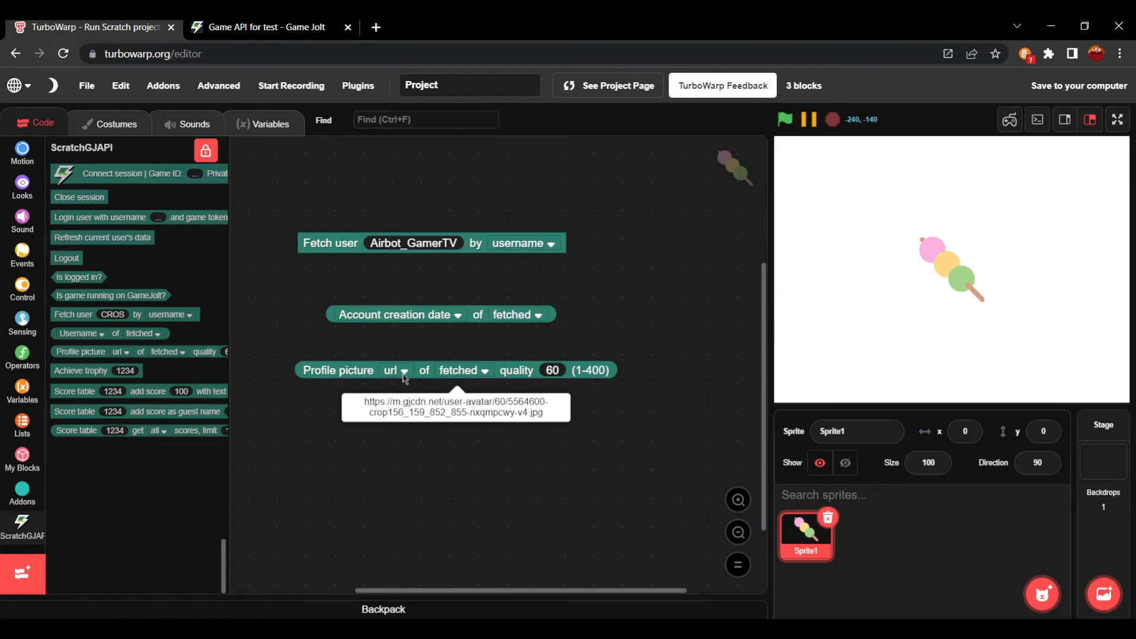
pyautogui.click(403, 370)
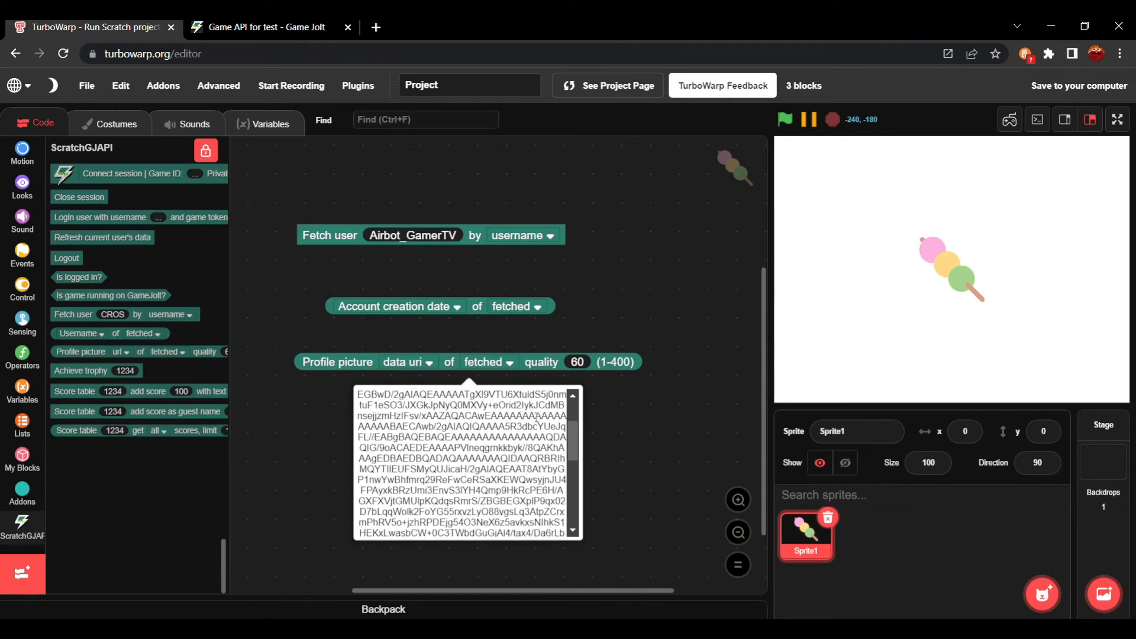
pyautogui.click(357, 85)
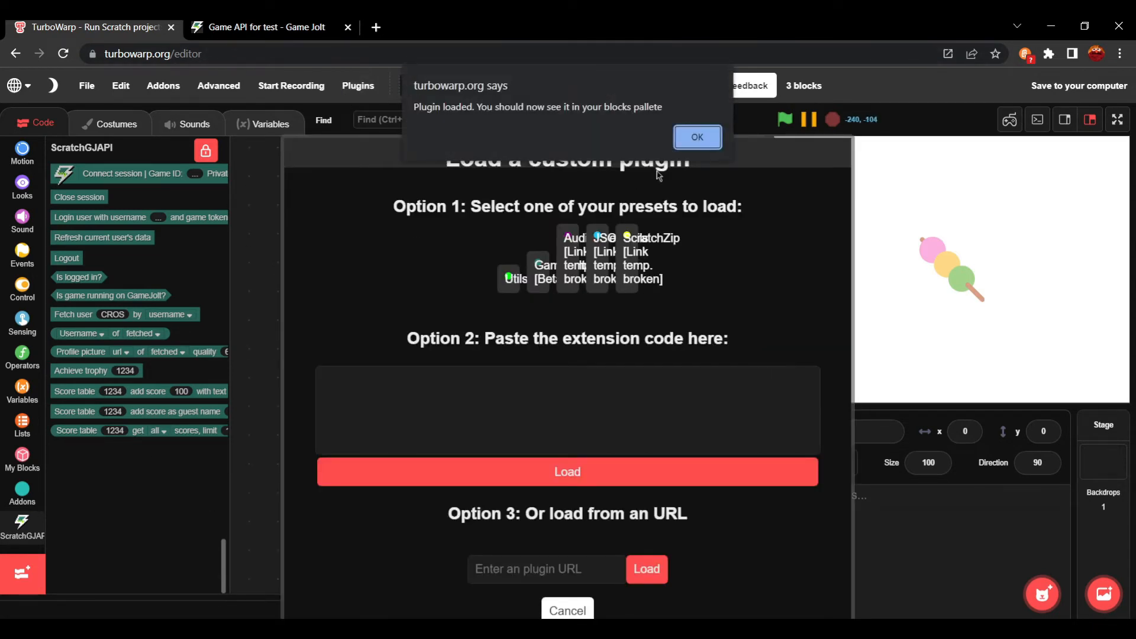
# - Drop the fetched profile picture into the set image block and run it to show the avatar
pyautogui.click(696, 137)
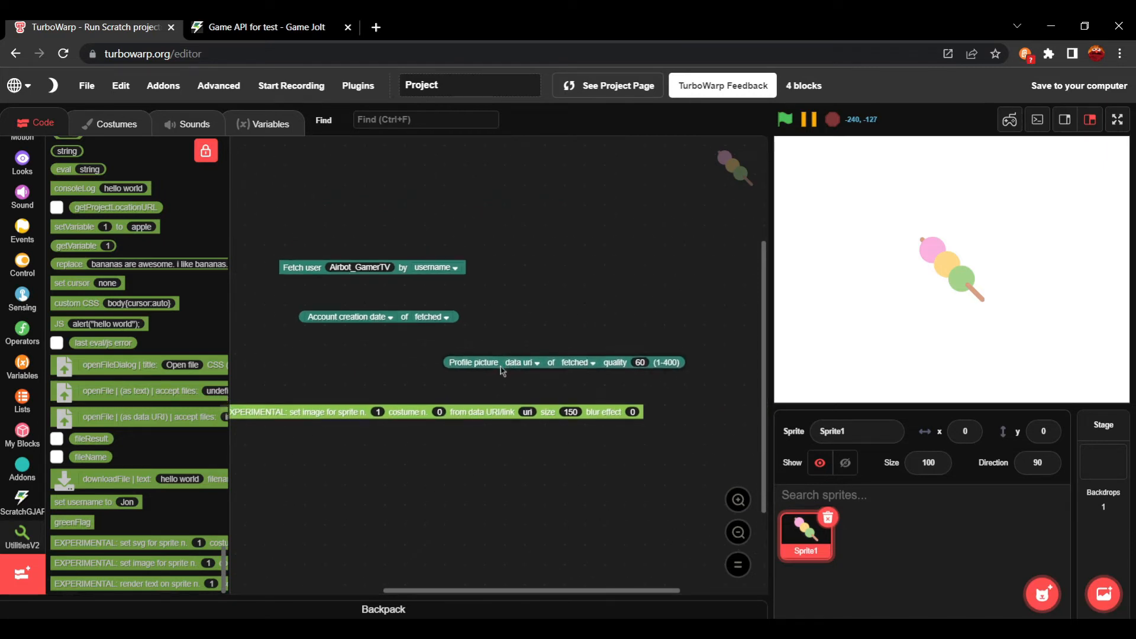
pyautogui.moveTo(472, 362); pyautogui.dragTo(529, 407)
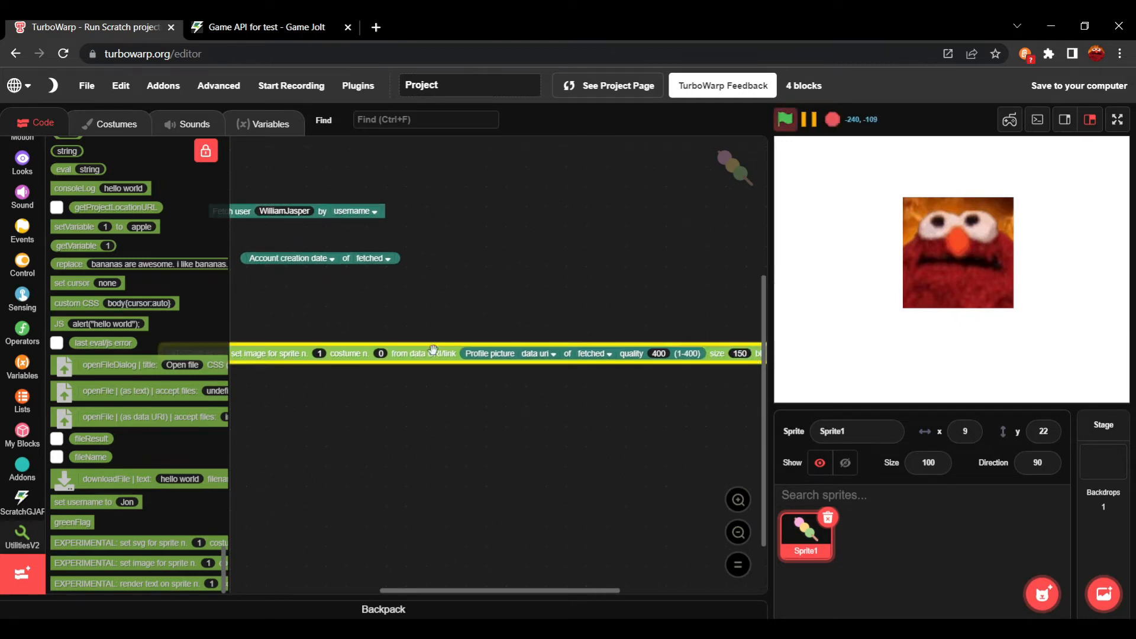
pyautogui.click(784, 120)
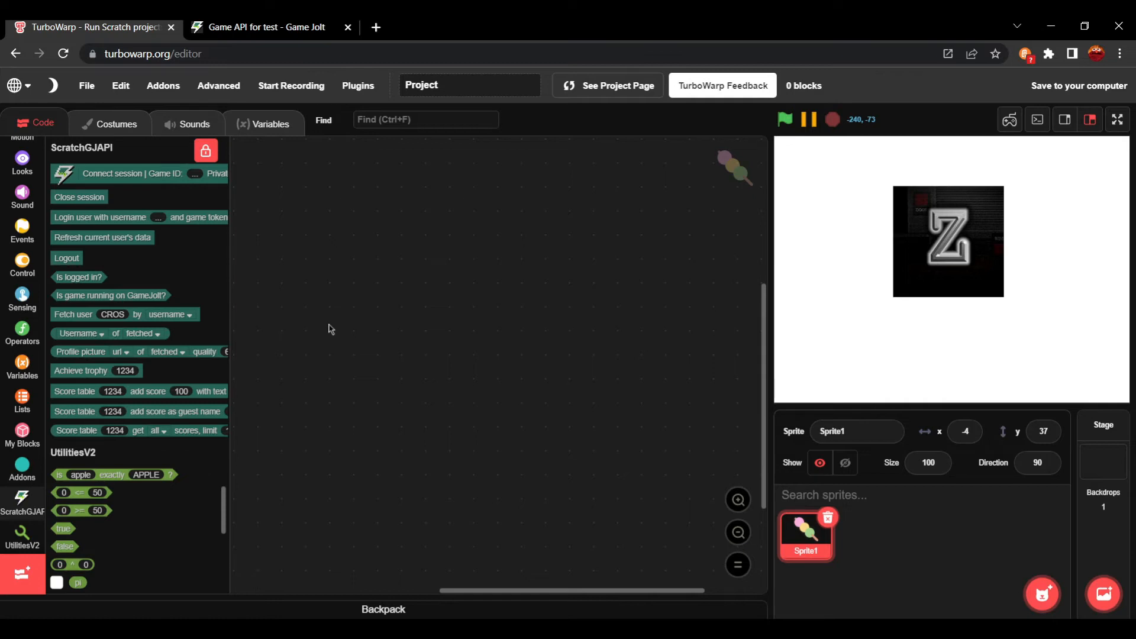
pyautogui.moveTo(213, 254)
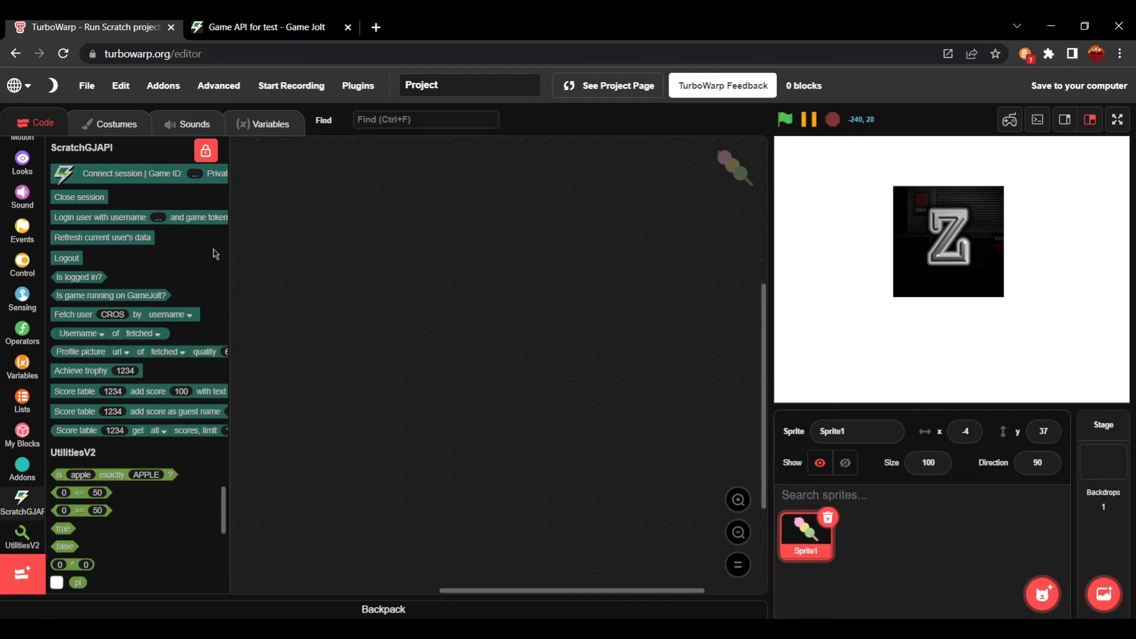
pyautogui.moveTo(114, 214)
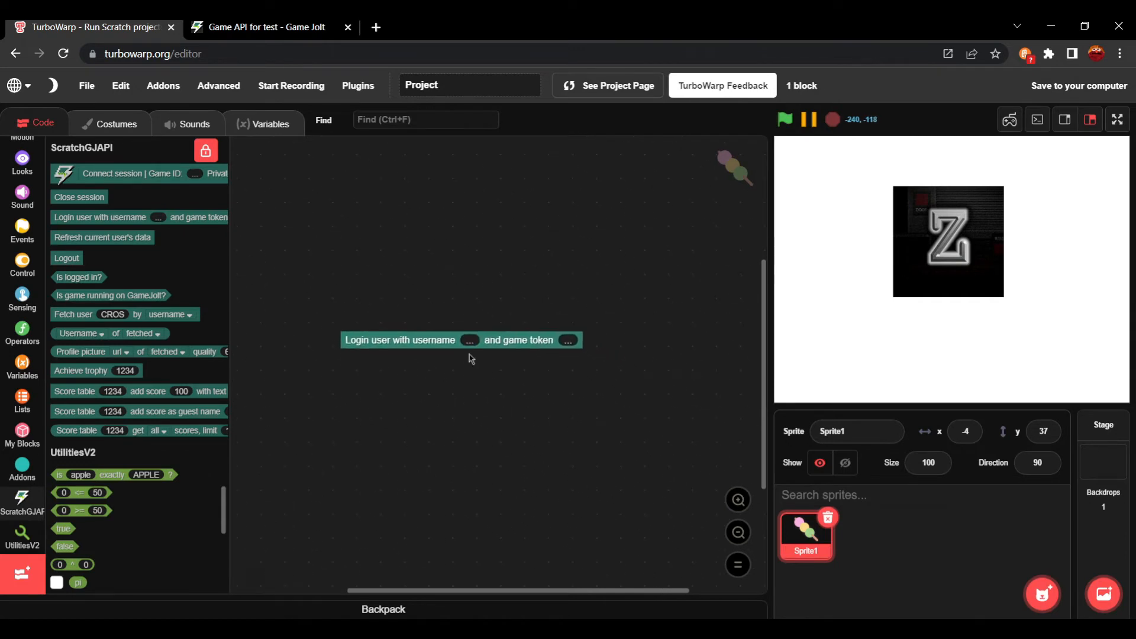
# - Fill the login block's username with Airbot_GamerTV and reposition the block in the workspace
pyautogui.write('Aib')
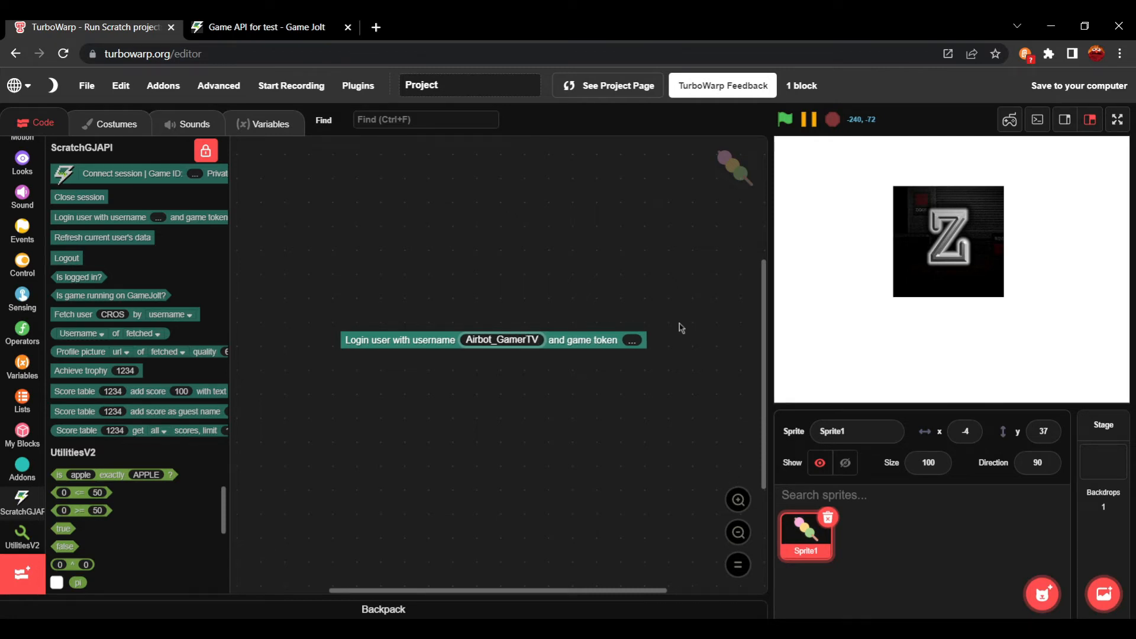
pyautogui.moveTo(493, 339); pyautogui.dragTo(456, 297)
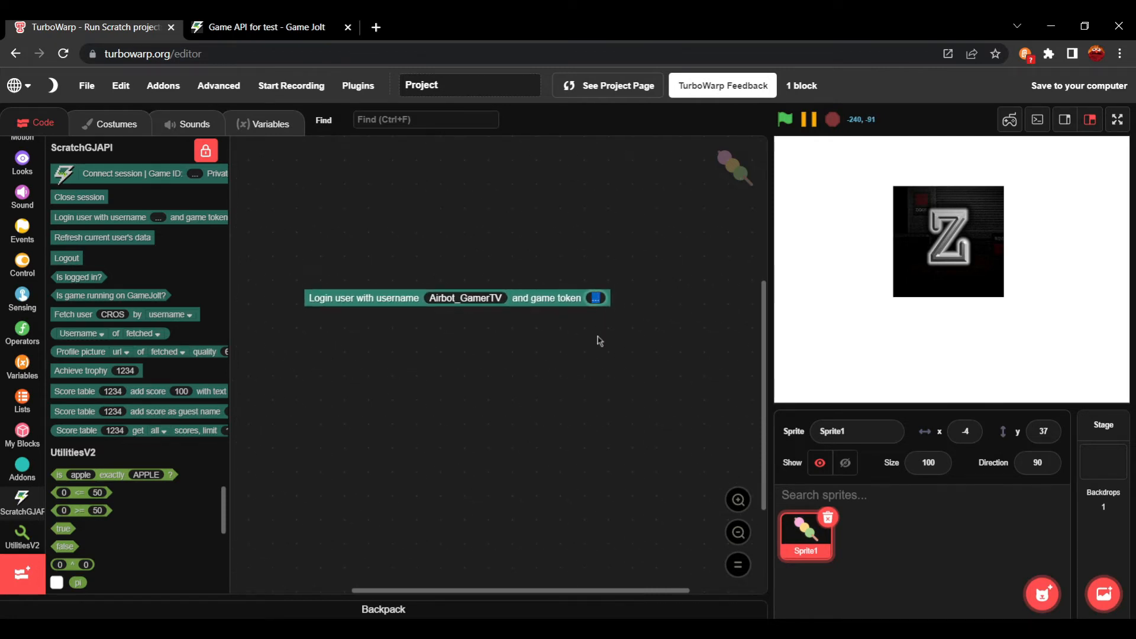
pyautogui.click(268, 27)
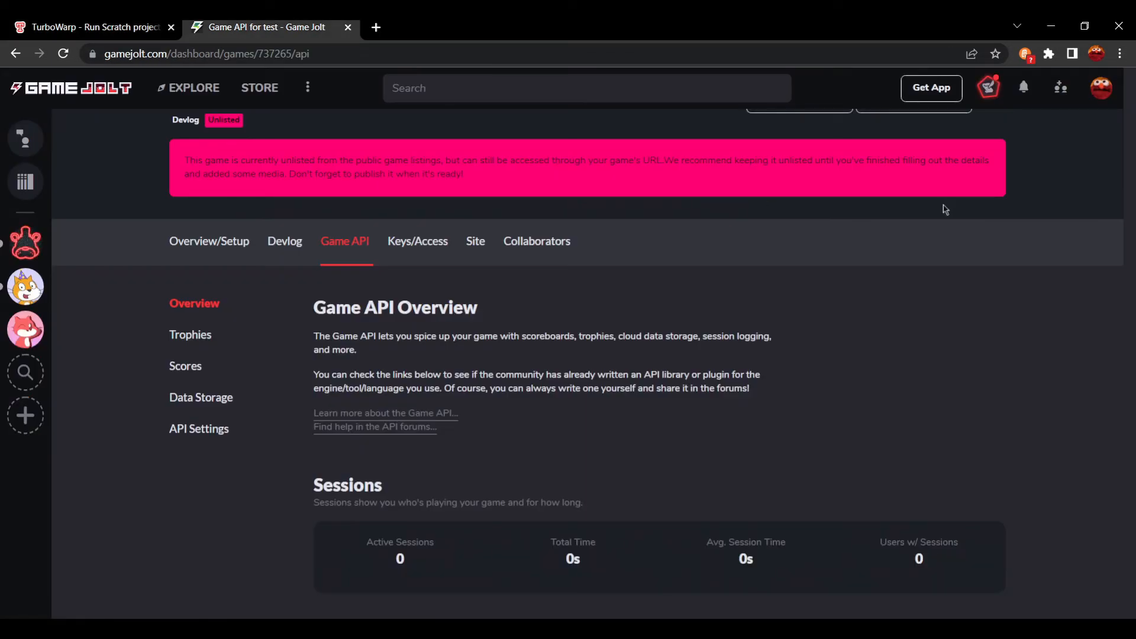
pyautogui.moveTo(1017, 185)
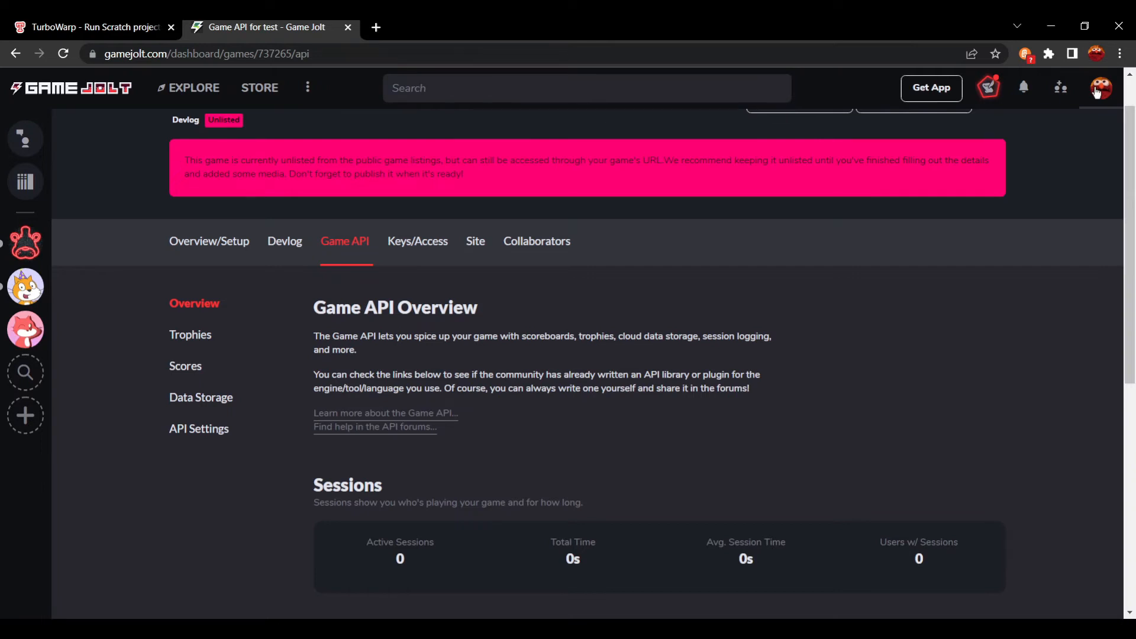
# - View the account's current token from the avatar menu's Game Token dialog, then close it
pyautogui.click(1100, 88)
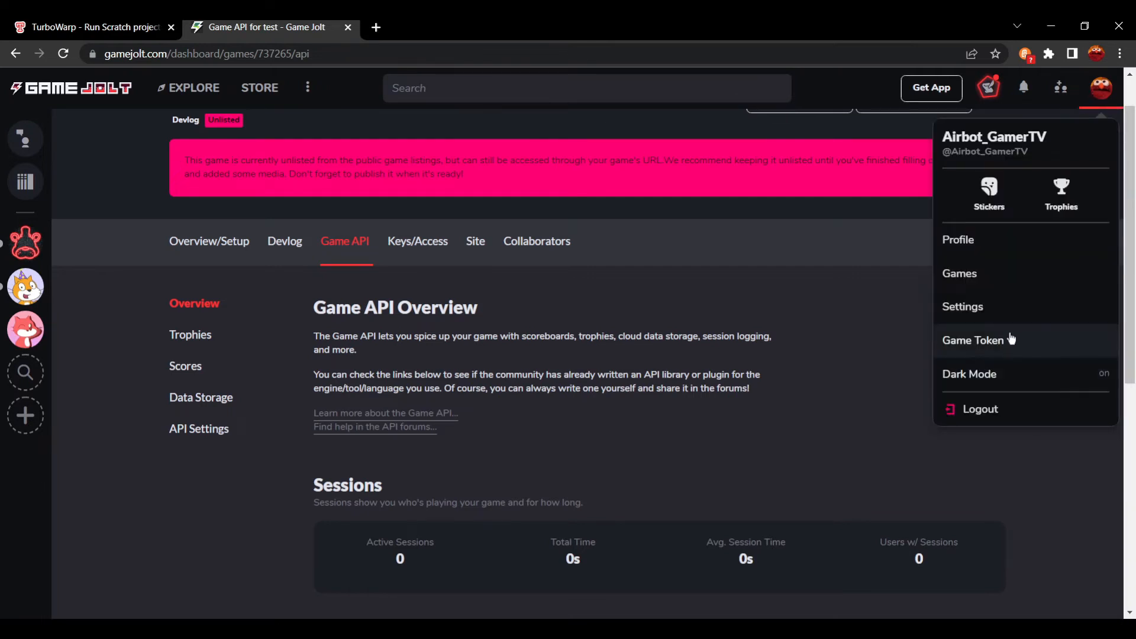
pyautogui.click(973, 340)
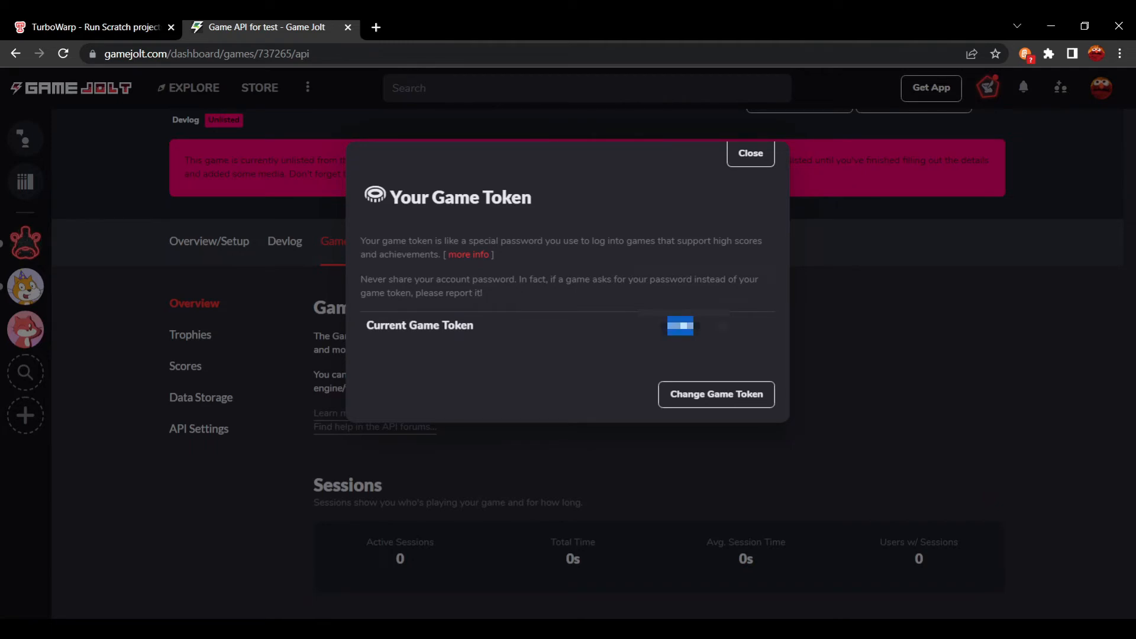
pyautogui.click(94, 26)
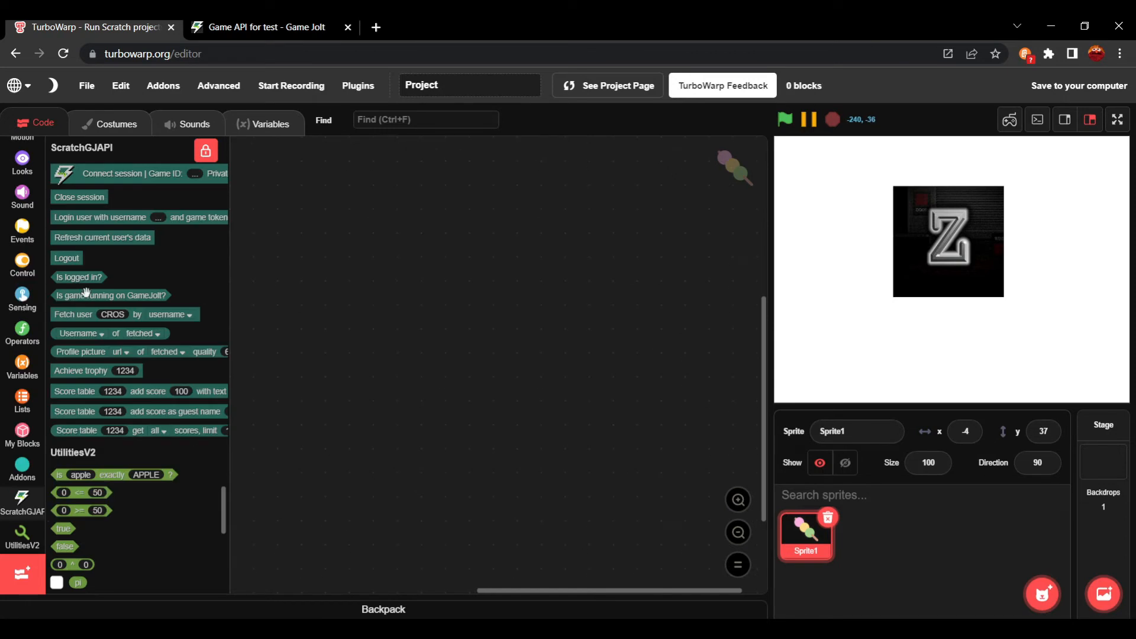
# - Read the logged-in username (Airbot_GamerTV), revert to fetched, then add an Achieve trophy 1234 block
pyautogui.moveTo(78, 277); pyautogui.dragTo(332, 273)
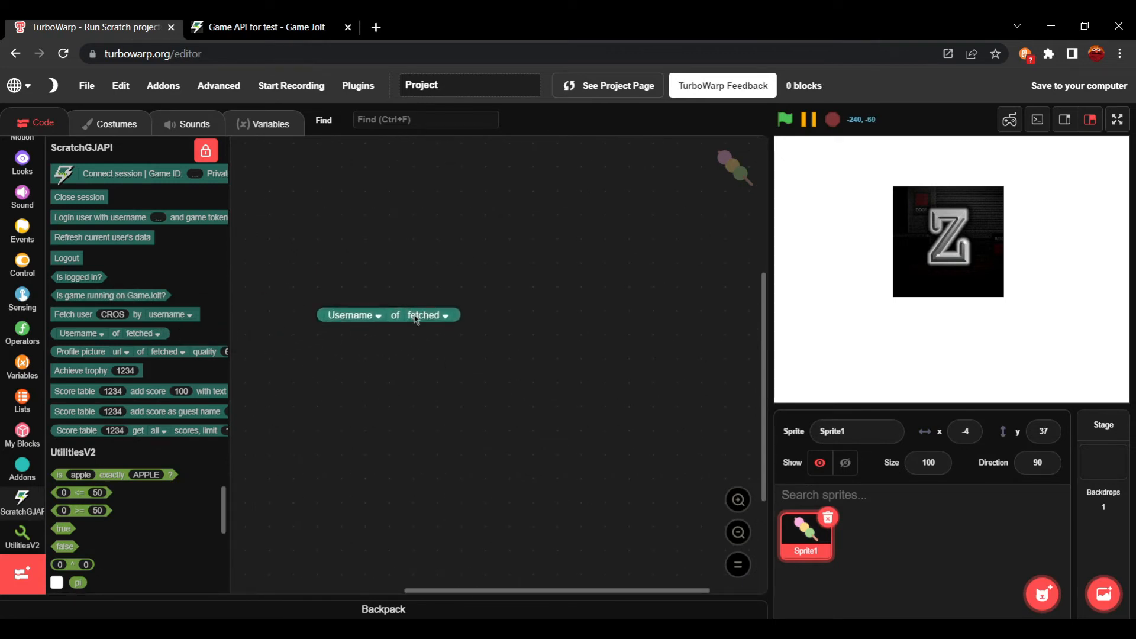
pyautogui.click(427, 315)
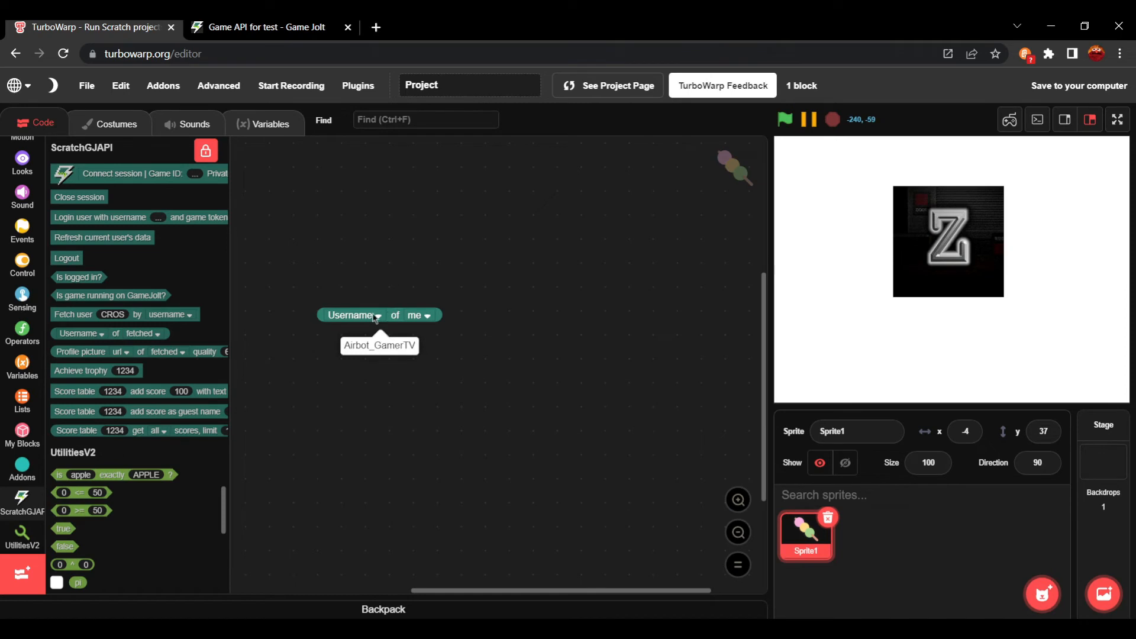
pyautogui.click(421, 315)
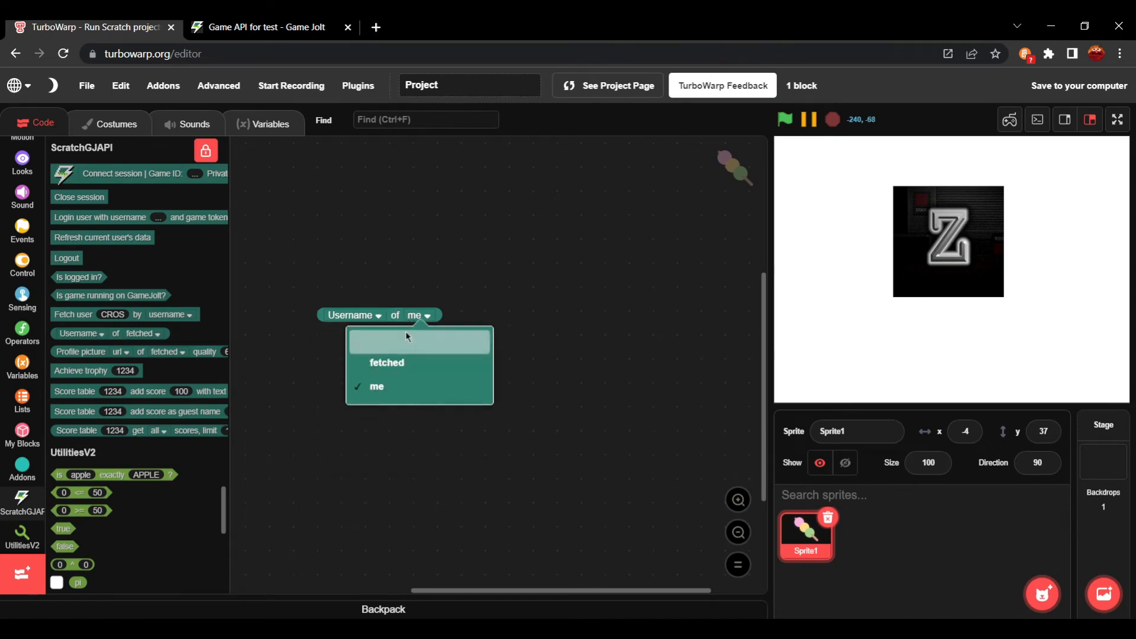
pyautogui.click(386, 362)
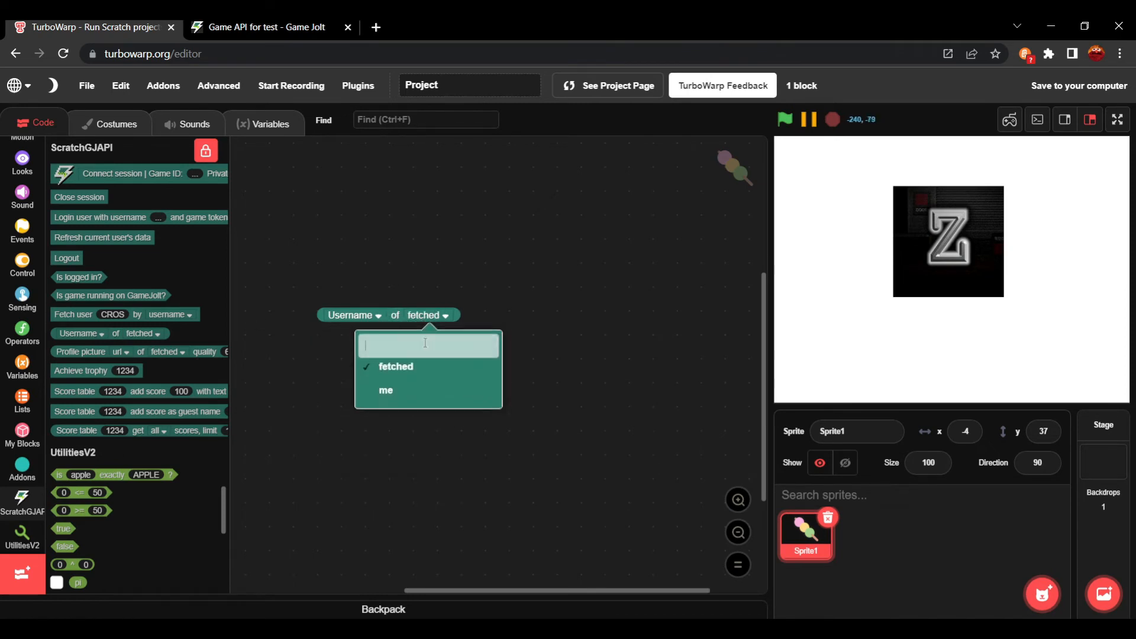
pyautogui.click(384, 390)
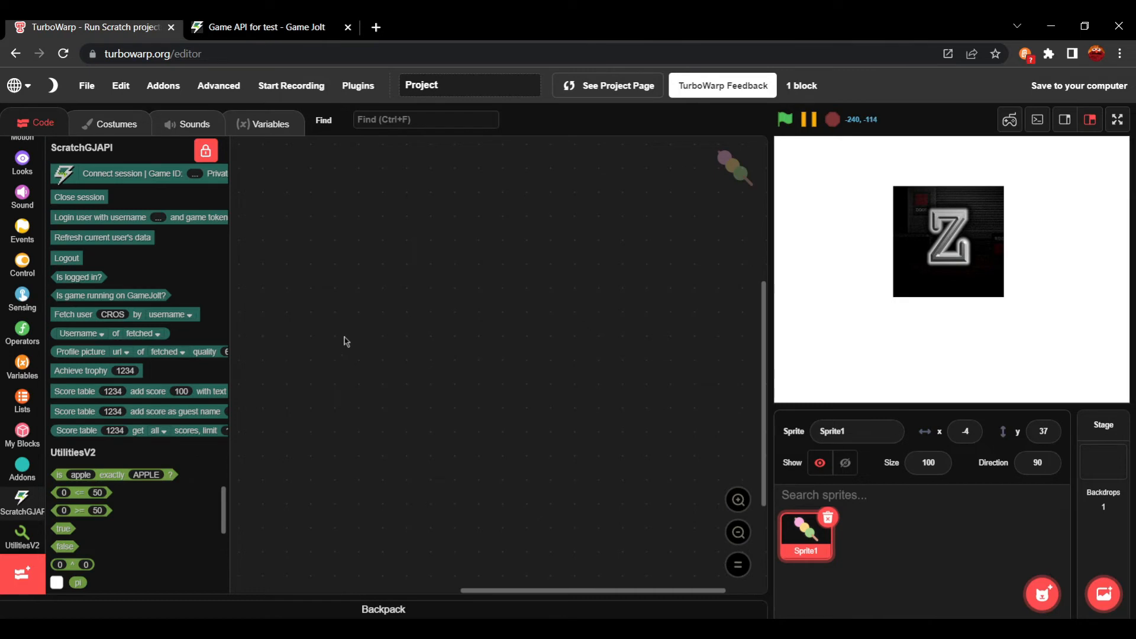
pyautogui.moveTo(81, 370); pyautogui.dragTo(397, 336)
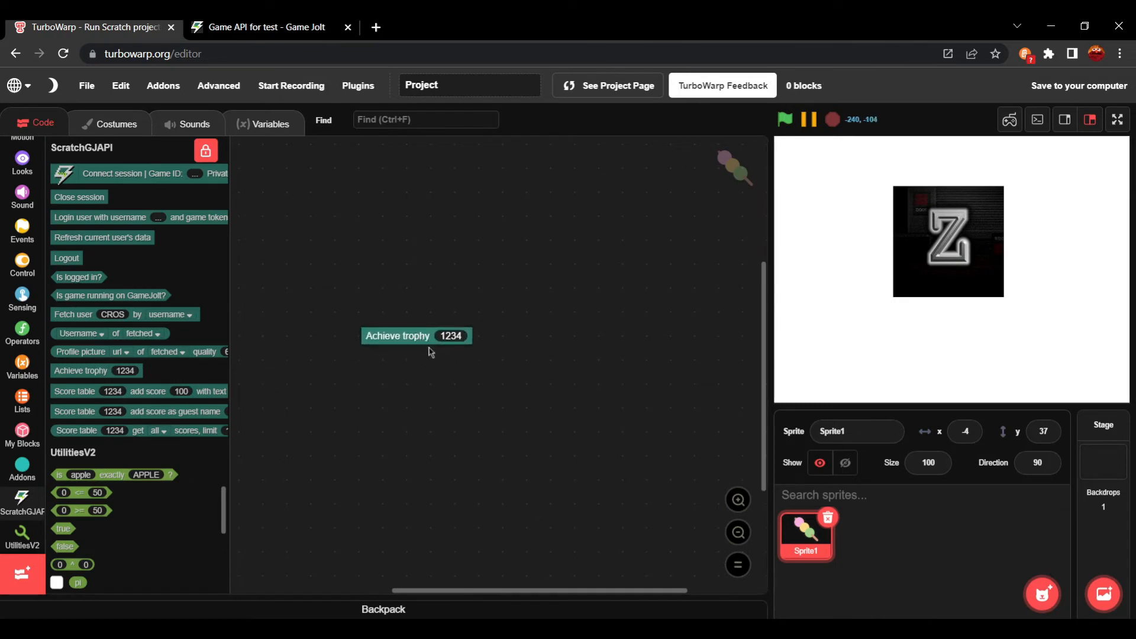
# - Position the Achieve trophy 1234 block and return to the Game Jolt dashboard
pyautogui.moveTo(397, 335); pyautogui.dragTo(391, 305)
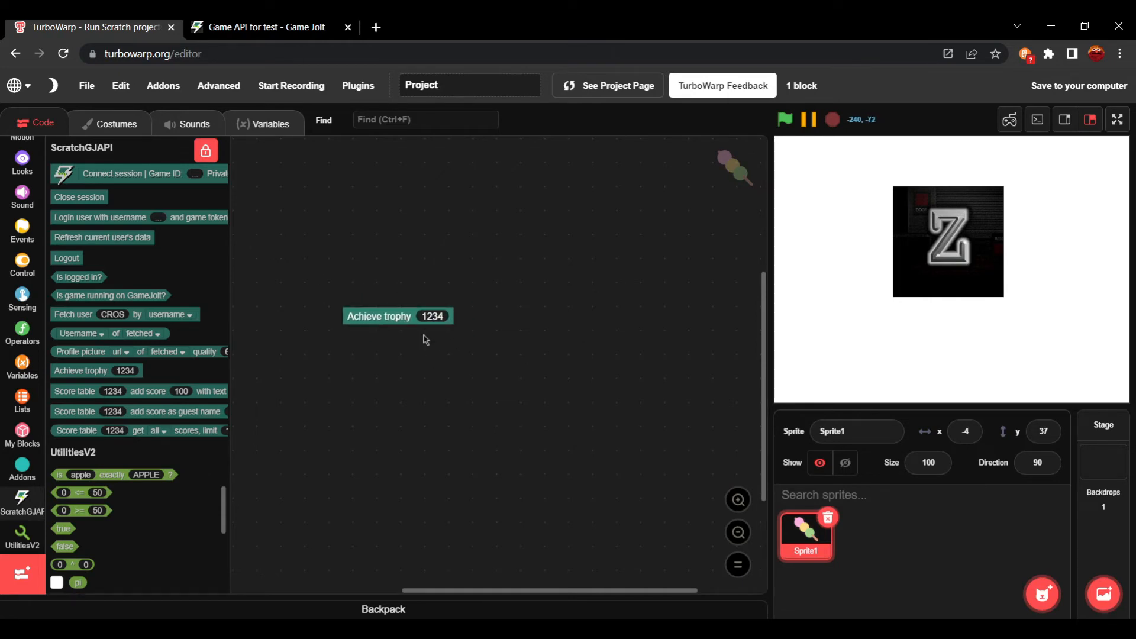
pyautogui.click(264, 27)
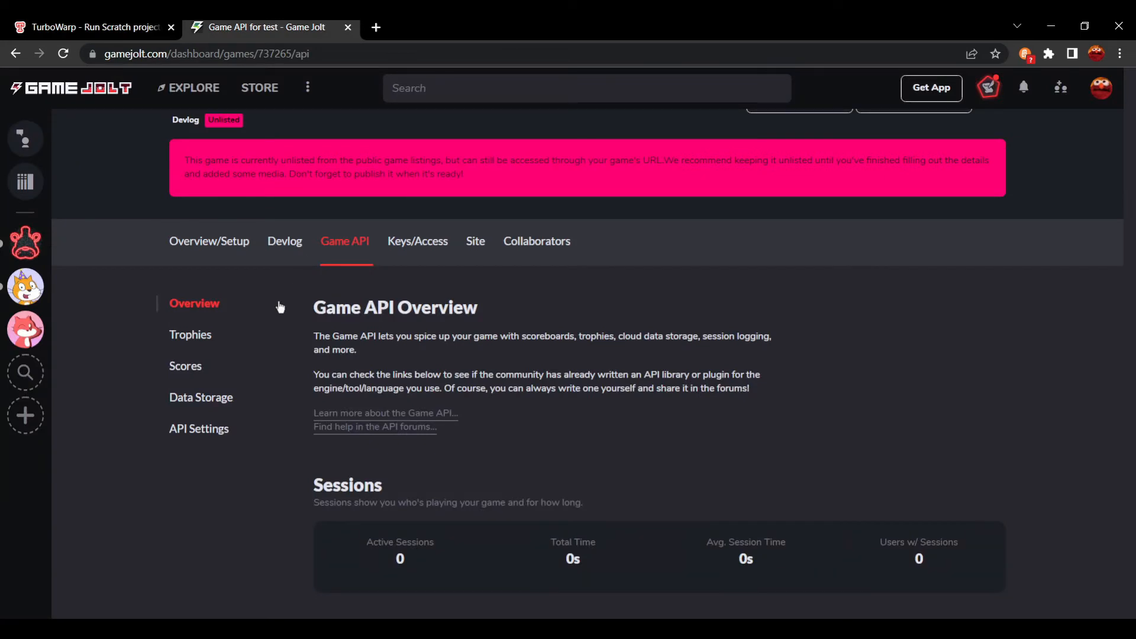
# - Add a new visible bronze trophy titled 'test' on the Trophies page and save it
pyautogui.click(190, 333)
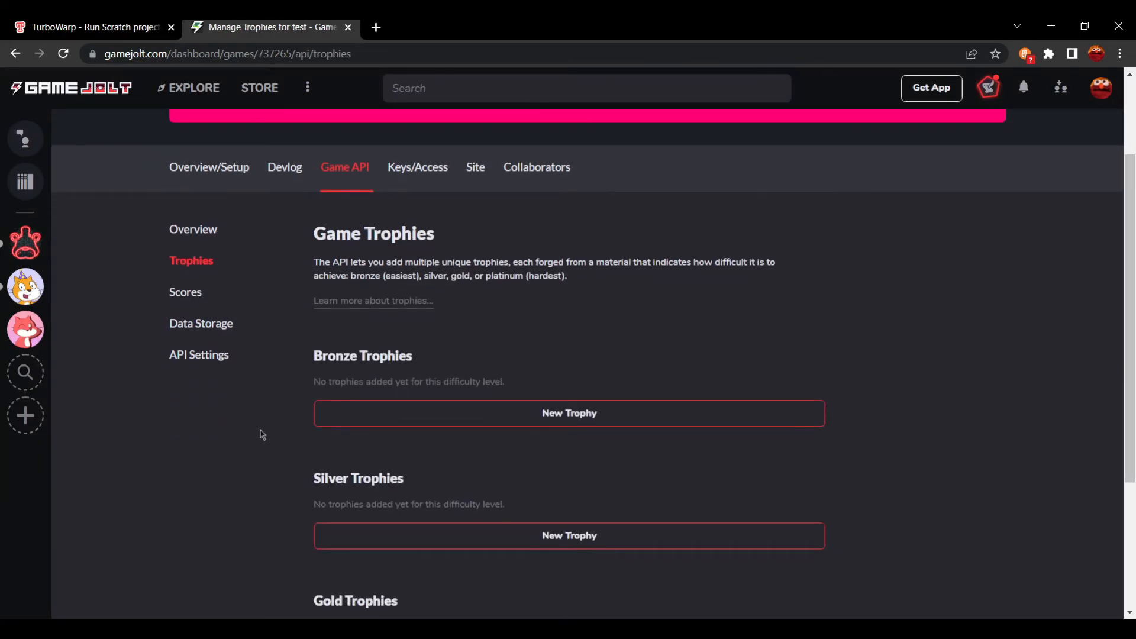
pyautogui.moveTo(1002, 190)
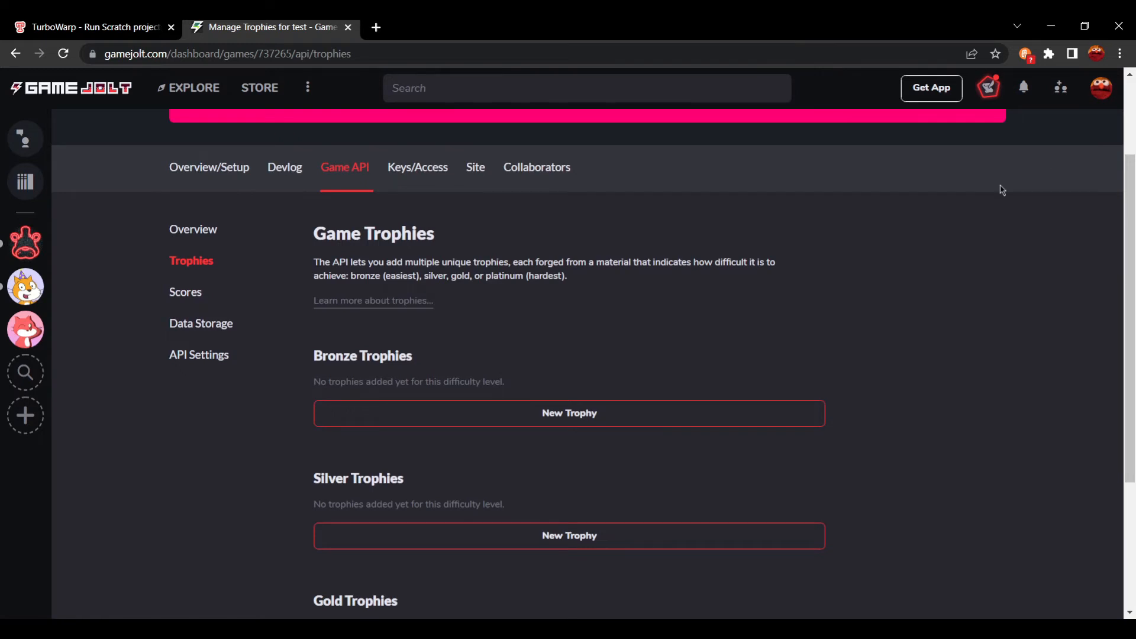
pyautogui.click(568, 413)
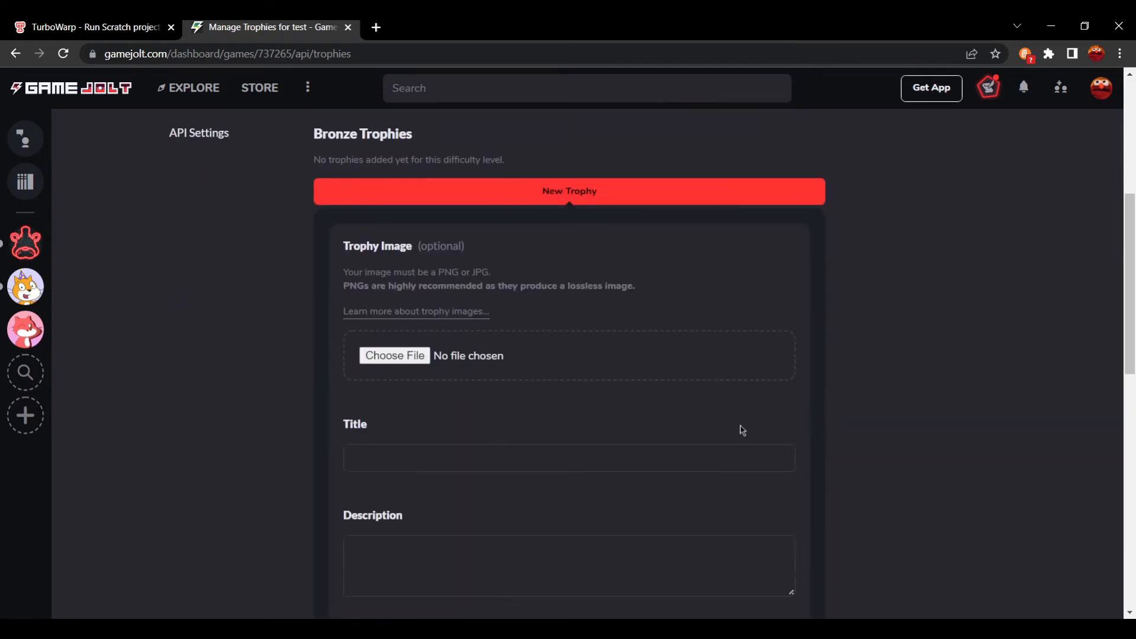
pyautogui.write('test')
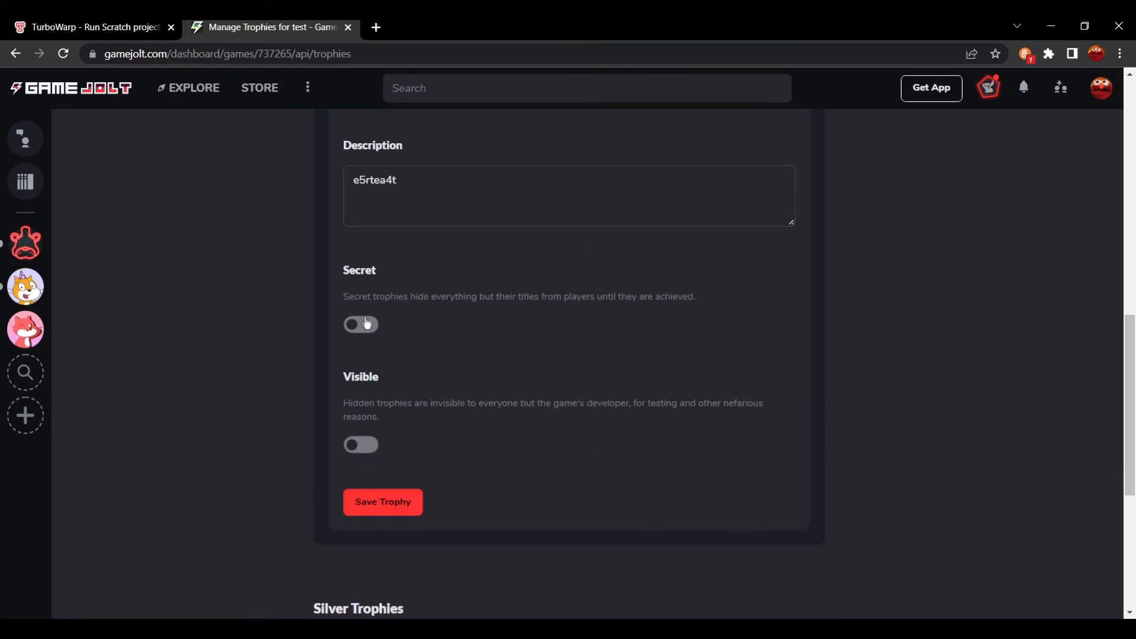
pyautogui.click(361, 445)
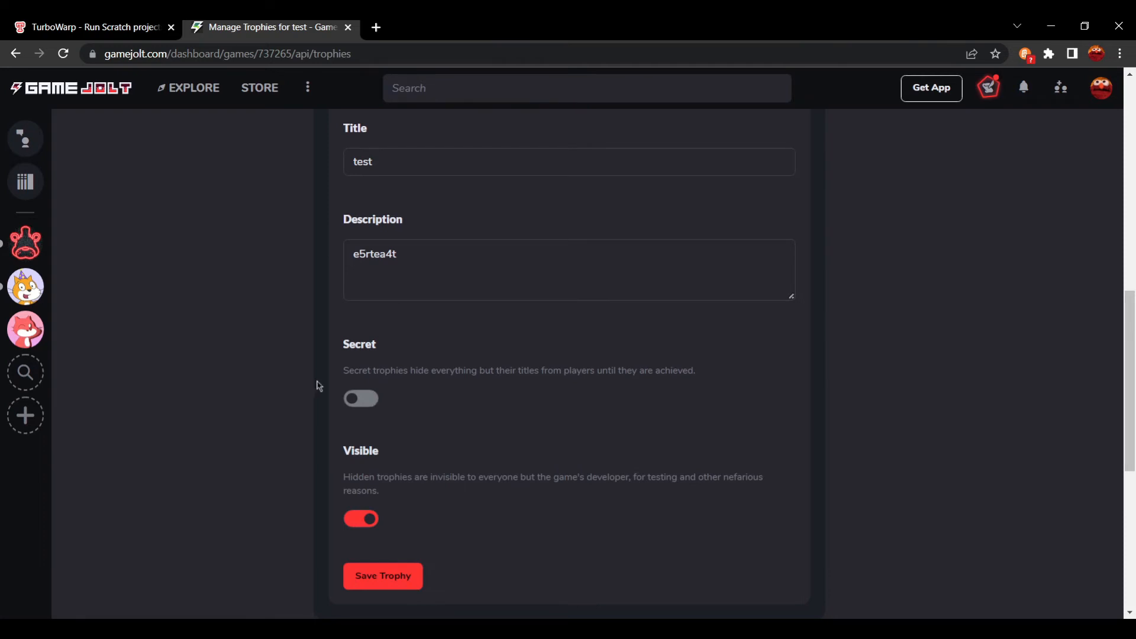
pyautogui.scroll(-3)
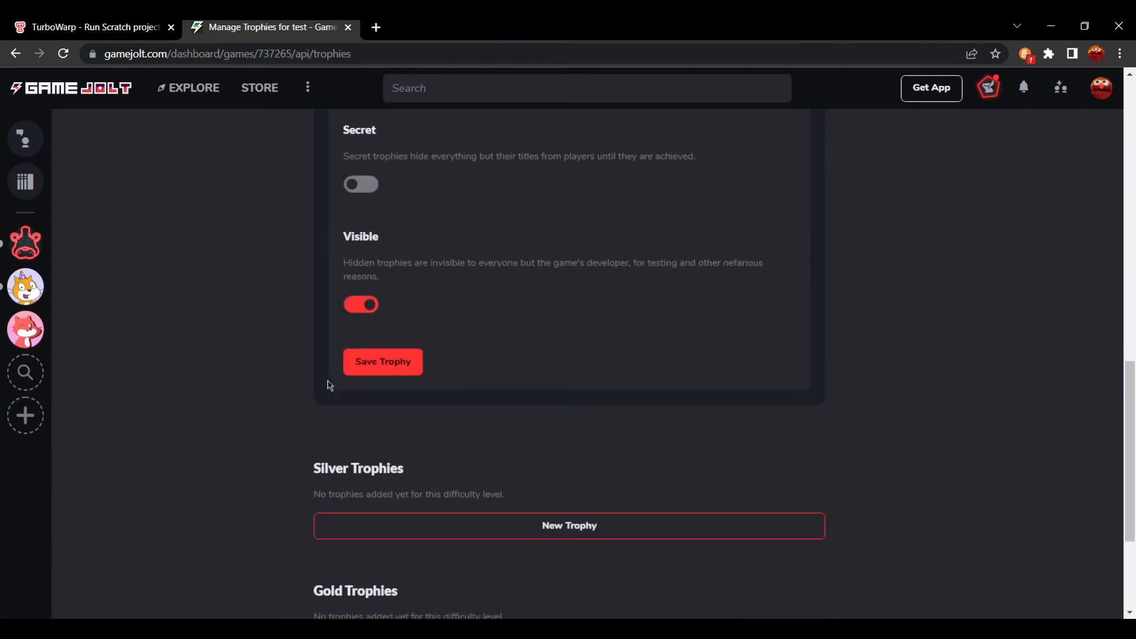
pyautogui.scroll(-3)
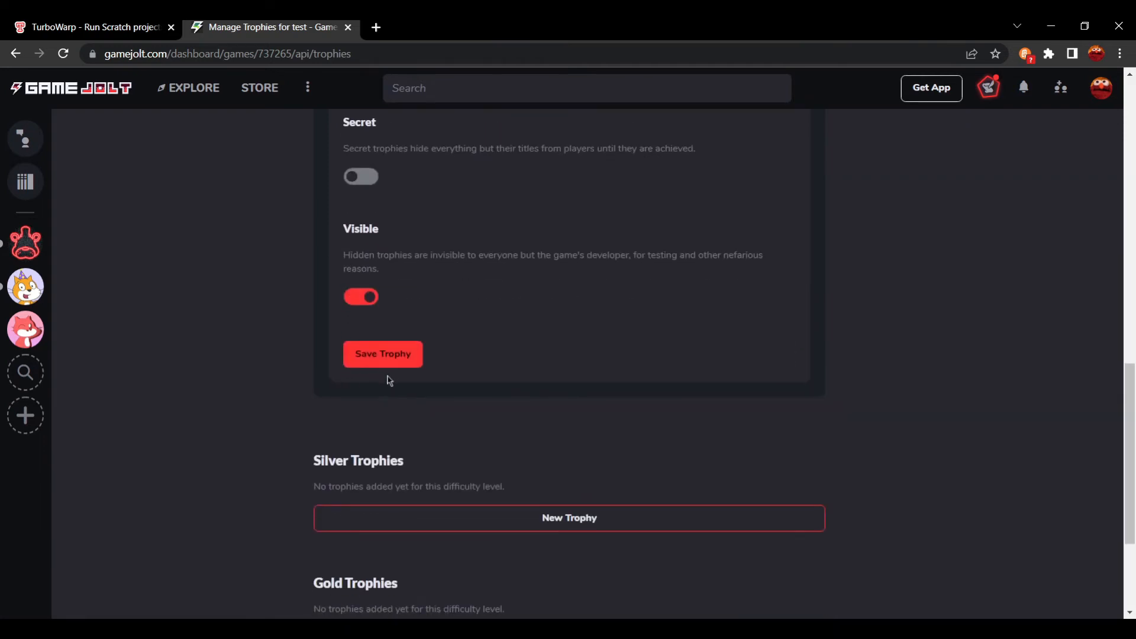
pyautogui.click(382, 354)
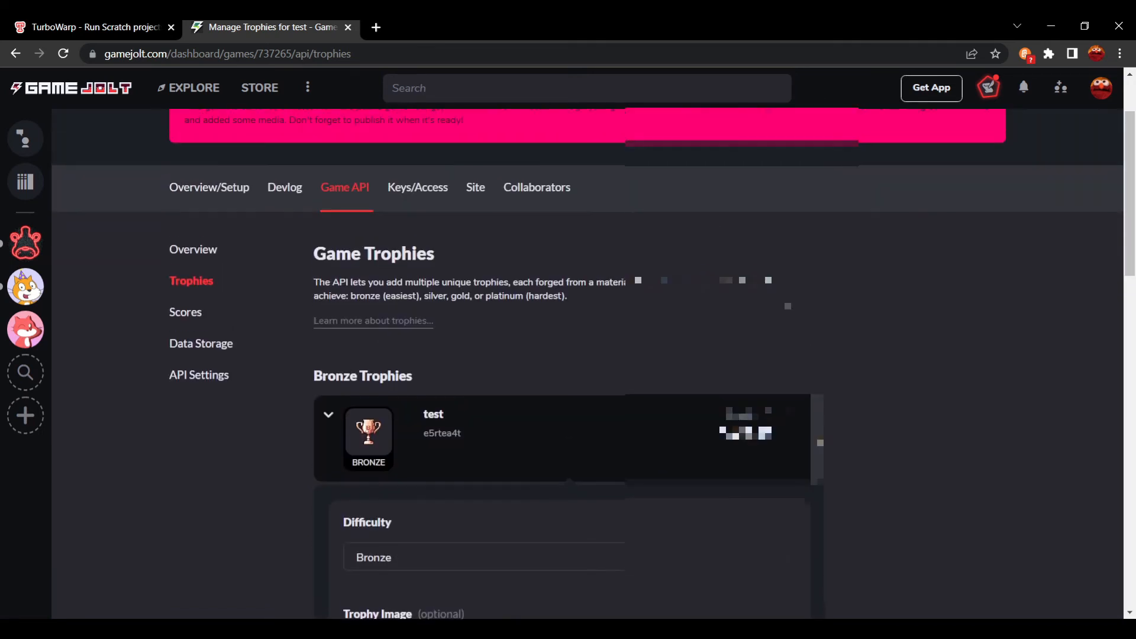
# - Check Game Jolt notifications for the test trophy unlock, then return to the TurboWarp editor
pyautogui.click(93, 27)
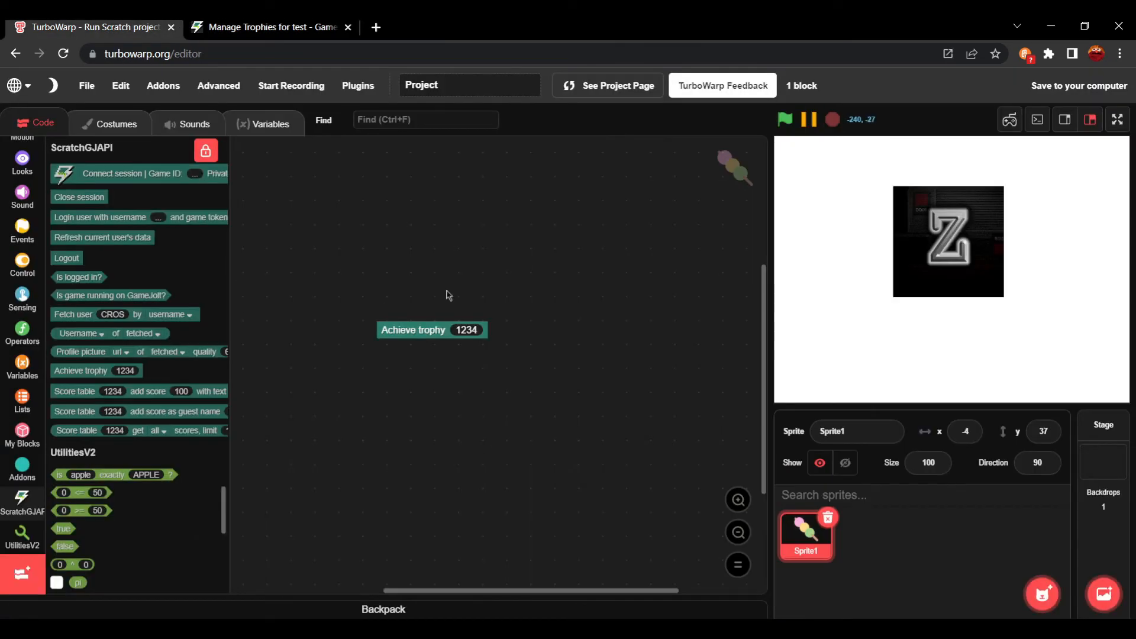
pyautogui.click(272, 26)
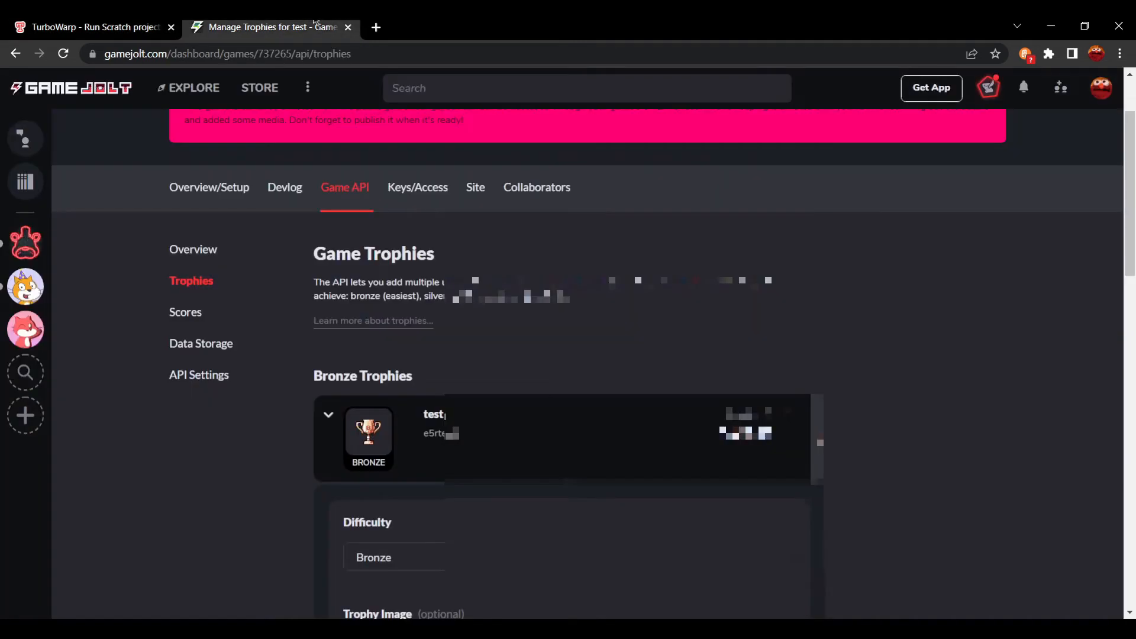
pyautogui.click(94, 27)
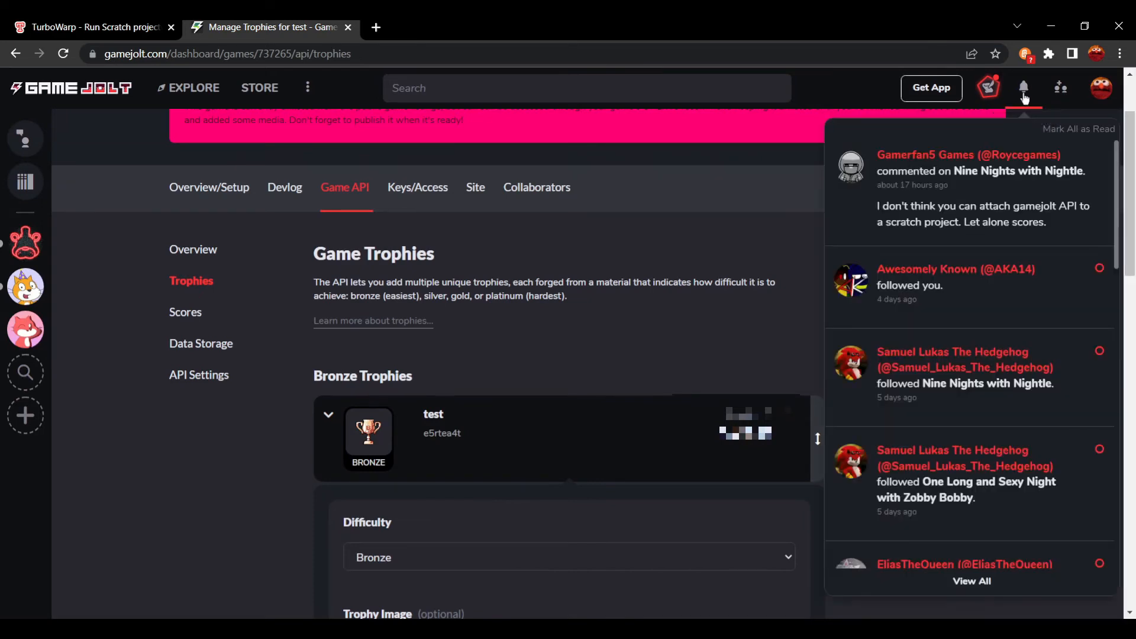
pyautogui.click(91, 26)
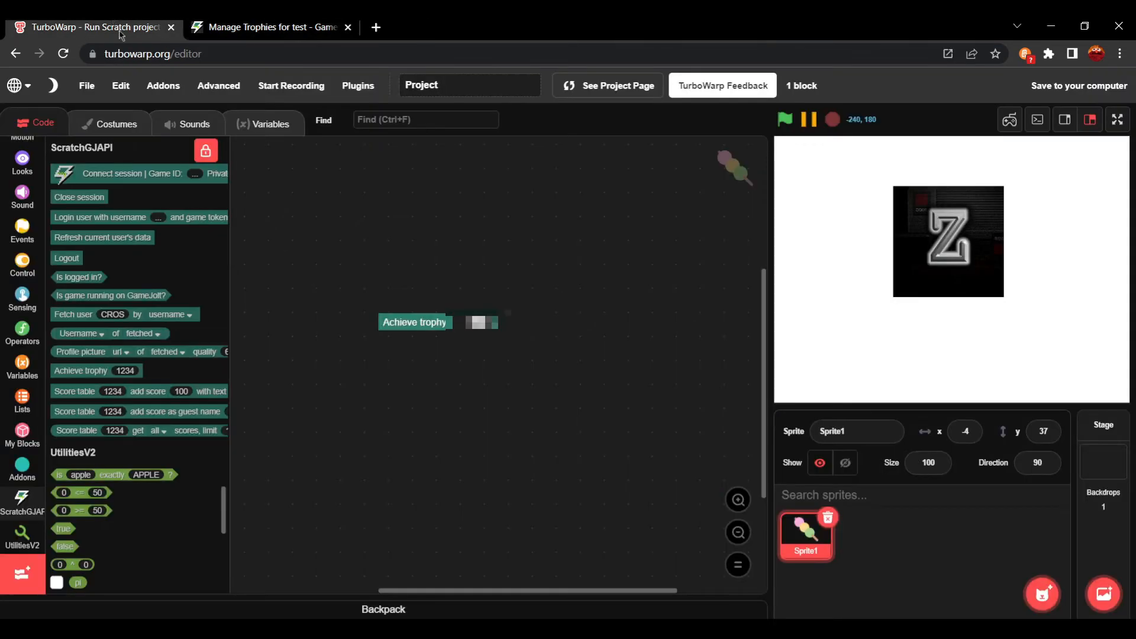
pyautogui.click(271, 26)
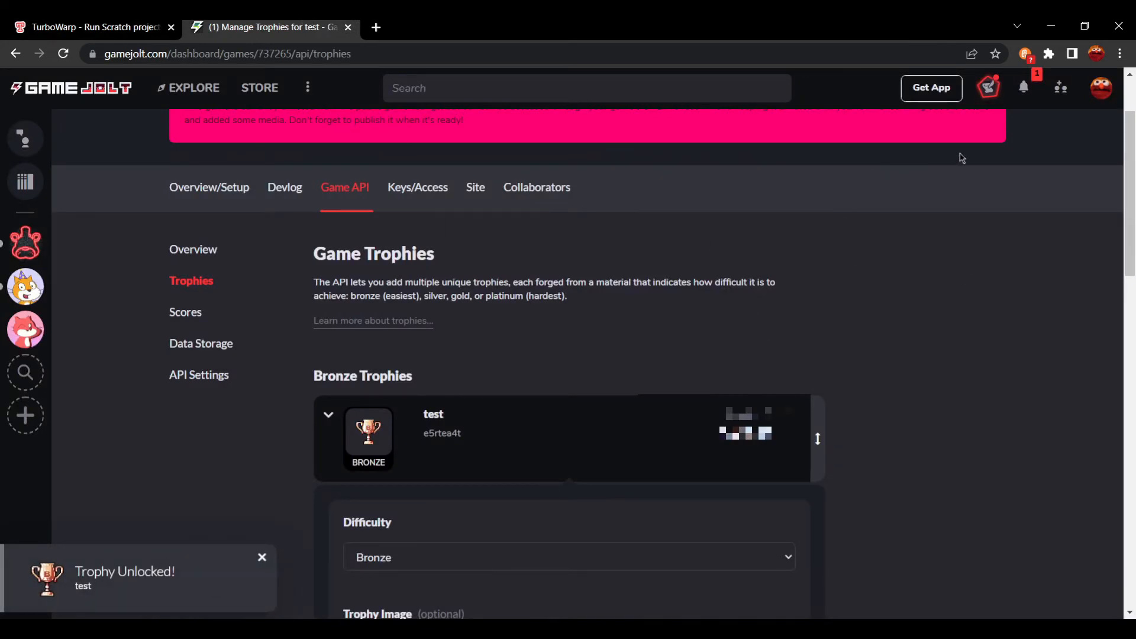
pyautogui.click(1023, 88)
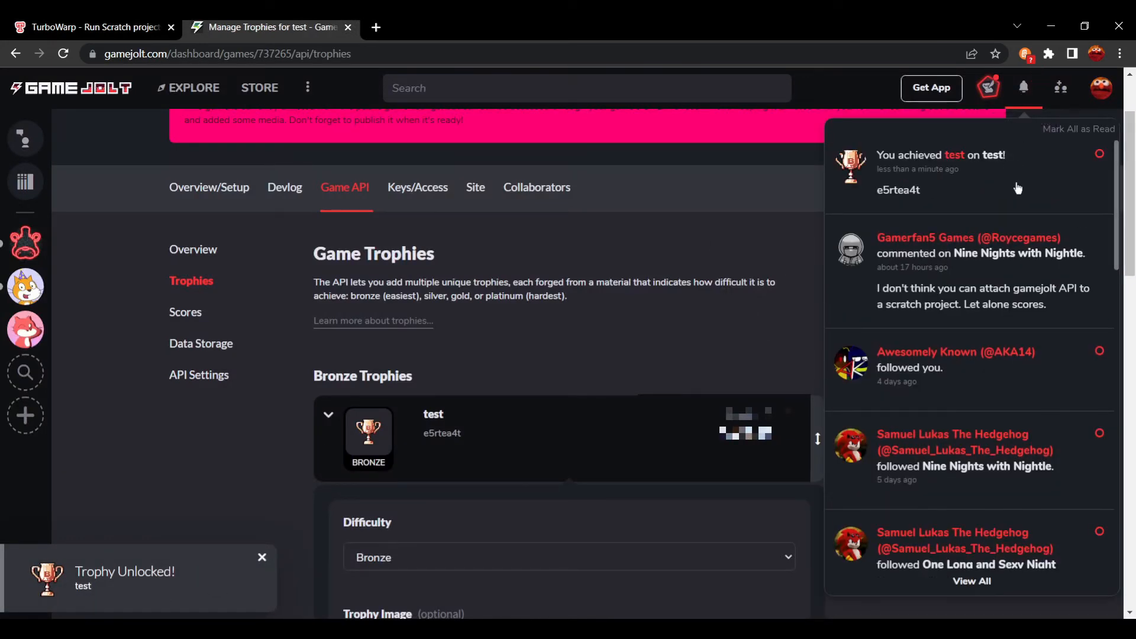
pyautogui.click(93, 27)
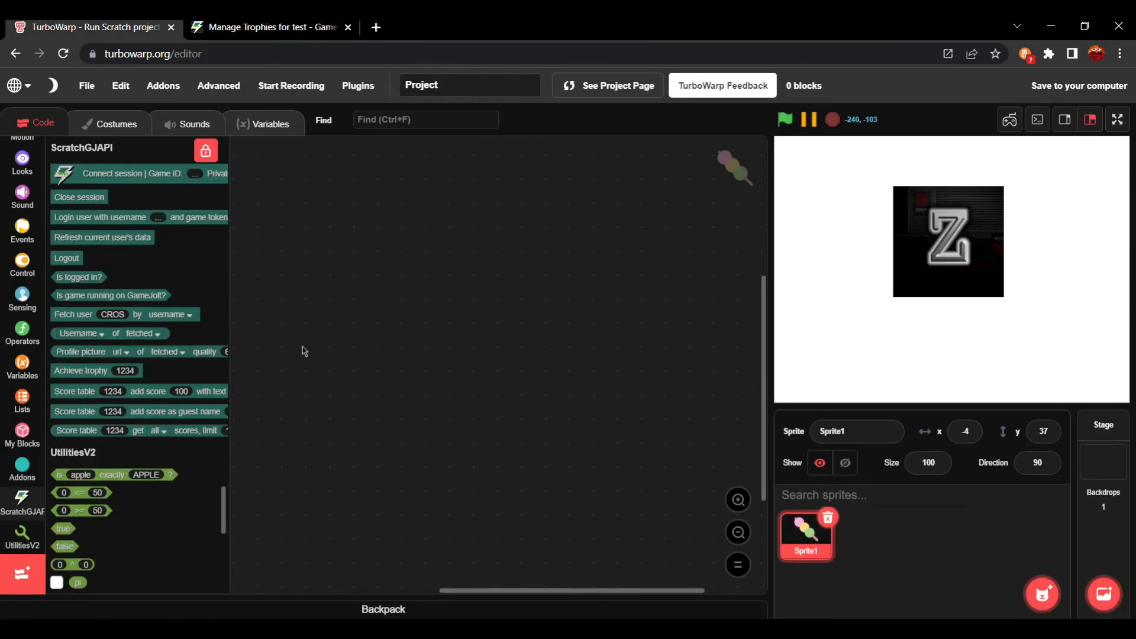
# - Place the add-score block, check the Scoreboards settings, and enter the block's text
pyautogui.moveTo(138, 391); pyautogui.dragTo(399, 323)
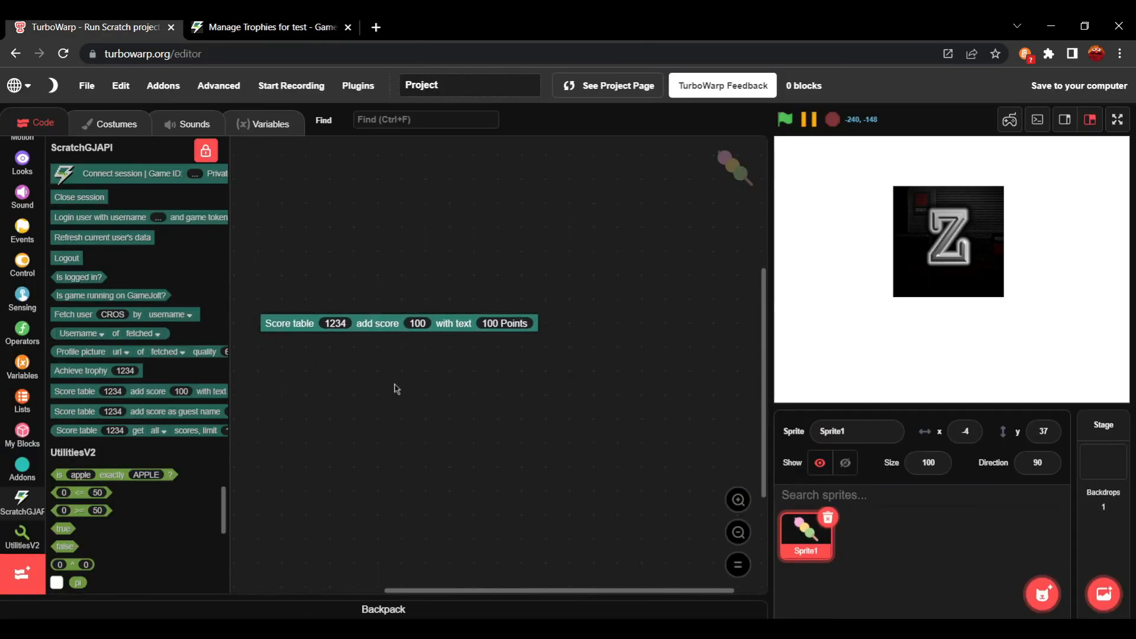
pyautogui.click(272, 26)
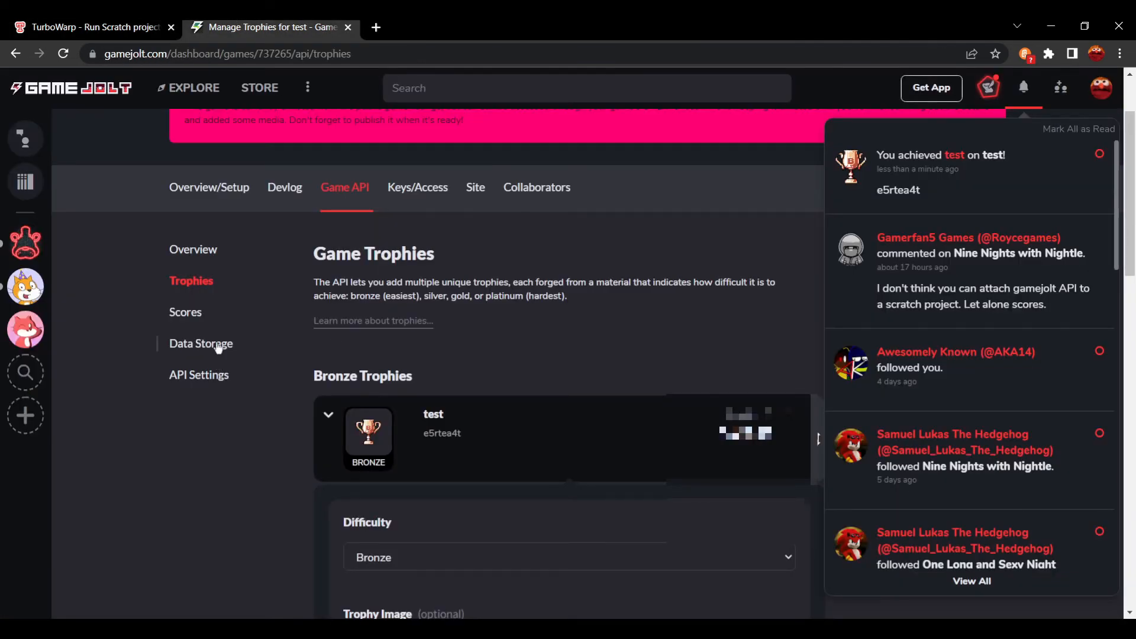
pyautogui.click(185, 312)
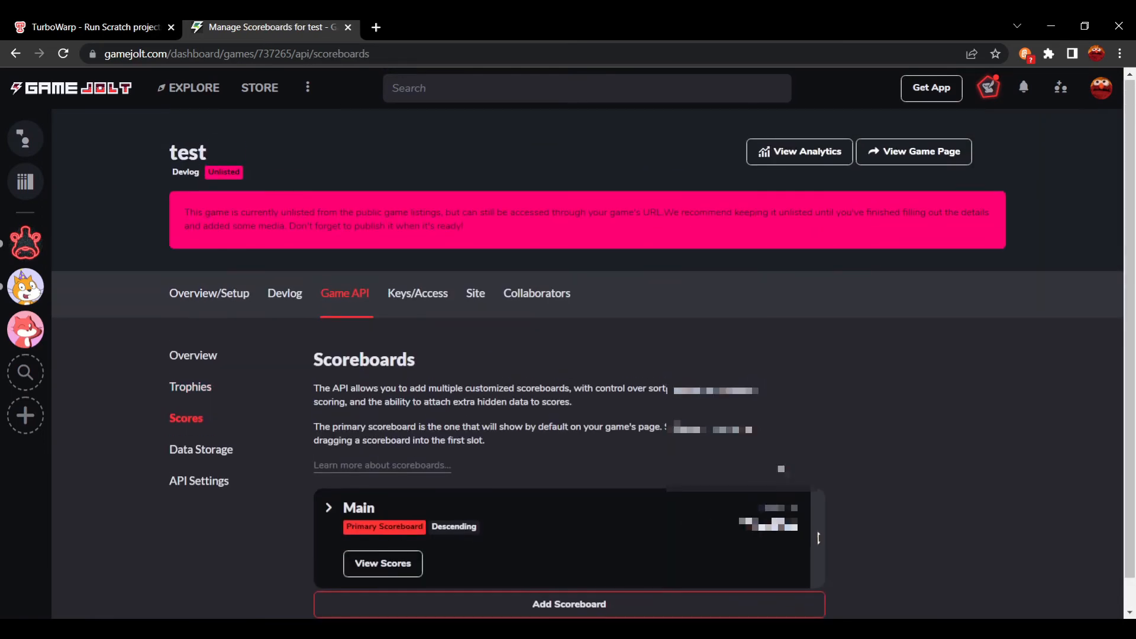
pyautogui.click(94, 27)
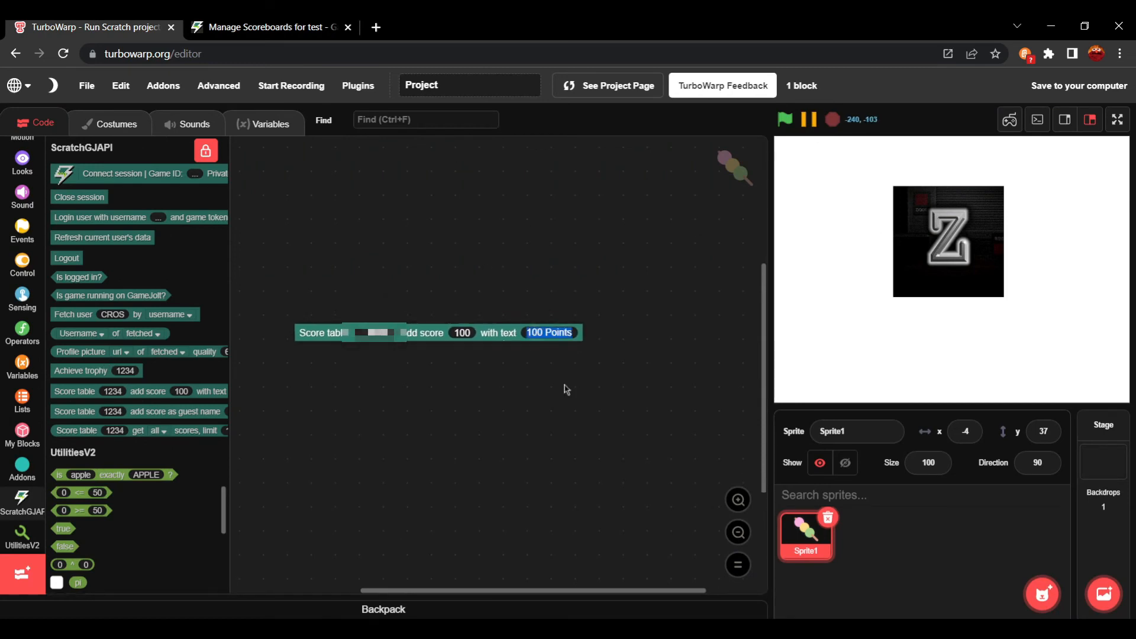
pyautogui.write('test')
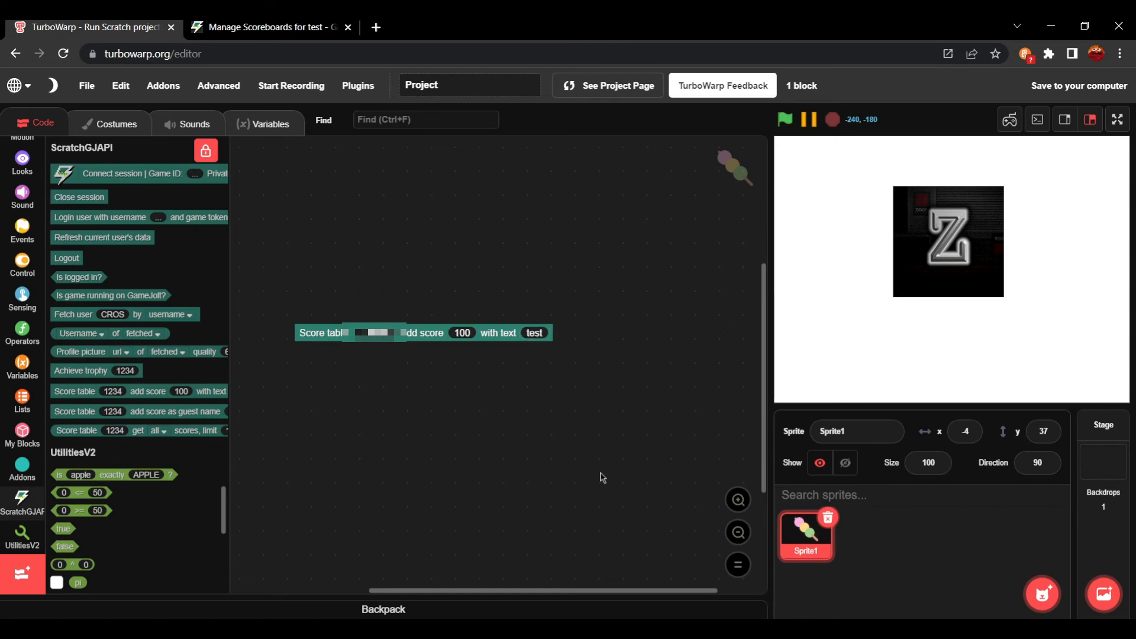
# - View the Main scoreboard on Game Jolt to confirm the 100-point score
pyautogui.click(268, 26)
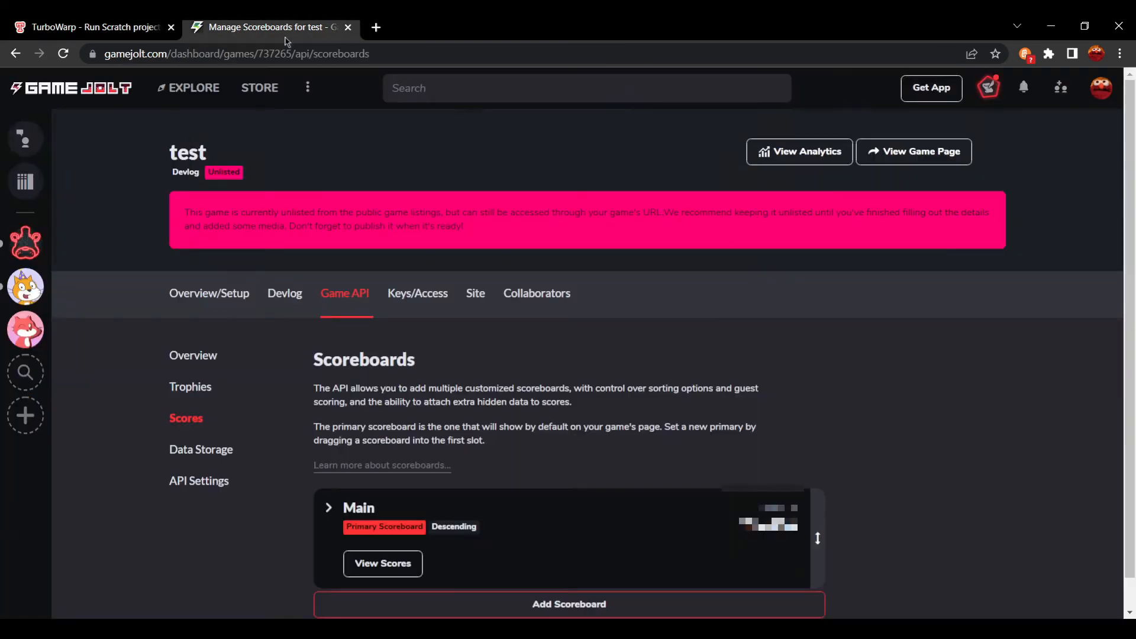
pyautogui.click(382, 562)
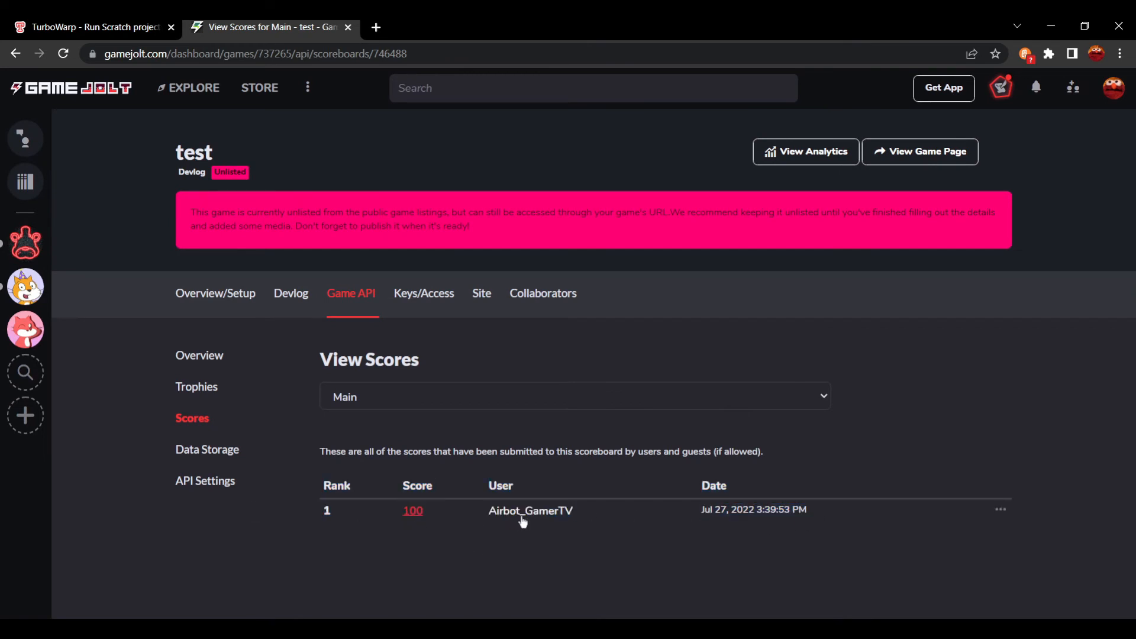
pyautogui.click(90, 27)
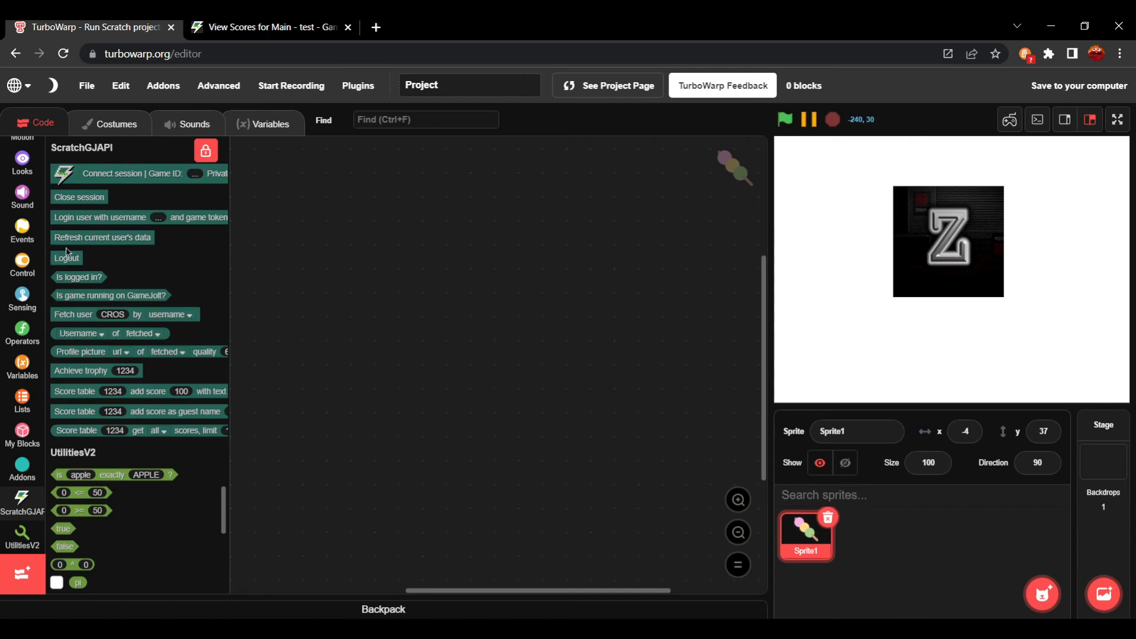
# - Add a Logout block, drag it back to delete it, and reopen the Game Jolt scoreboard
pyautogui.moveTo(66, 258); pyautogui.dragTo(452, 249)
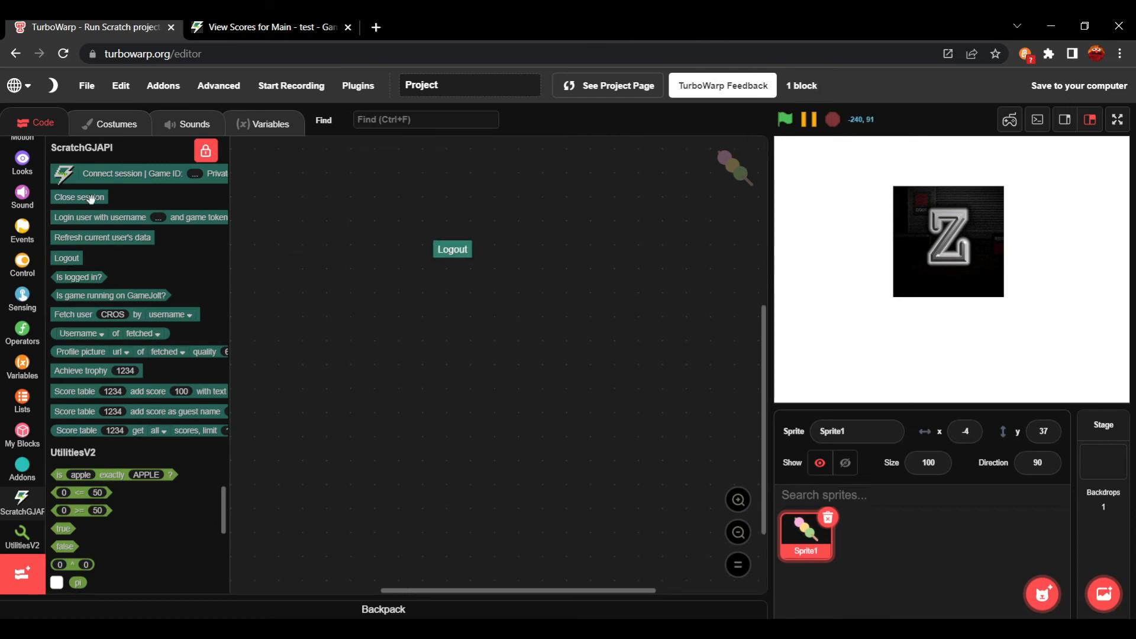
pyautogui.moveTo(78, 196); pyautogui.dragTo(465, 277)
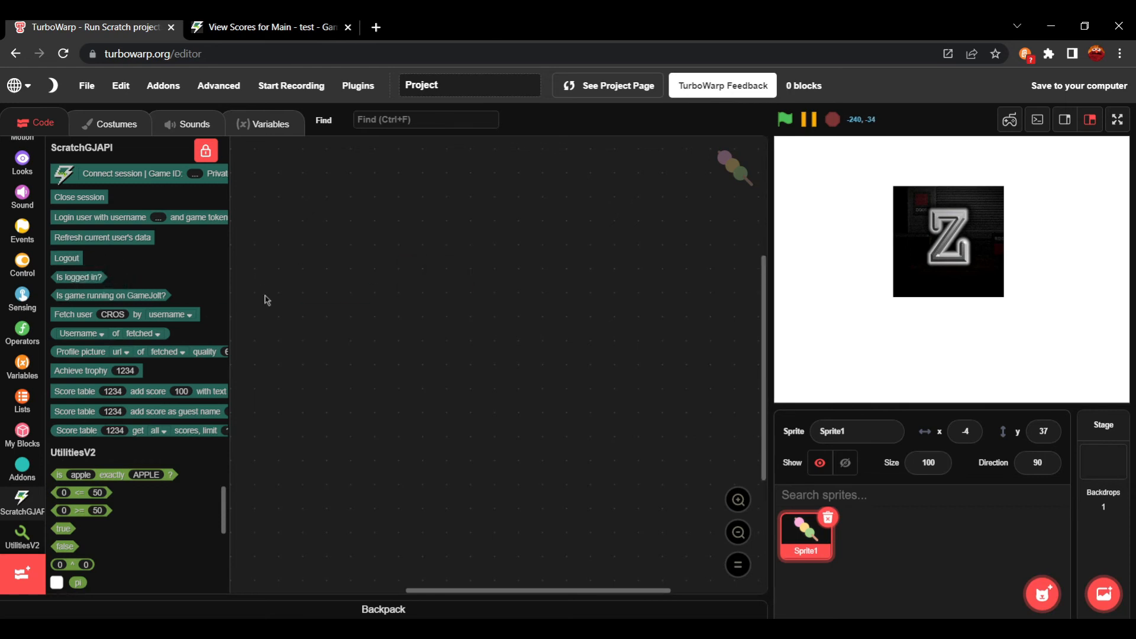
pyautogui.click(271, 27)
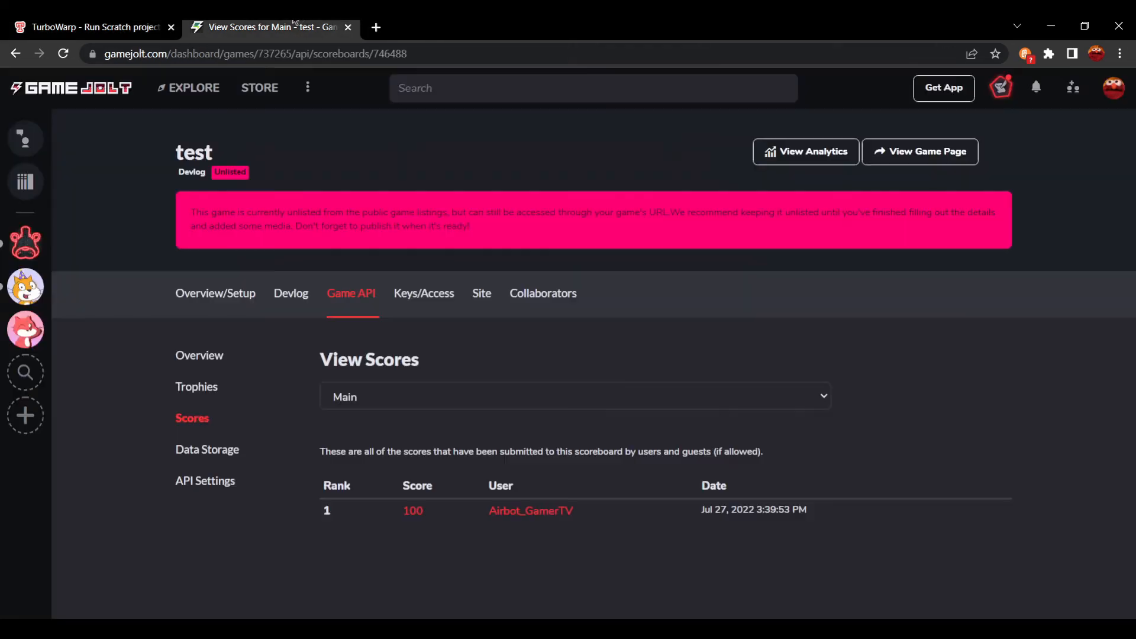
# - Check Game Jolt's API overview (1 trophy achieved, 1 score), then return to TurboWarp
pyautogui.click(200, 355)
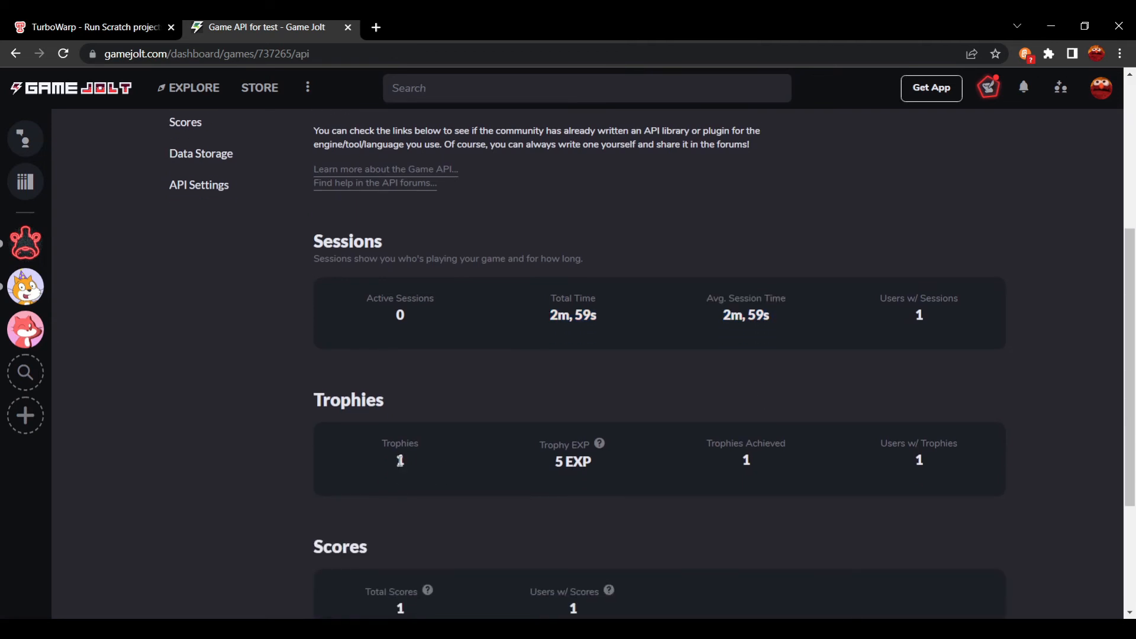
pyautogui.scroll(-3)
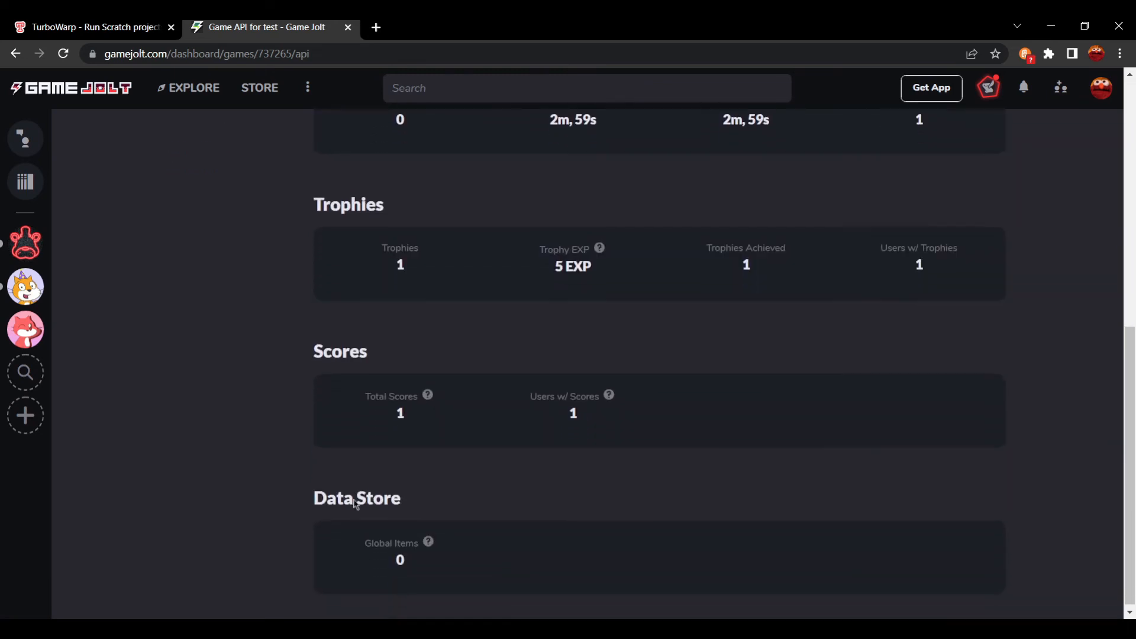
pyautogui.scroll(-3)
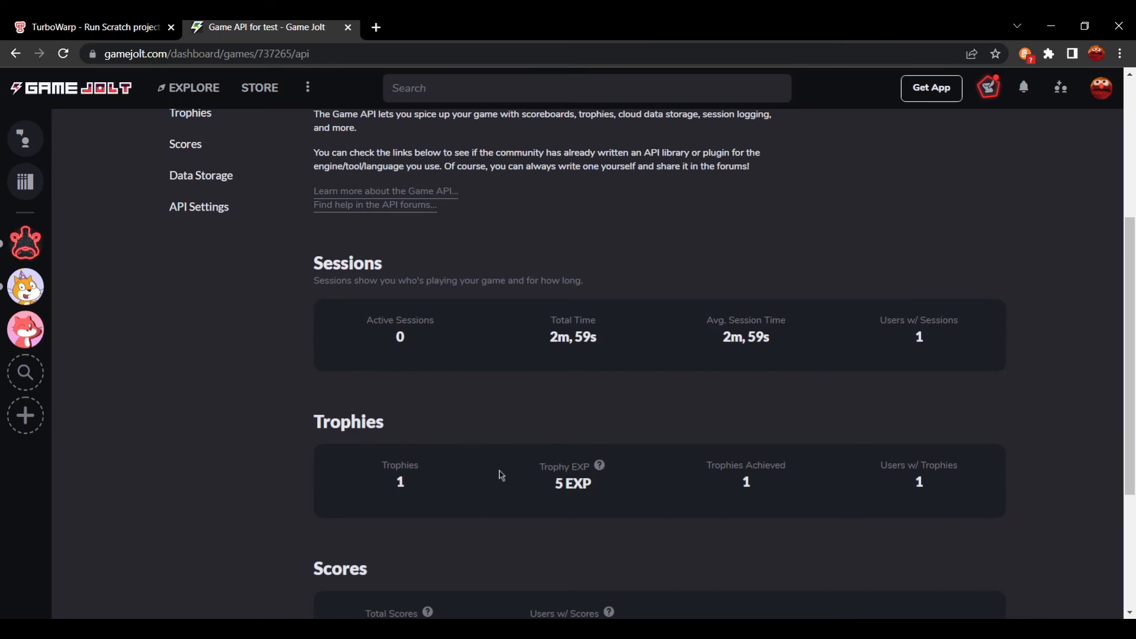
pyautogui.click(90, 27)
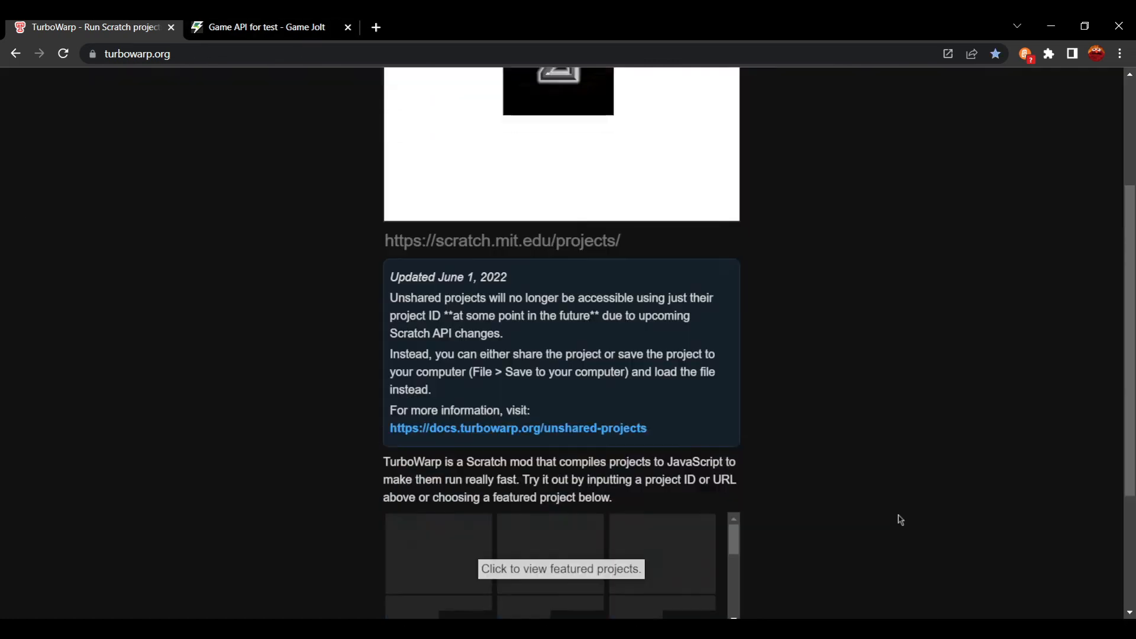
# - Launch TurboWarp Packager from the footer and confirm the GameJoltAPI plugin is listed
pyautogui.scroll(-3)
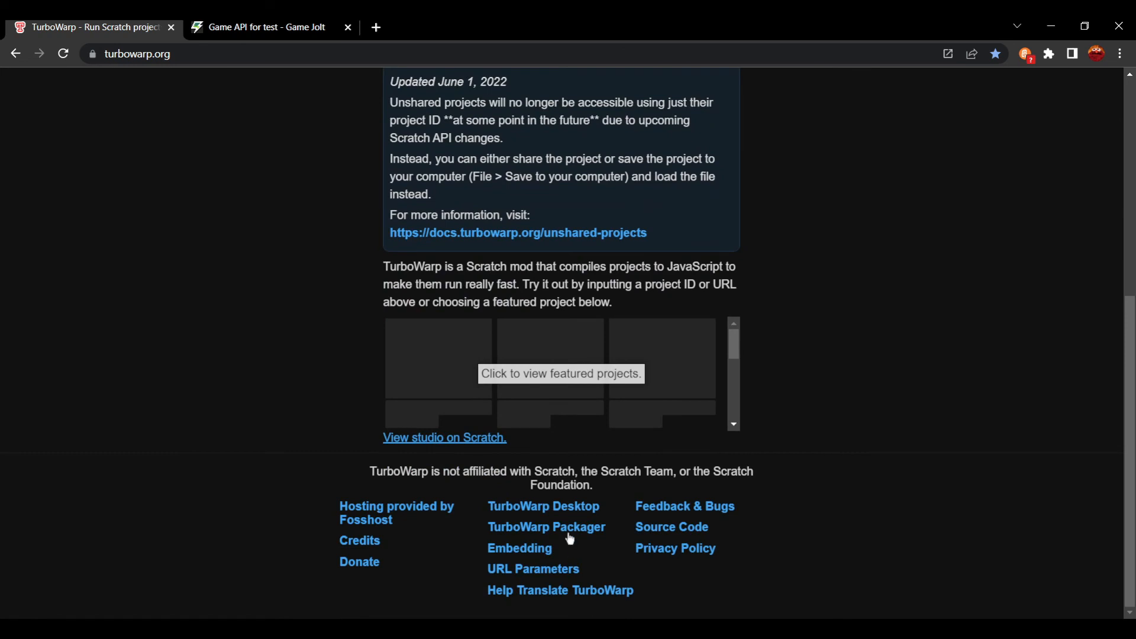
pyautogui.click(546, 526)
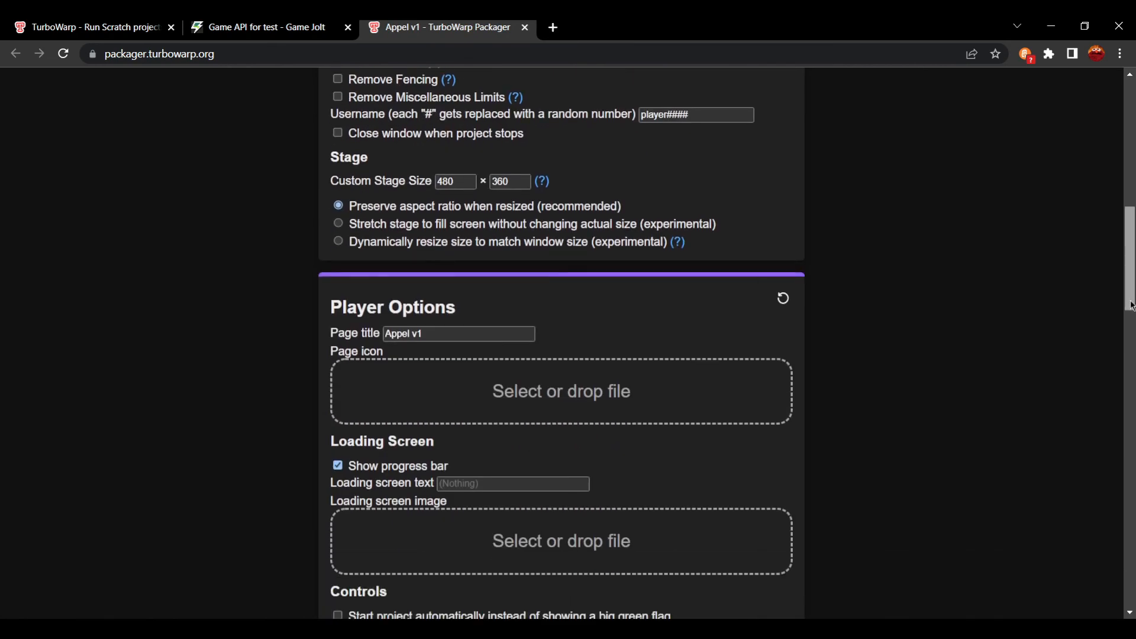
pyautogui.scroll(-3)
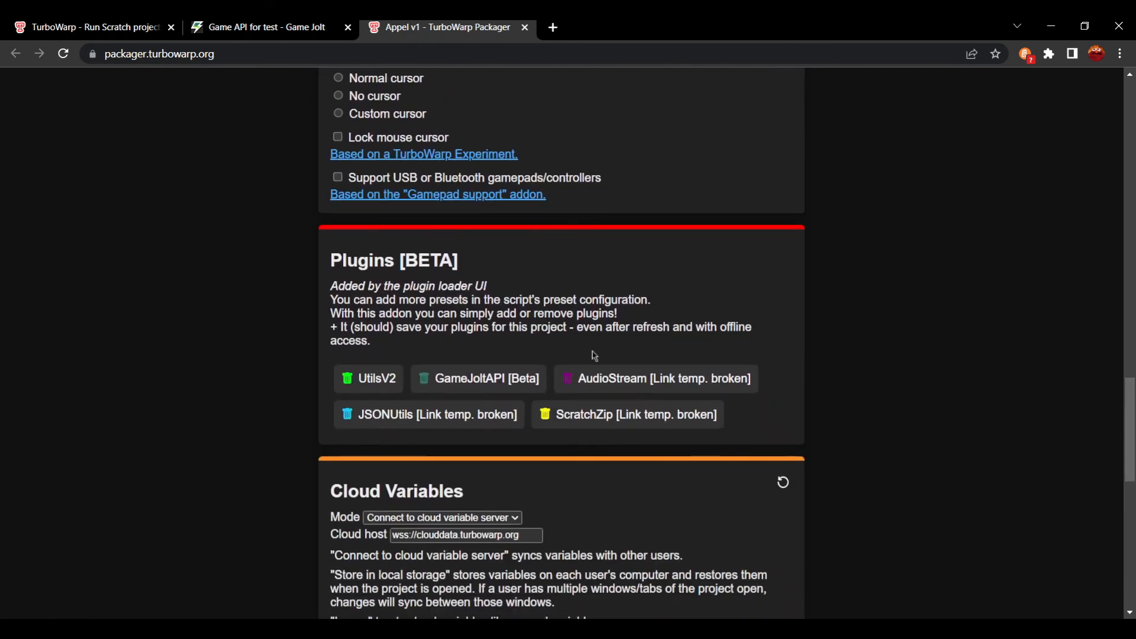
pyautogui.moveTo(207, 333)
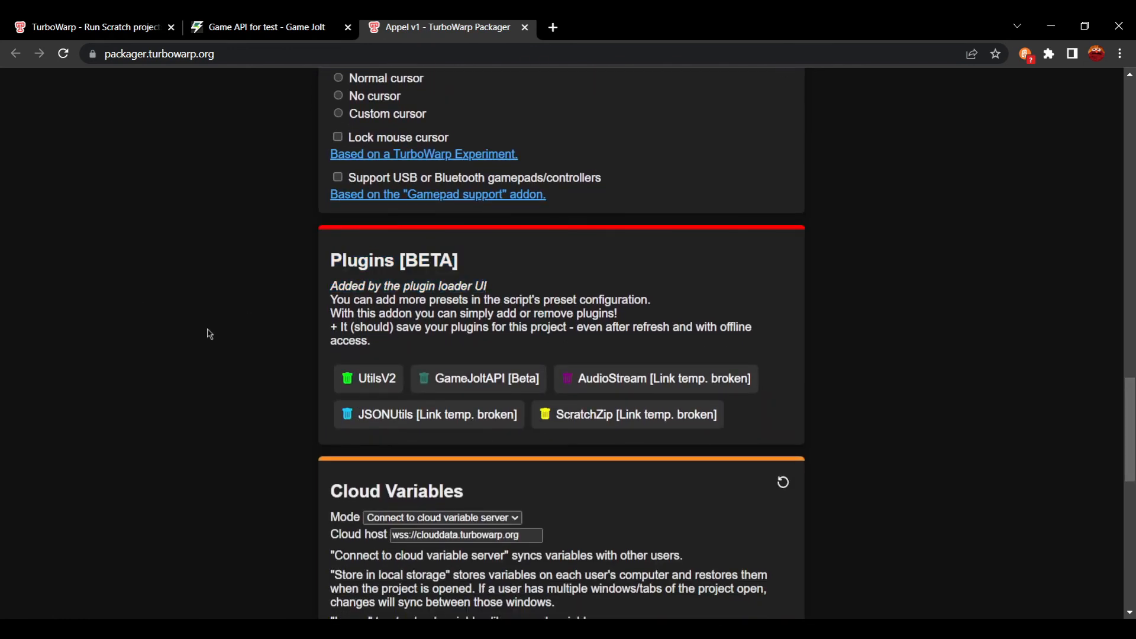
pyautogui.moveTo(322, 416)
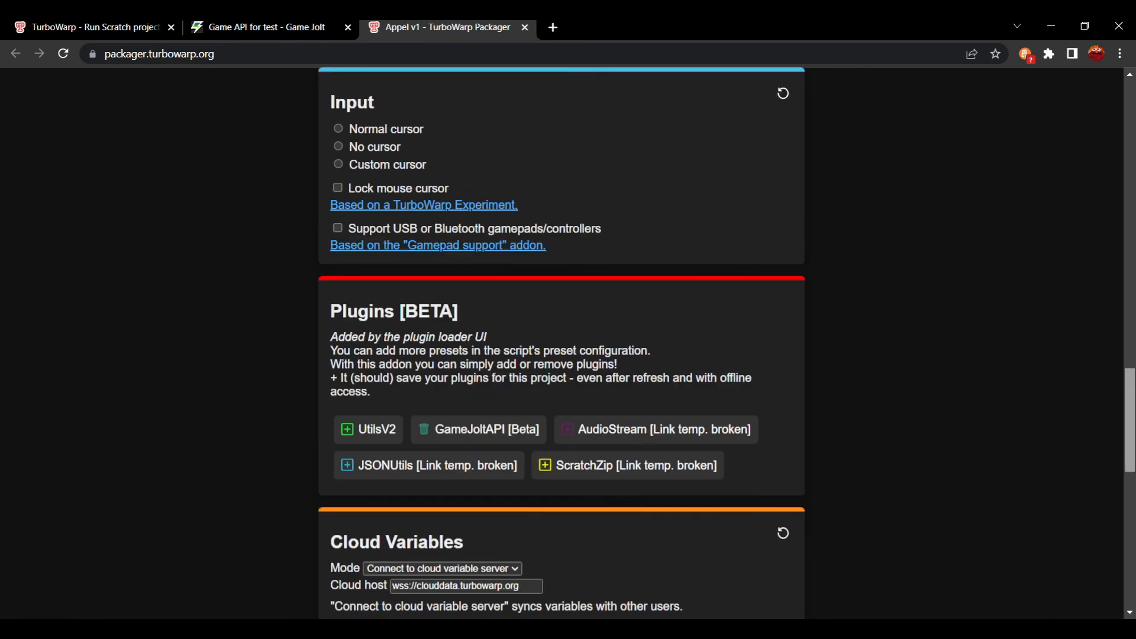
pyautogui.scroll(-3)
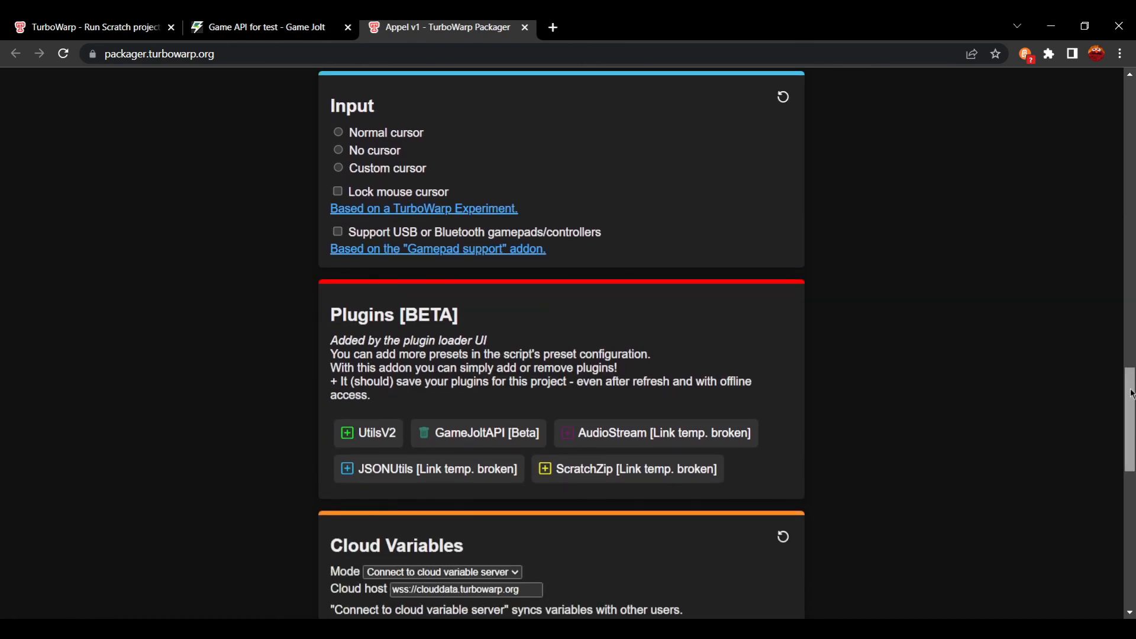
pyautogui.scroll(-3)
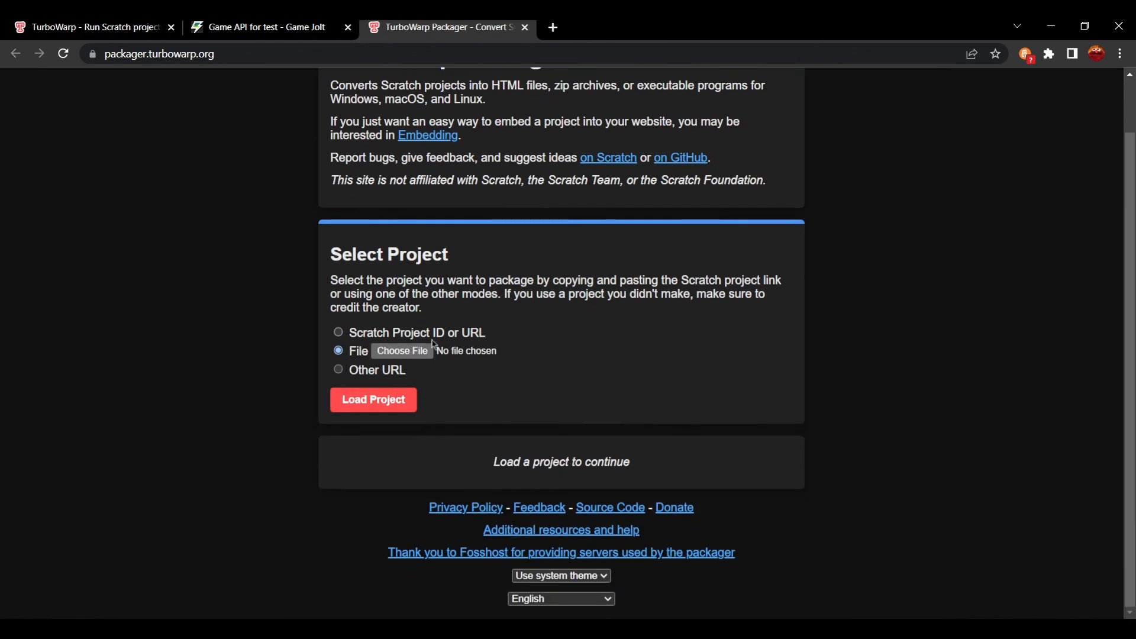
pyautogui.click(338, 369)
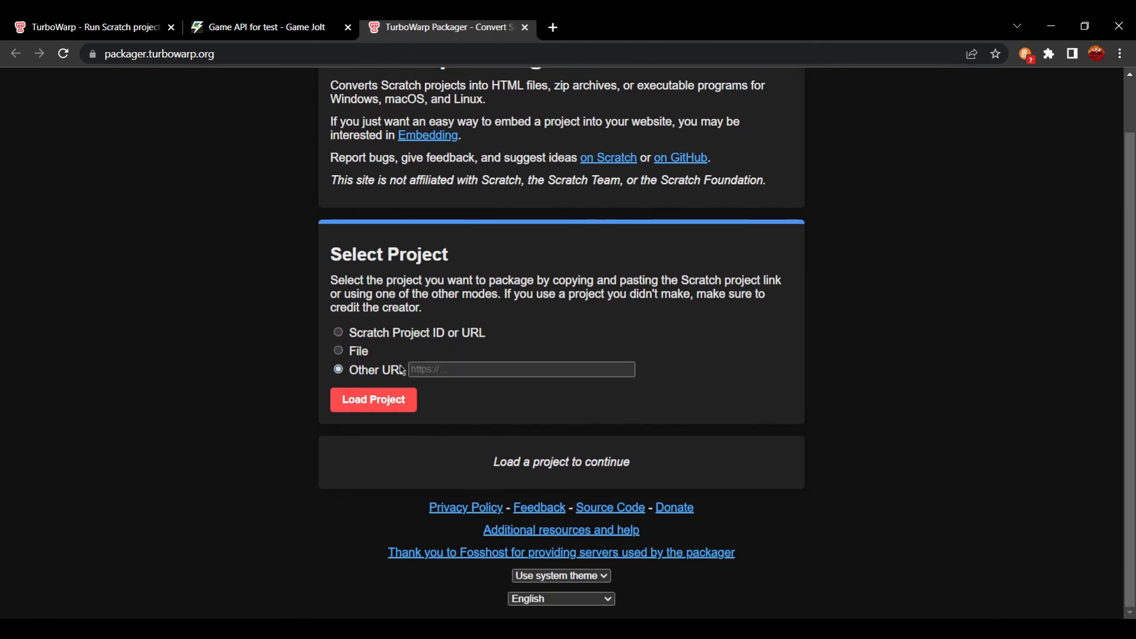
pyautogui.click(338, 332)
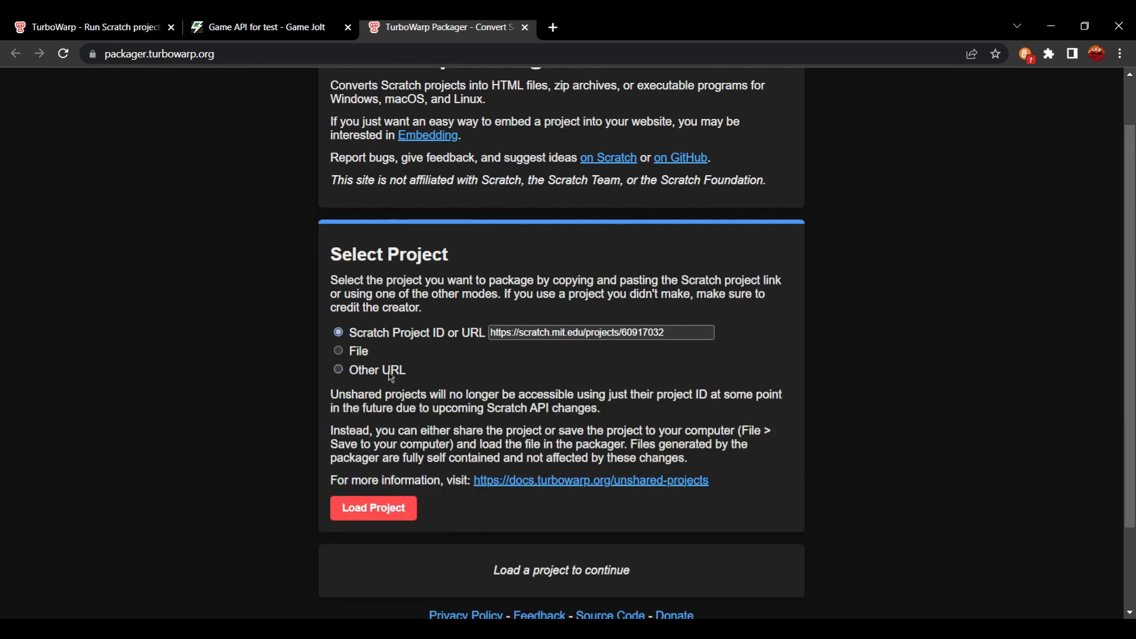
pyautogui.click(373, 507)
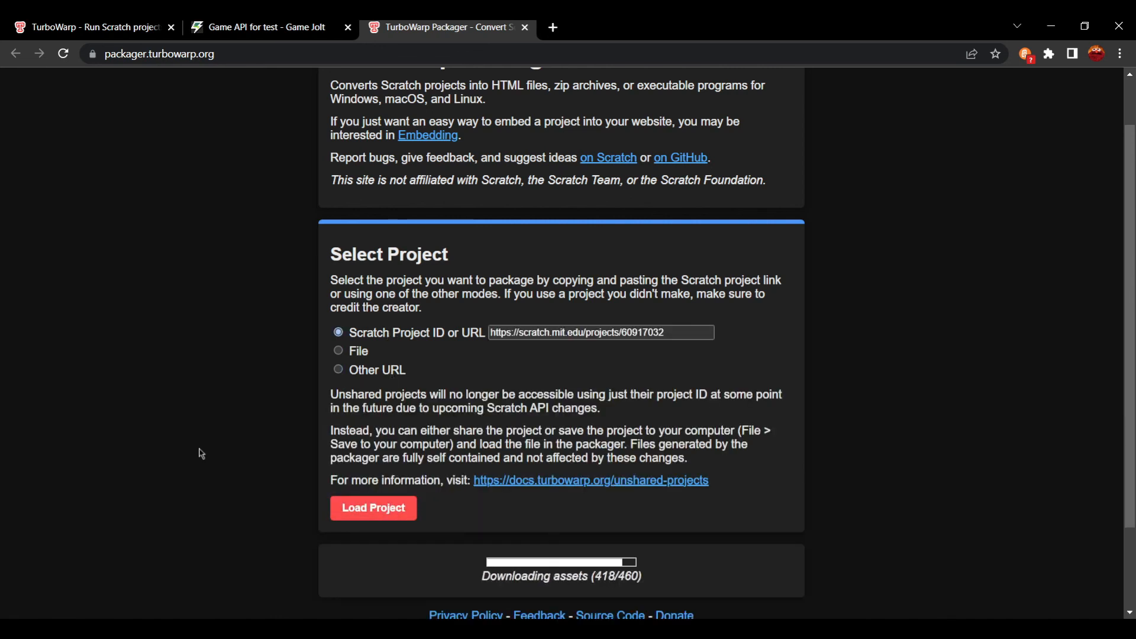
pyautogui.click(374, 507)
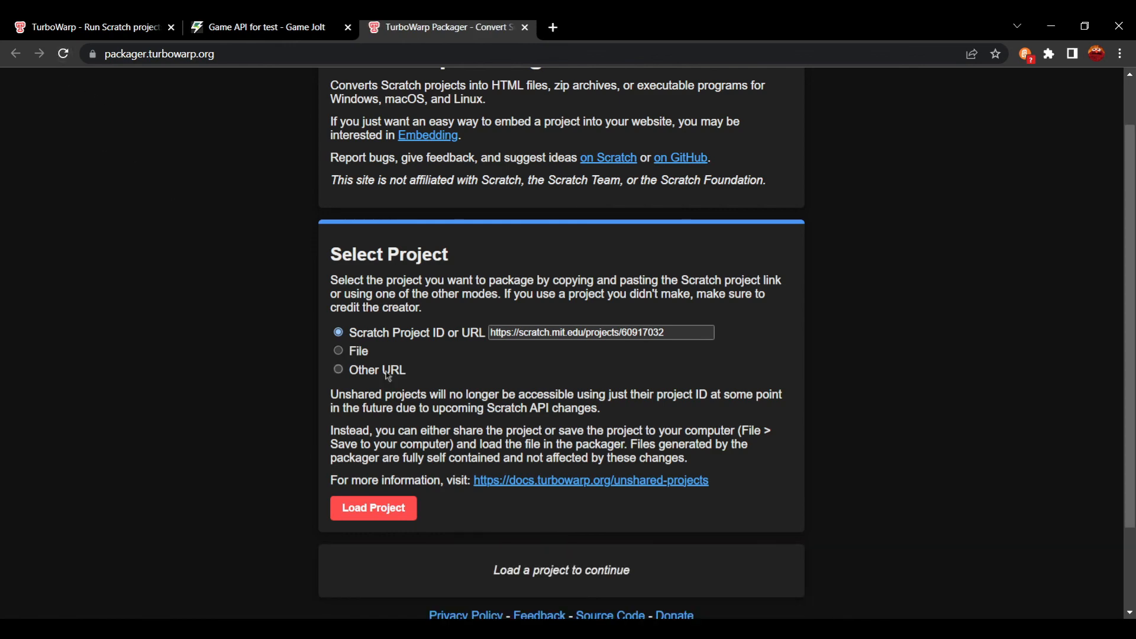
pyautogui.click(373, 507)
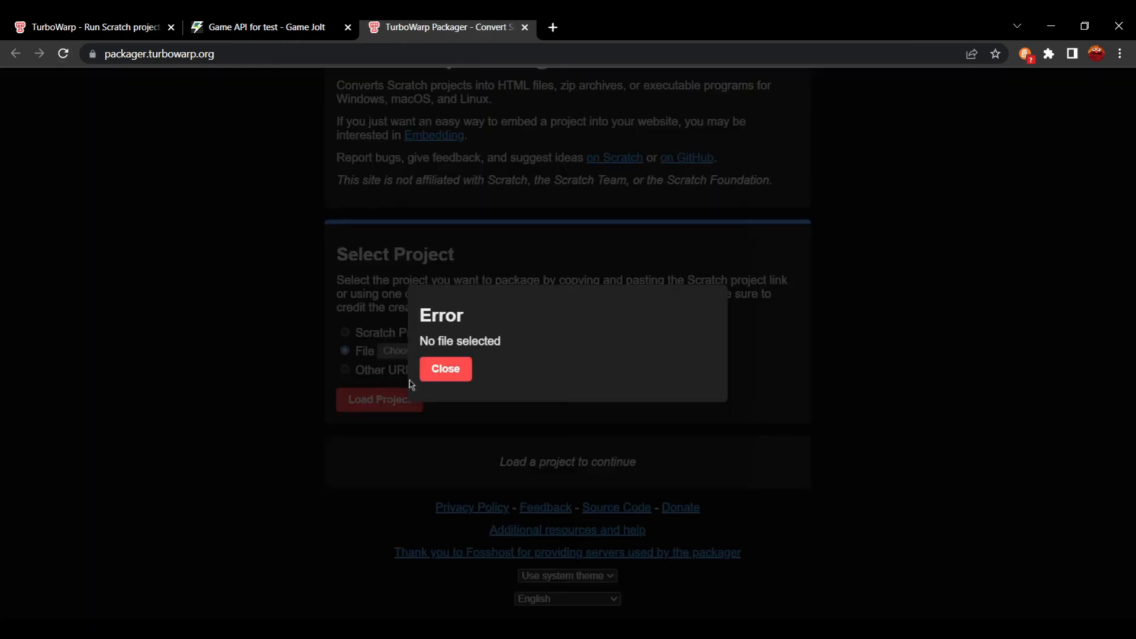
pyautogui.click(444, 369)
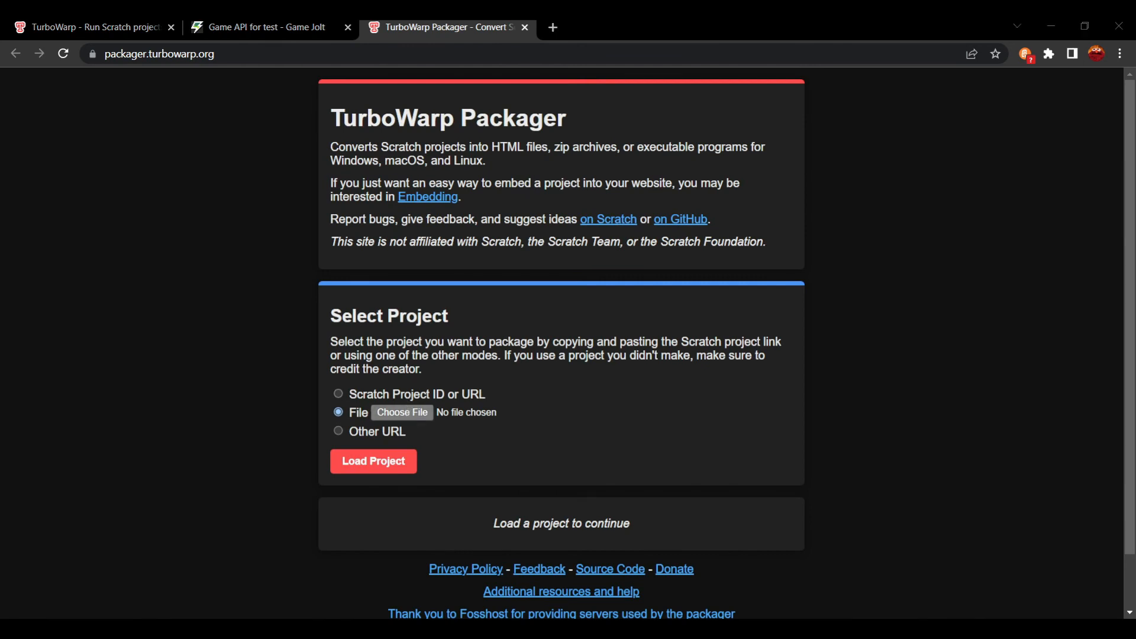